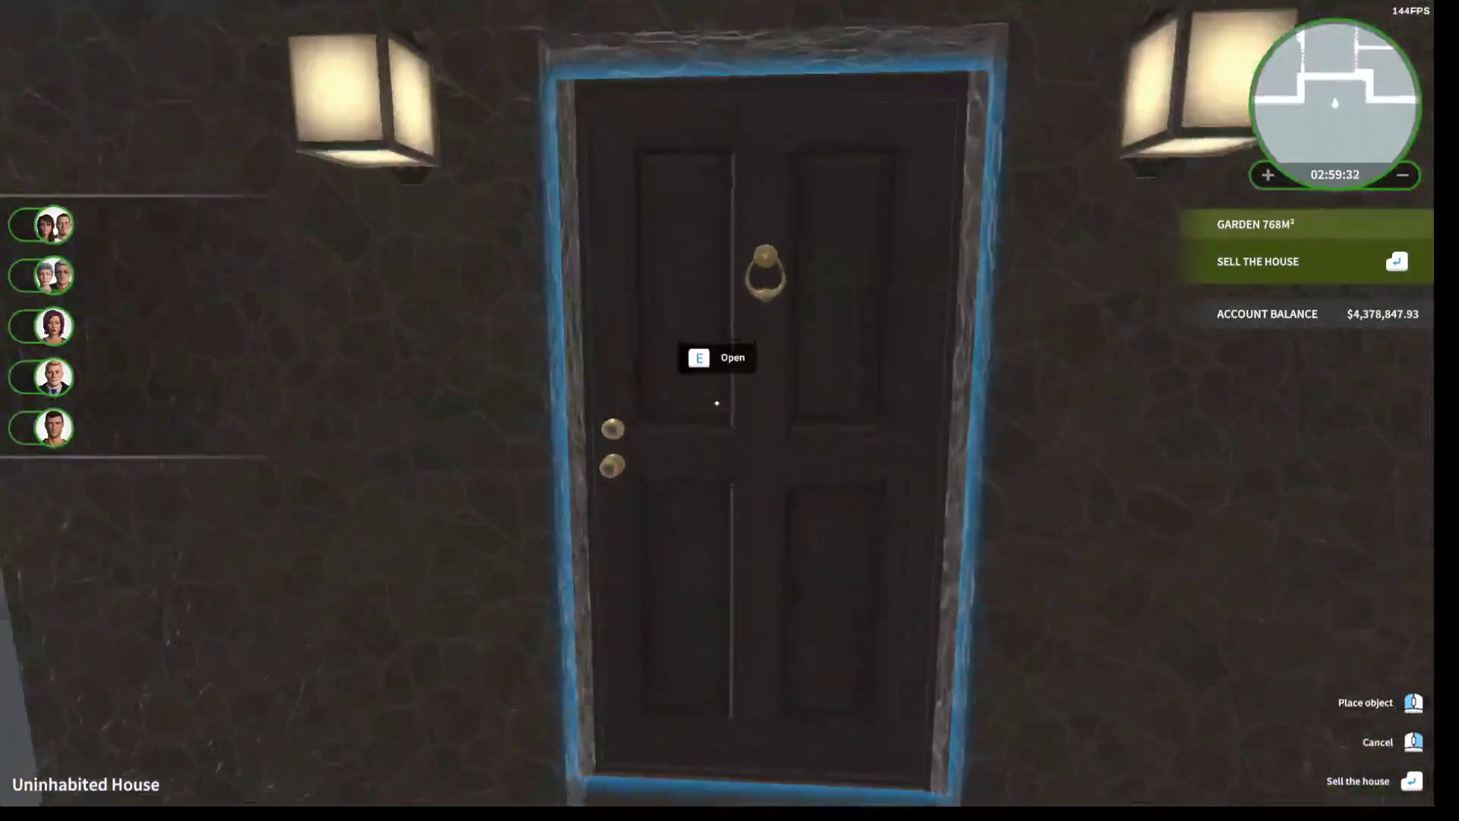
- Enter through the front door and sell an unwanted object from the brick room for about $630
key("e")
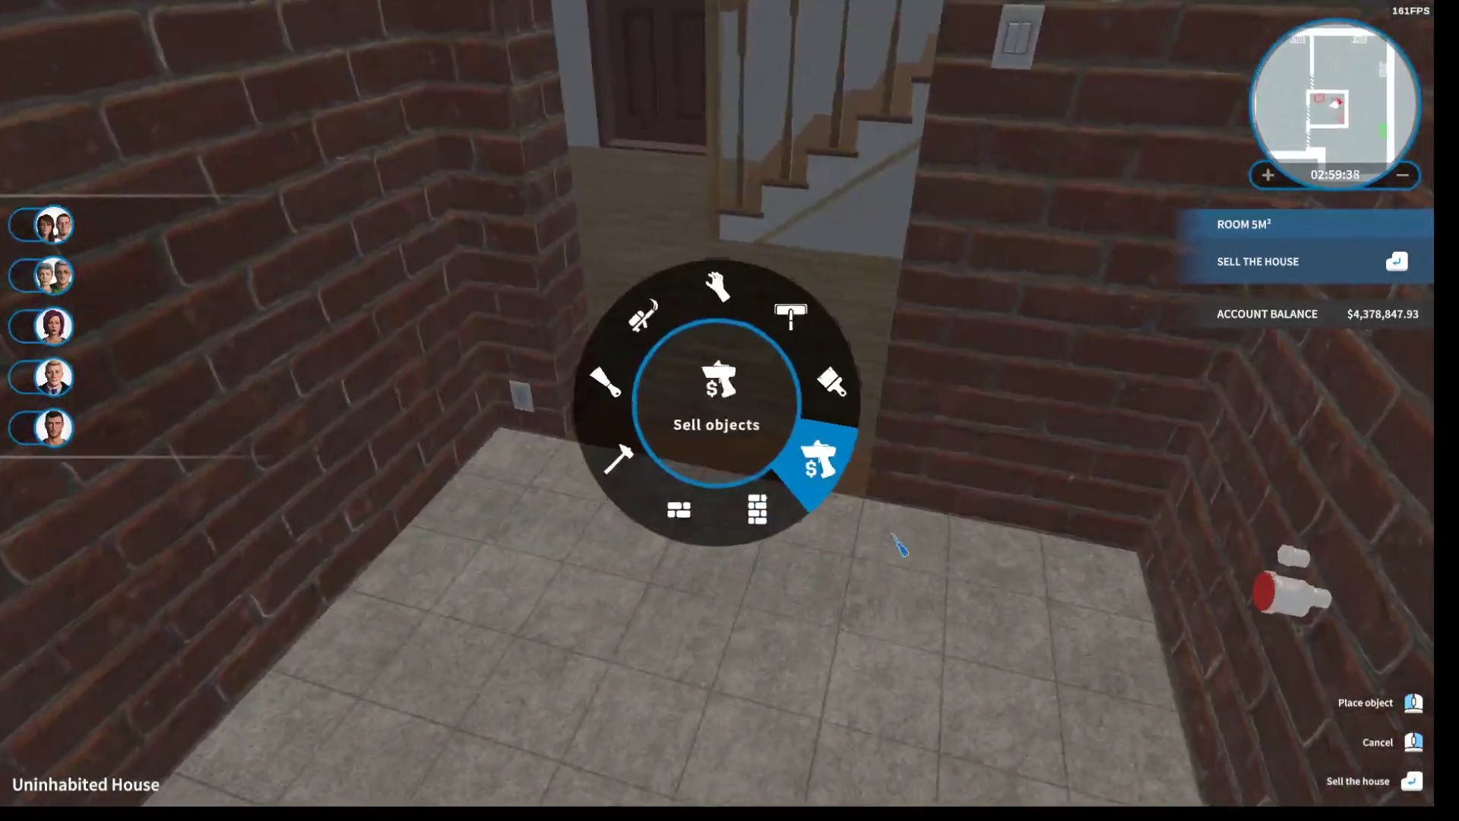
left_click(815, 469)
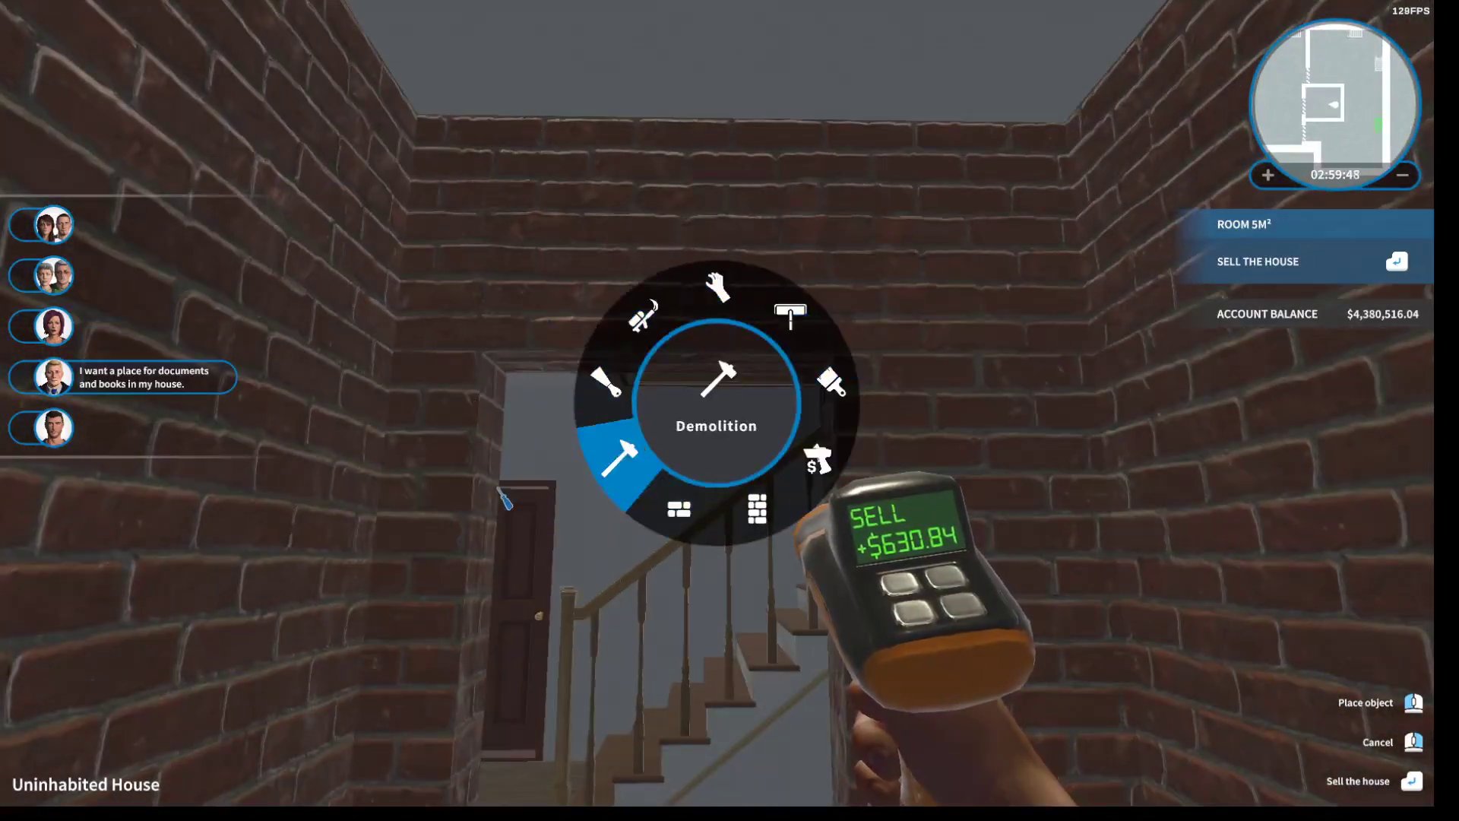
left_click(614, 455)
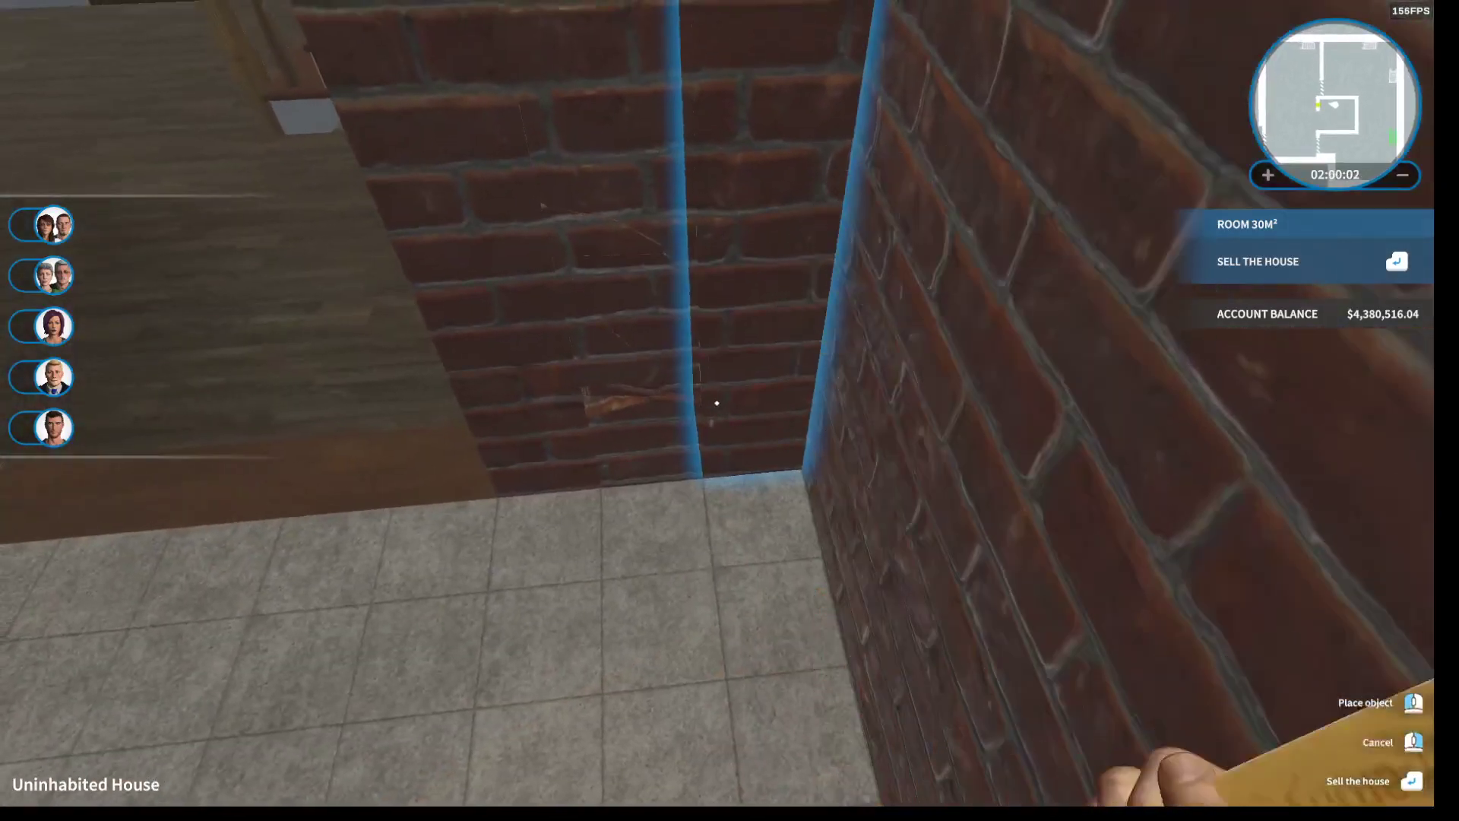
left_click(714, 403)
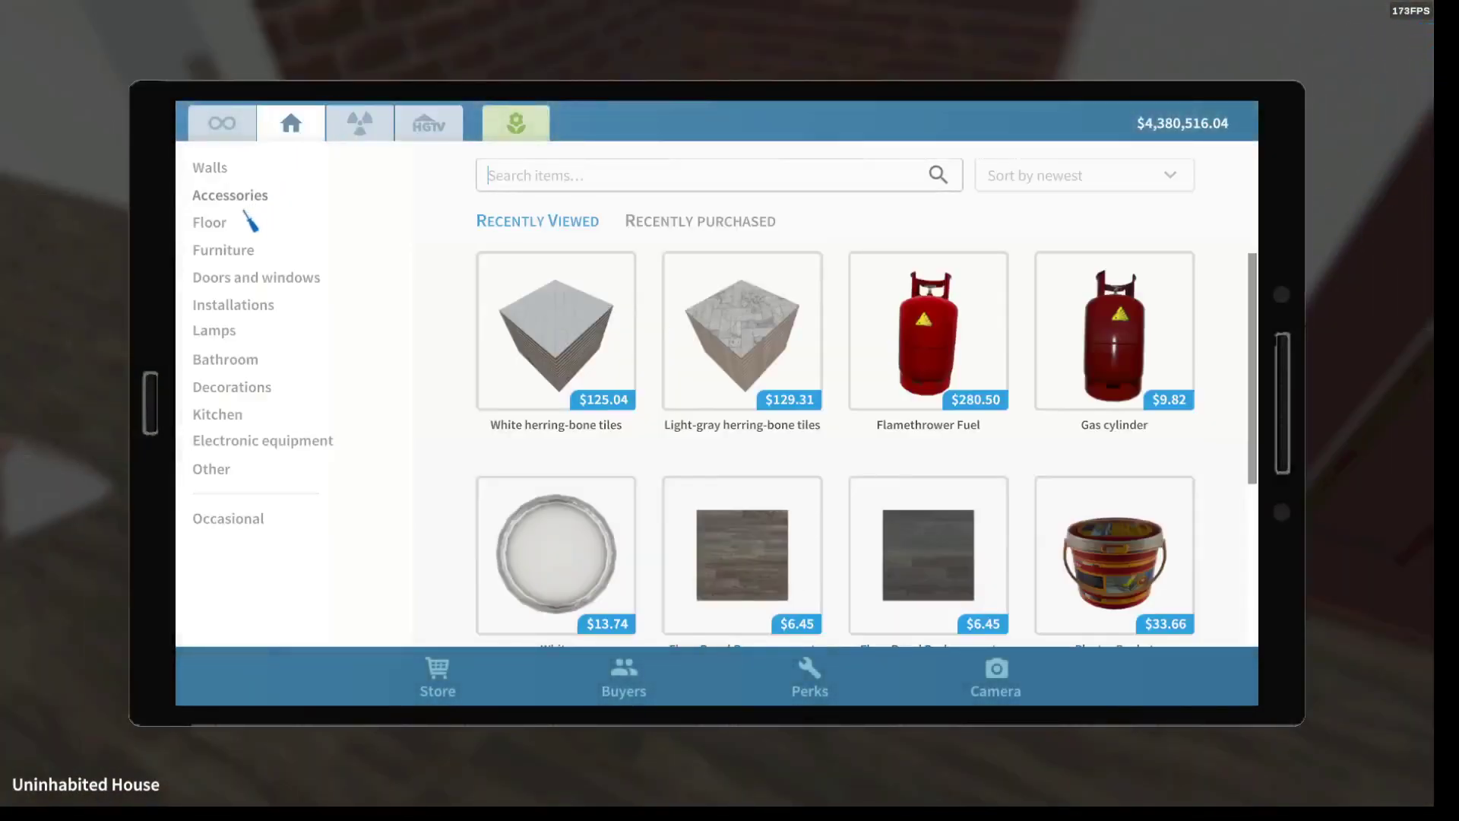
- Buy the Internal door WERU Brown from Doors and windows > Doors for about $247
left_click(255, 277)
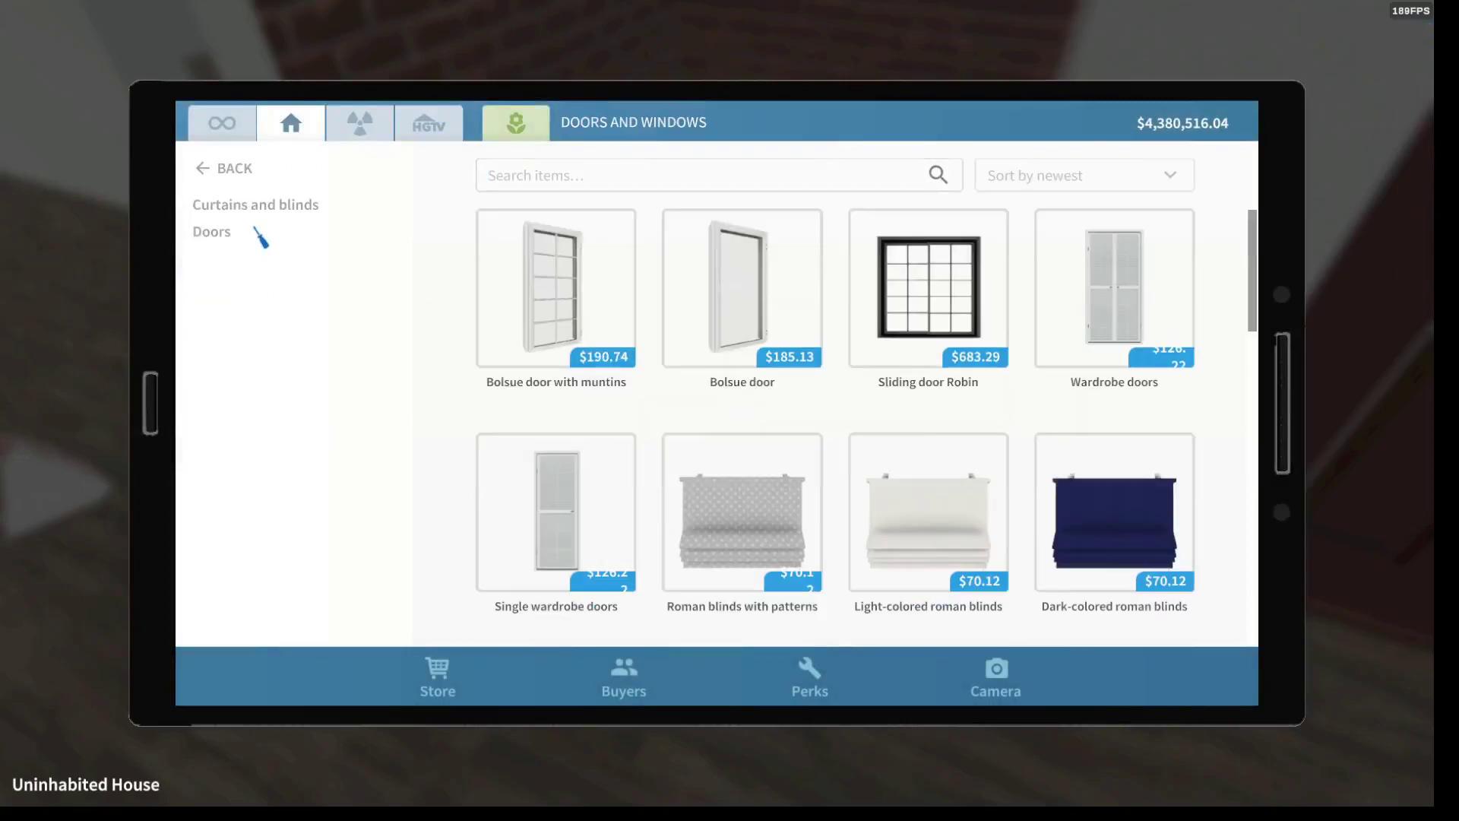
left_click(752, 310)
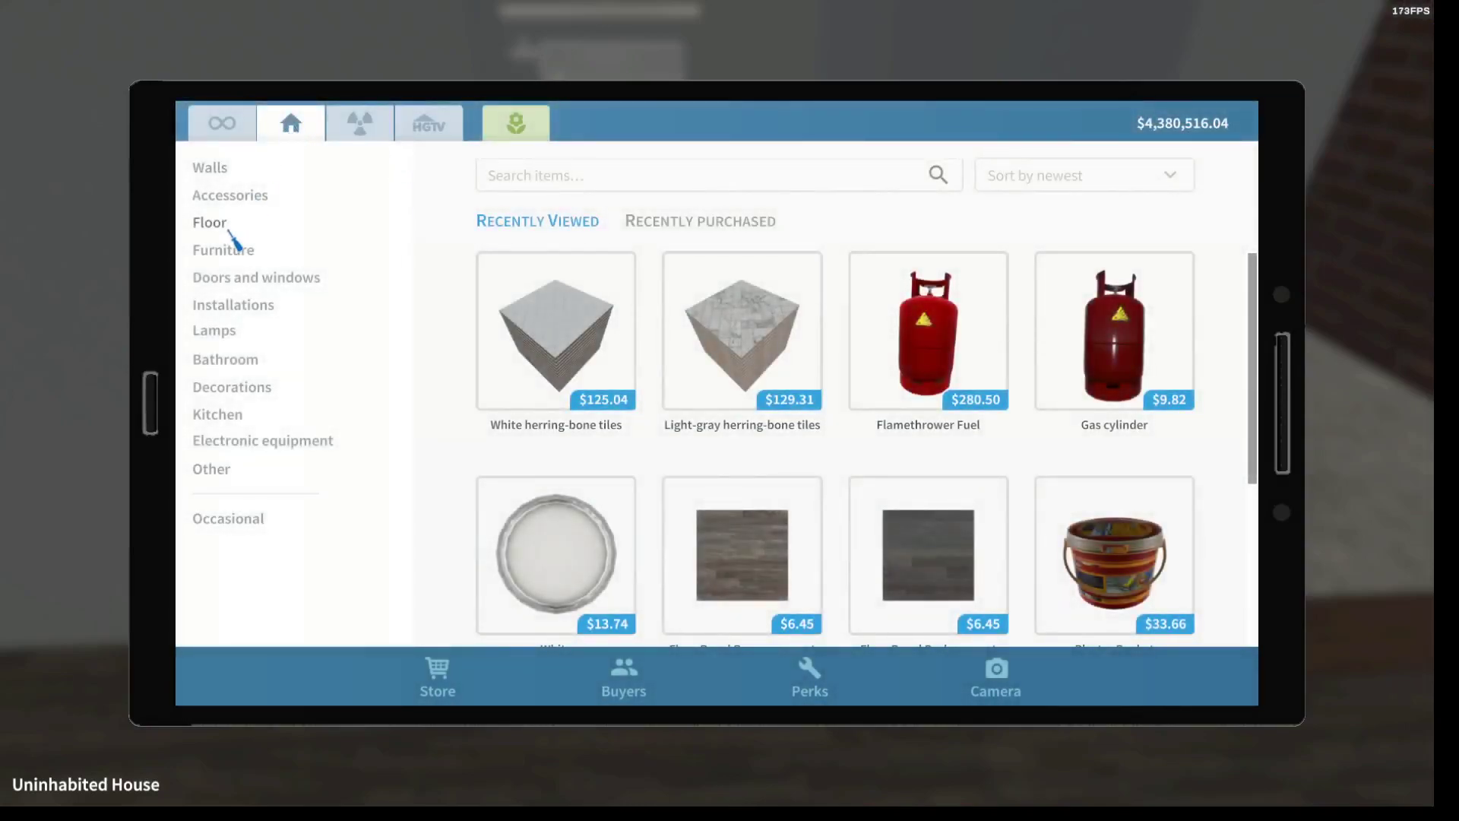
mouse_move(228, 377)
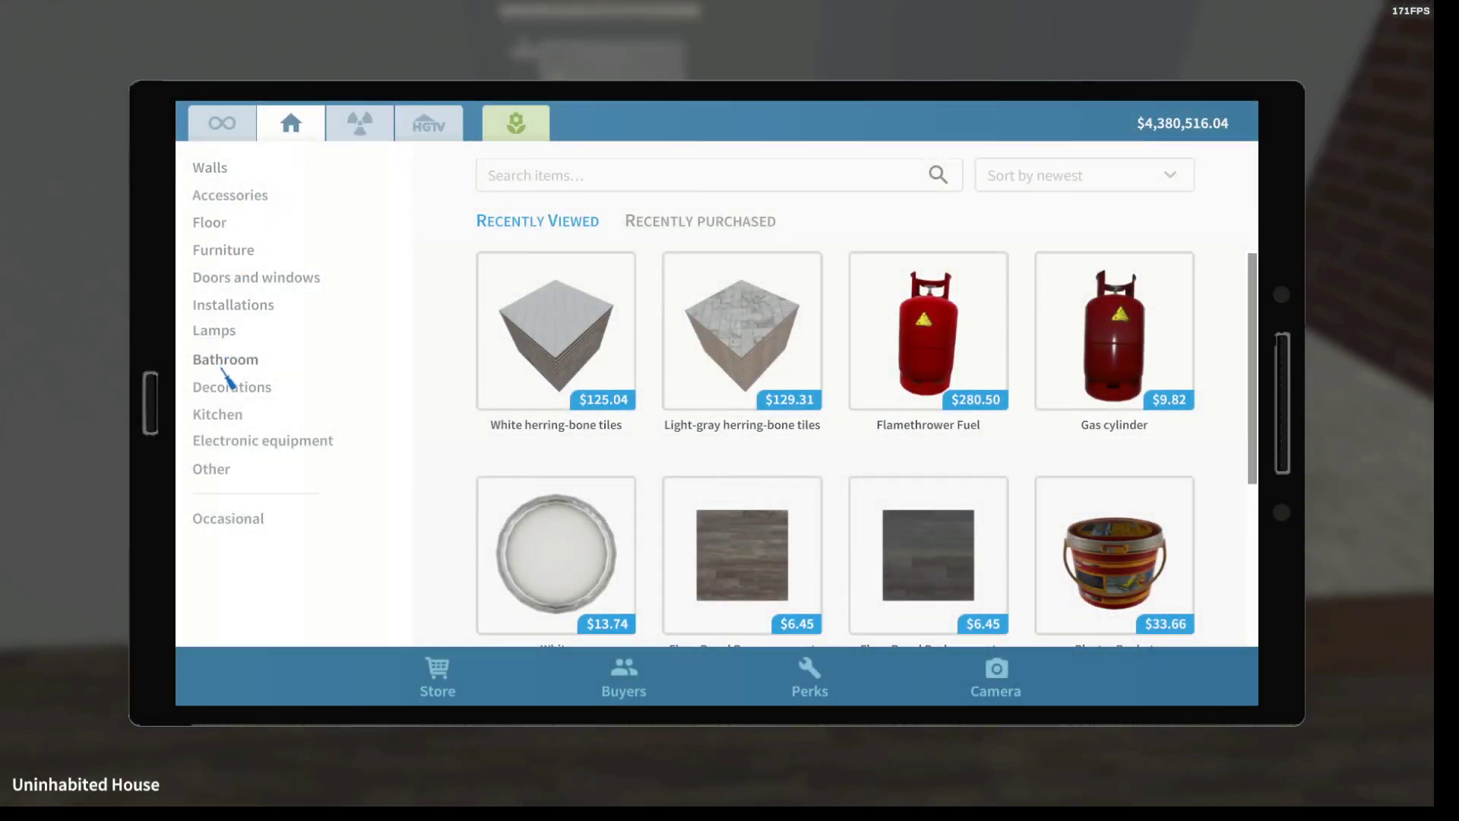
left_click(256, 276)
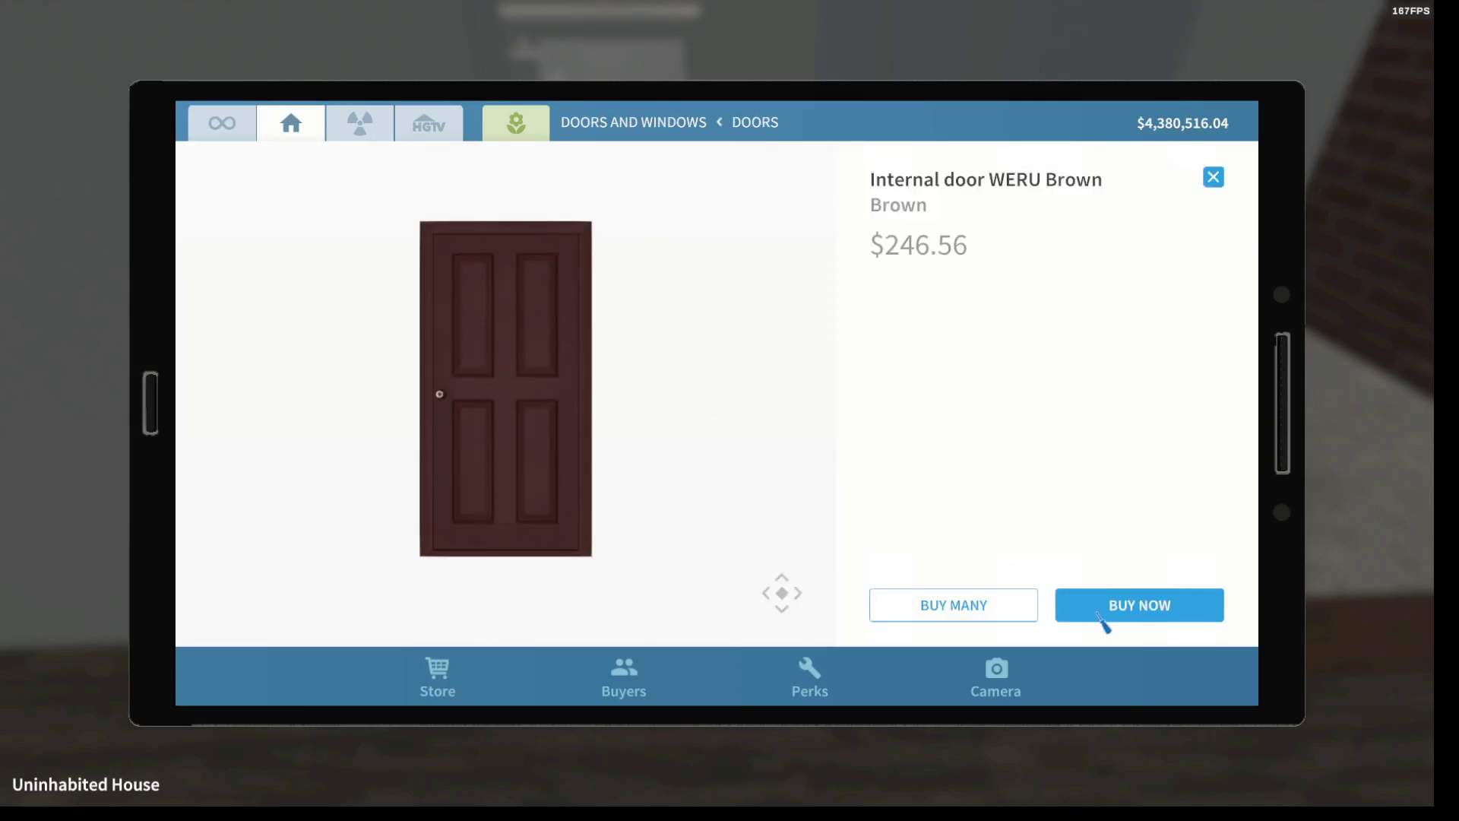
left_click(1140, 605)
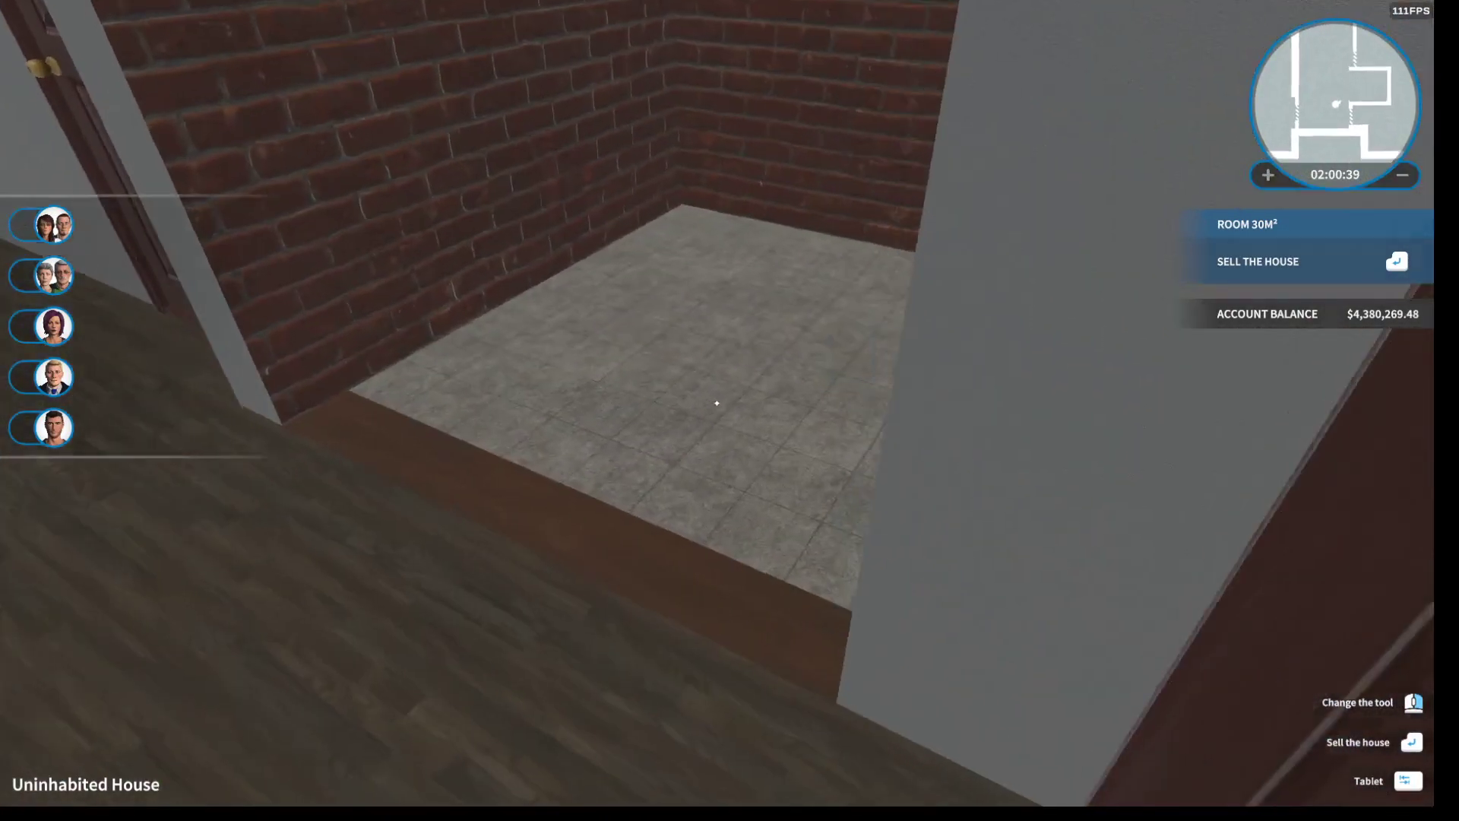
- Browse Floor > Floor panels and coverings for the brown parquet floor panel
left_click(1406, 801)
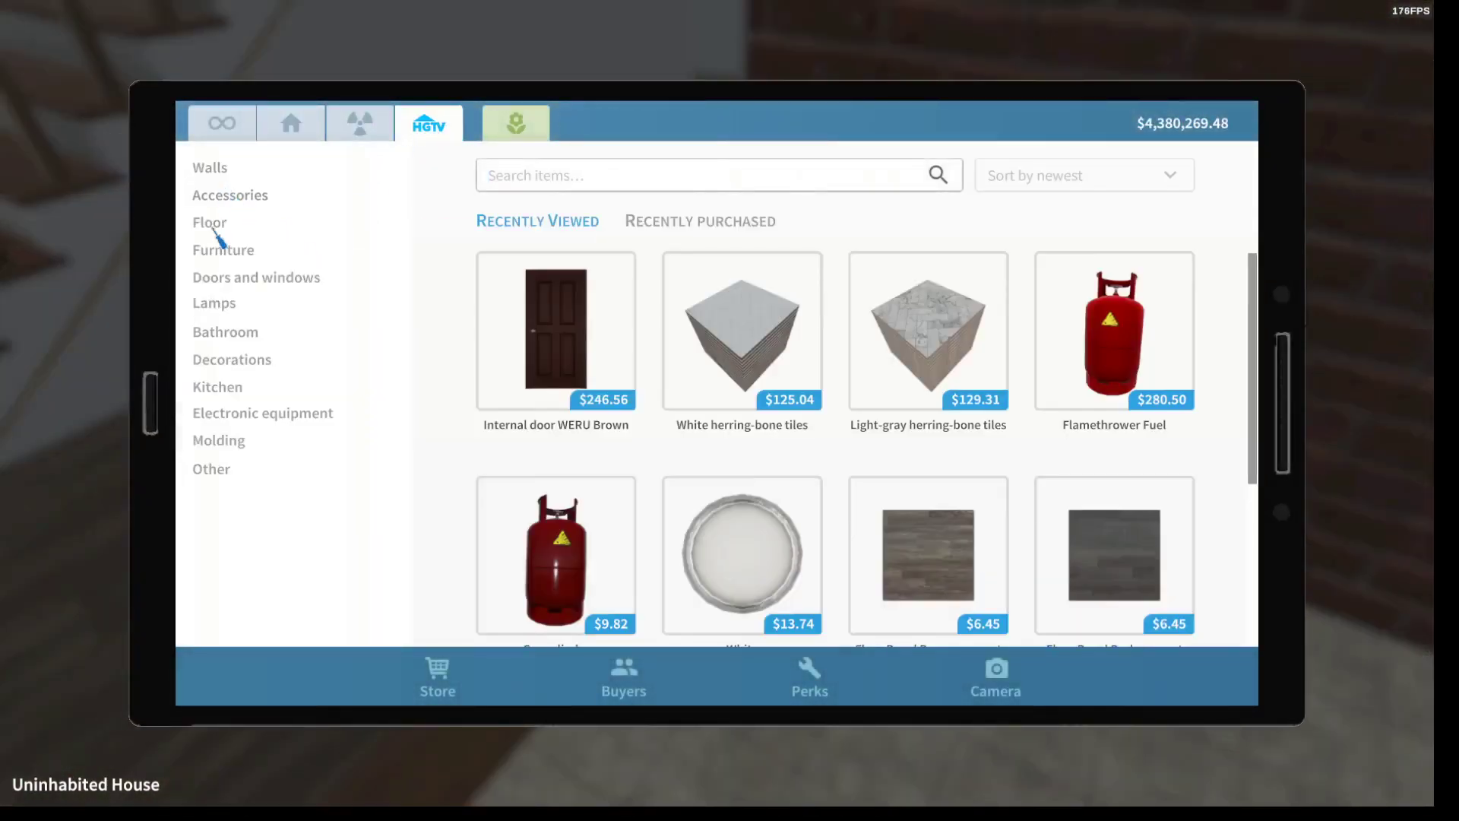
left_click(210, 222)
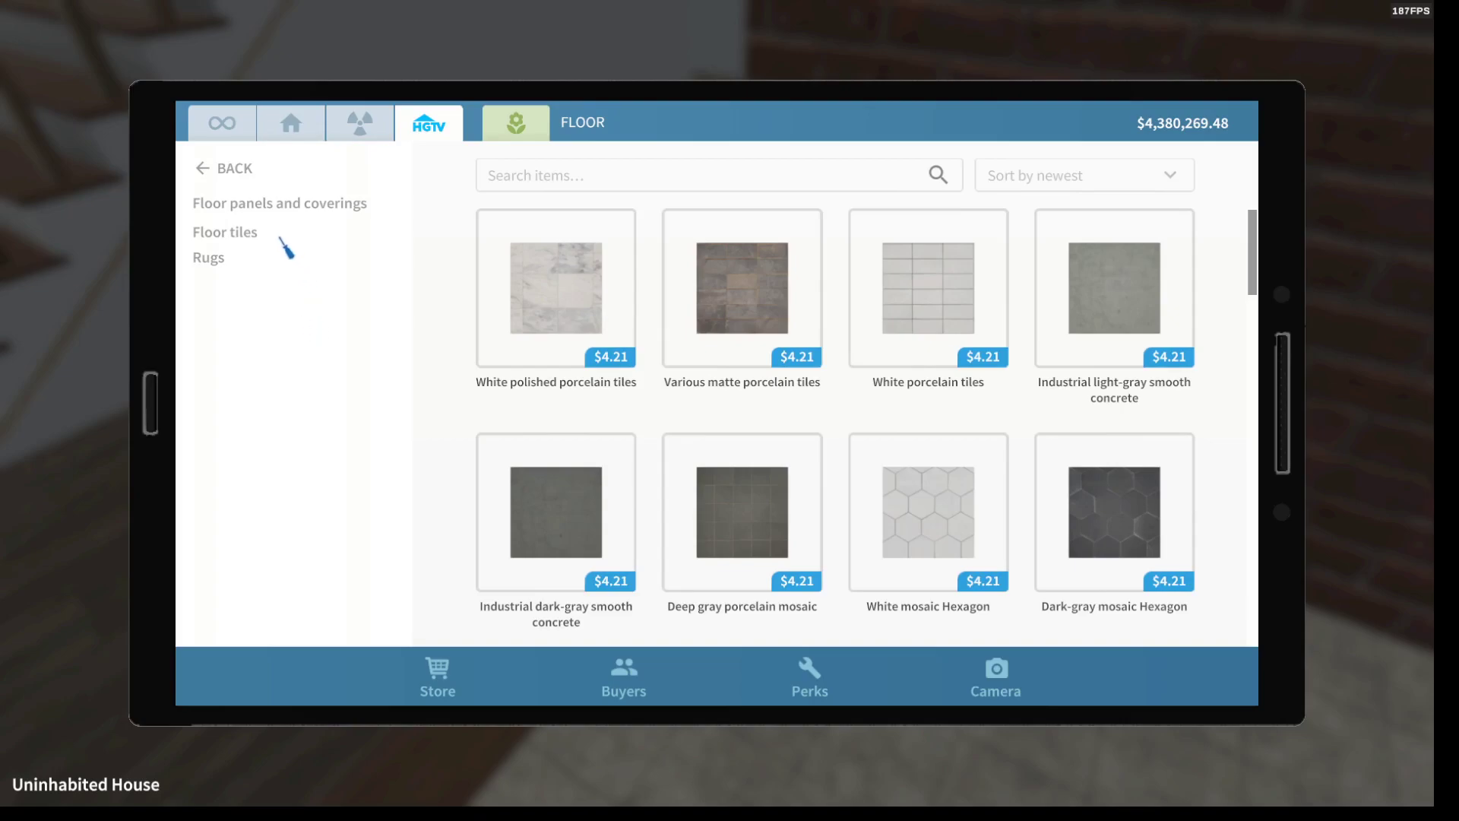
left_click(223, 232)
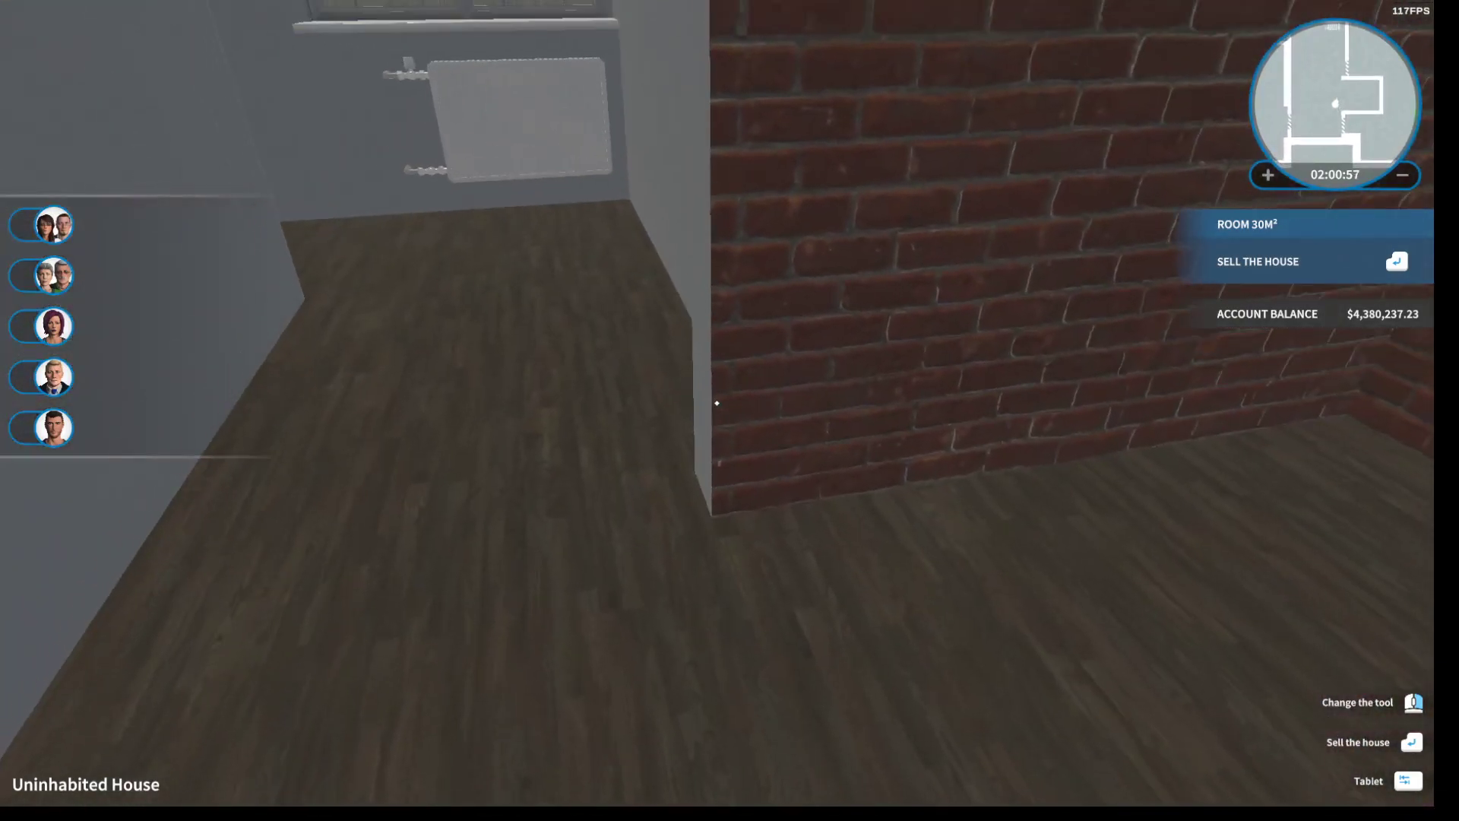
- Buy pale wall paint from Walls > Paint and paint the brick walls with it
left_click(1406, 782)
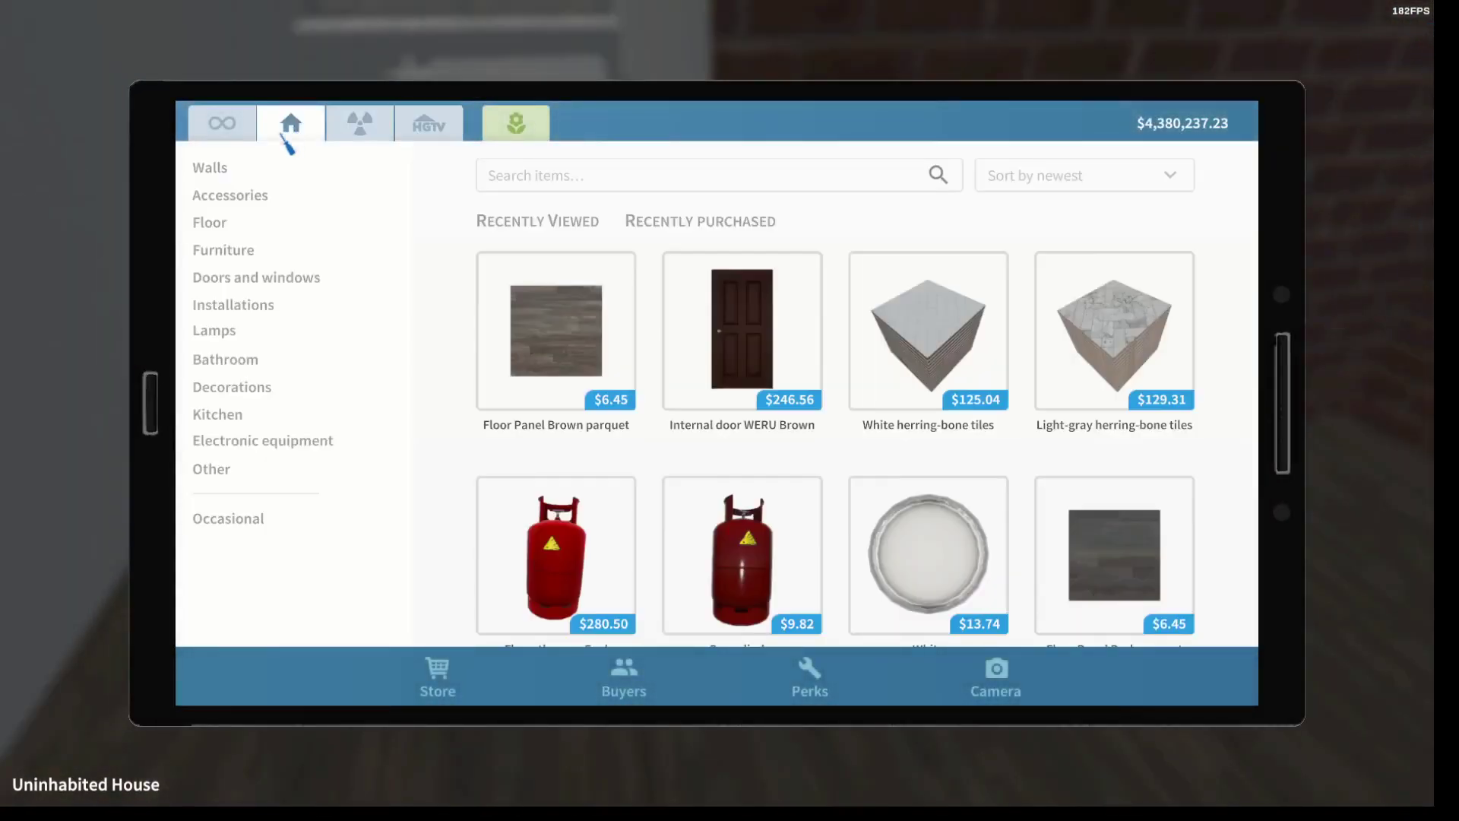
left_click(210, 167)
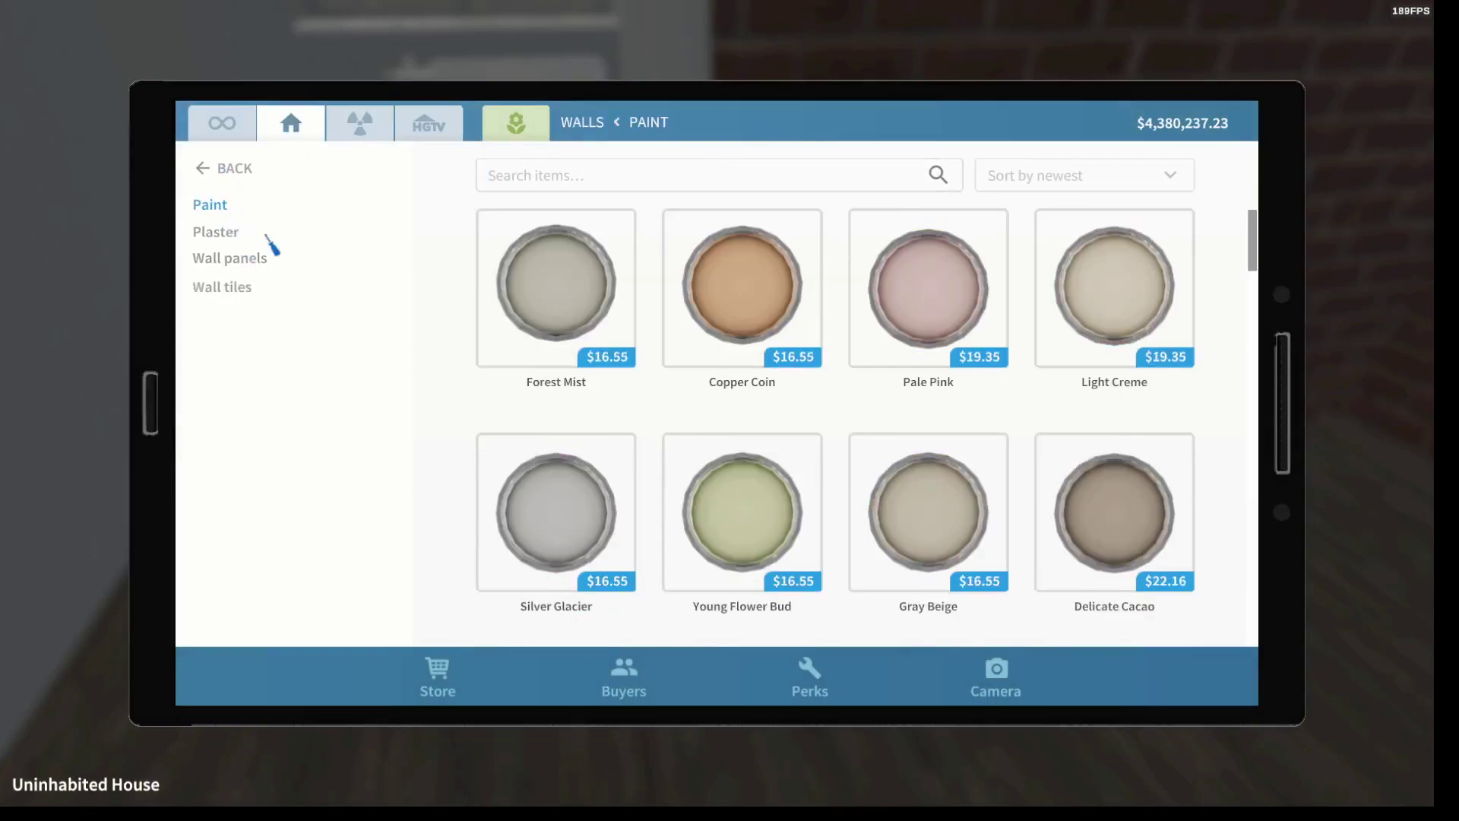
scroll("down", 3)
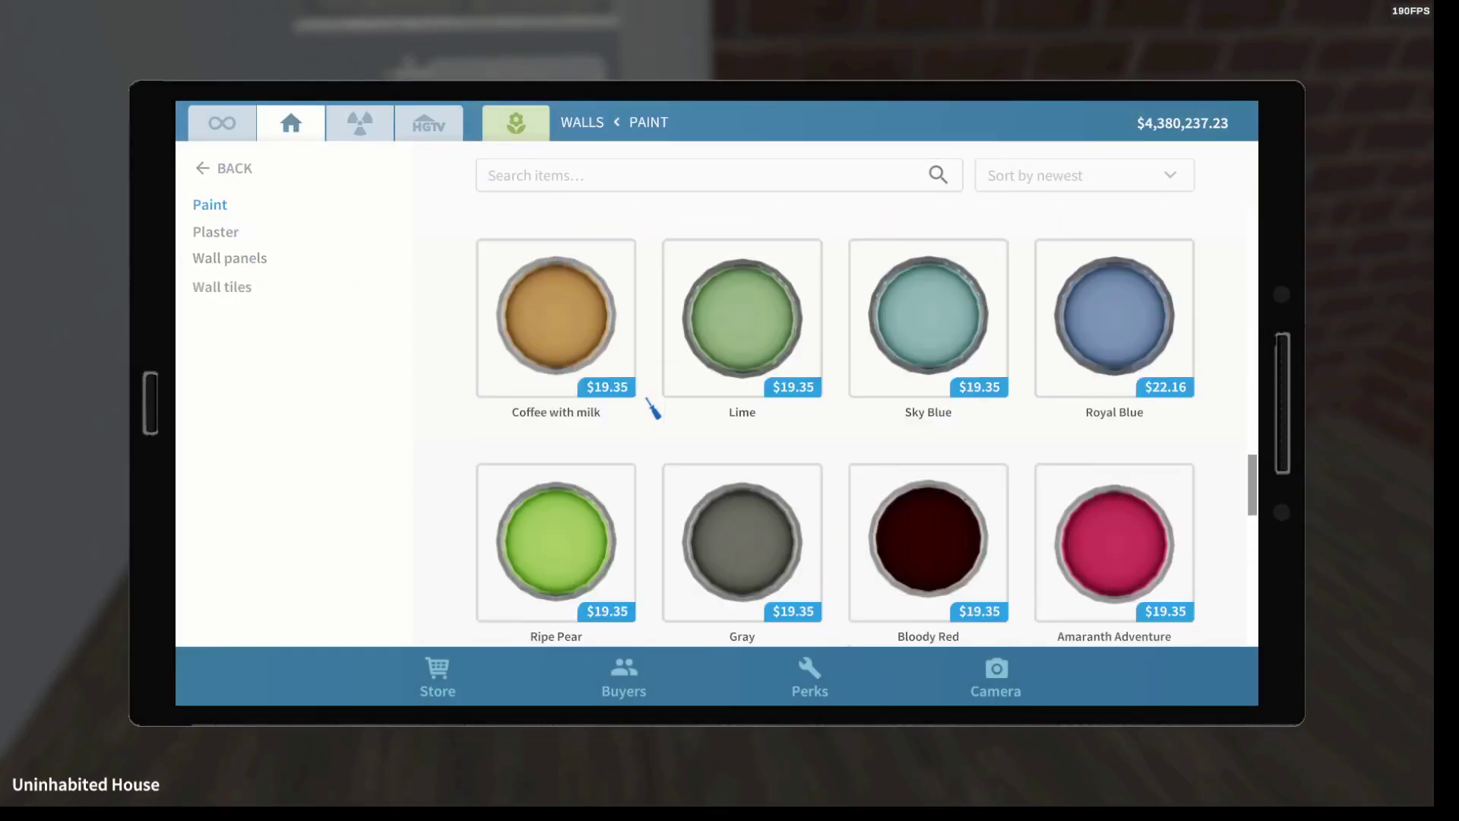
scroll("down", 3)
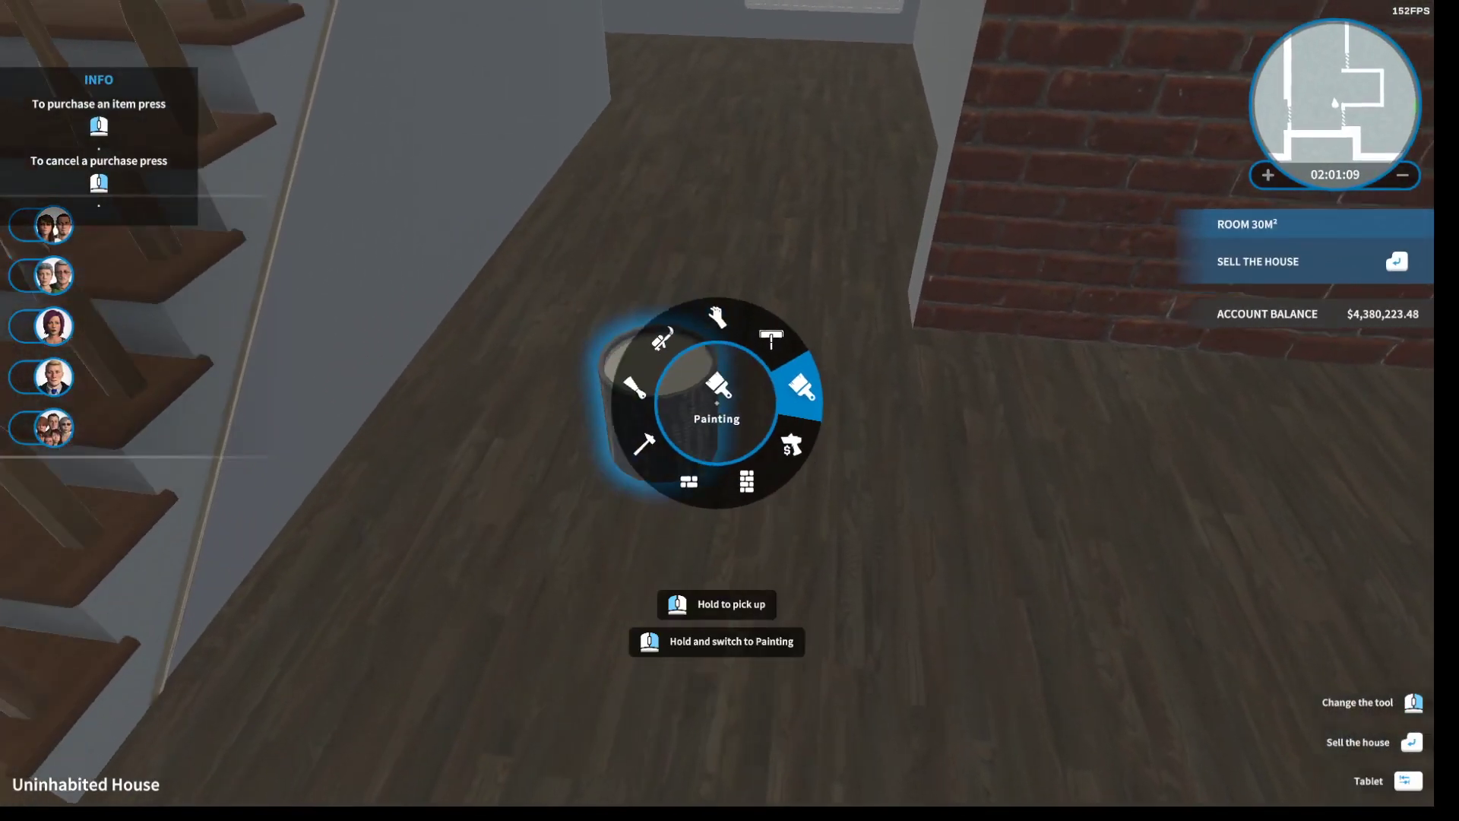
left_click(806, 386)
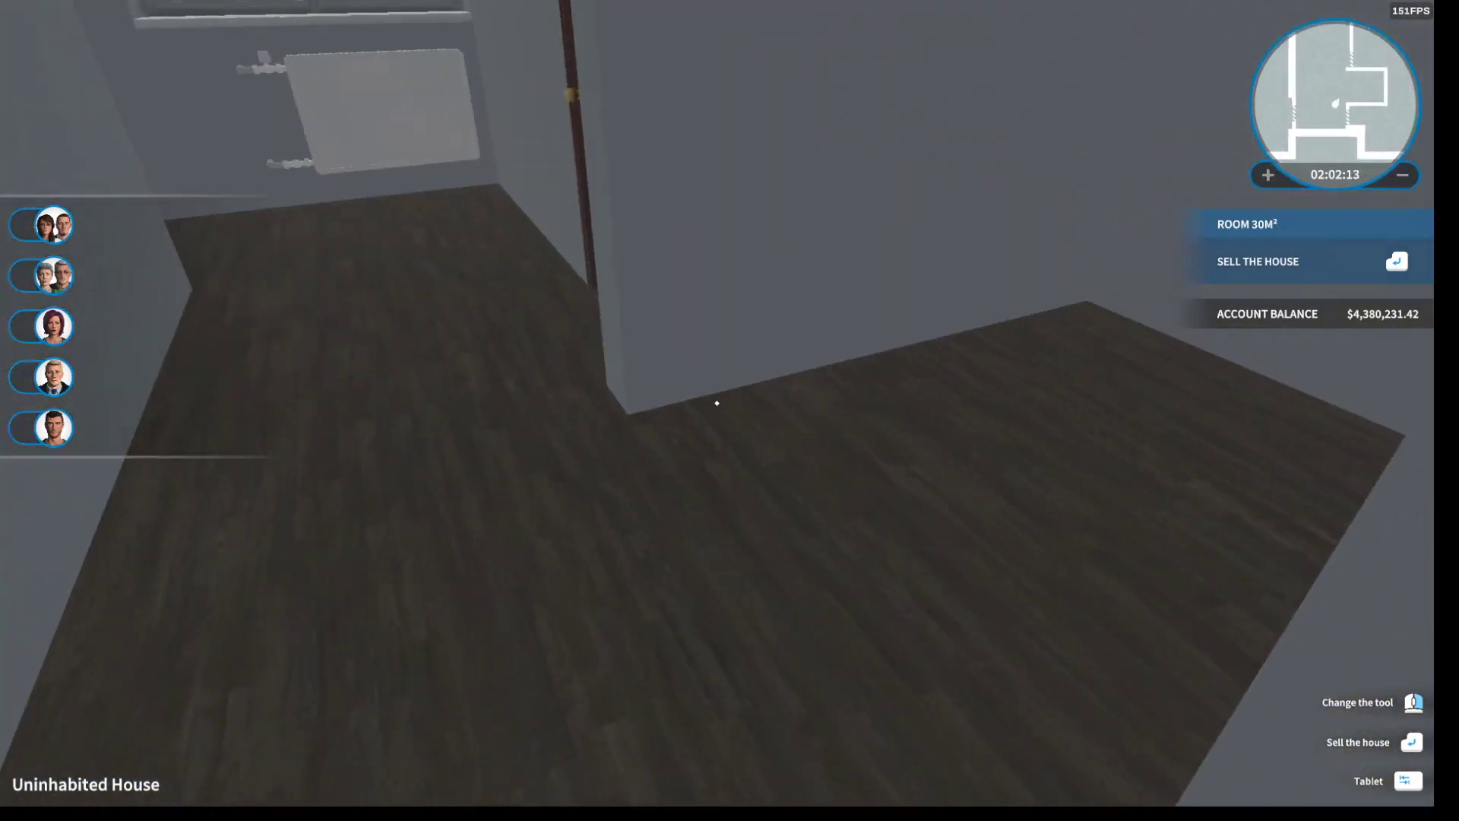
- Browse Furniture > Desks and view the May Corner Desk details
left_click(1407, 781)
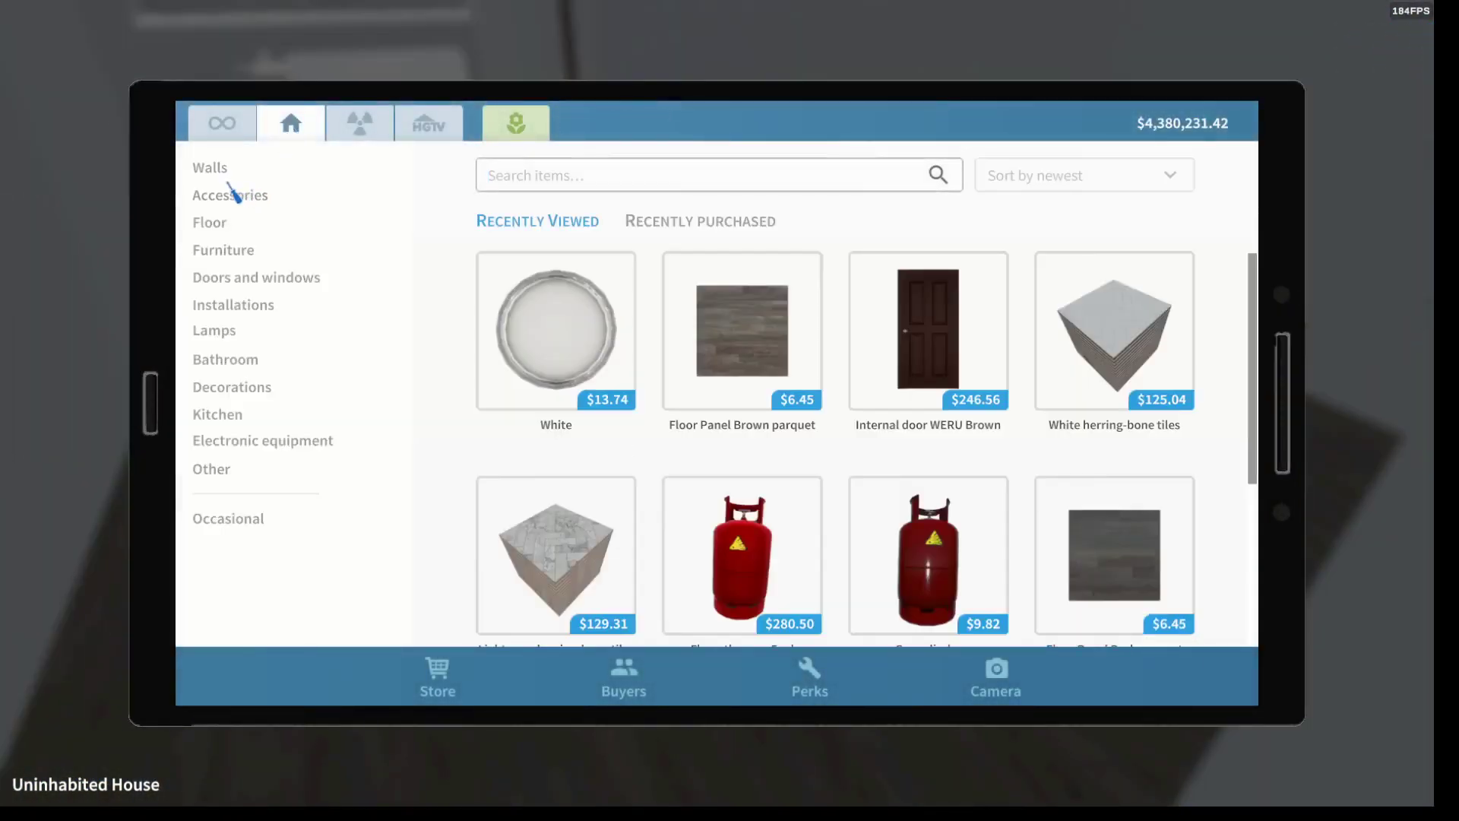
left_click(224, 250)
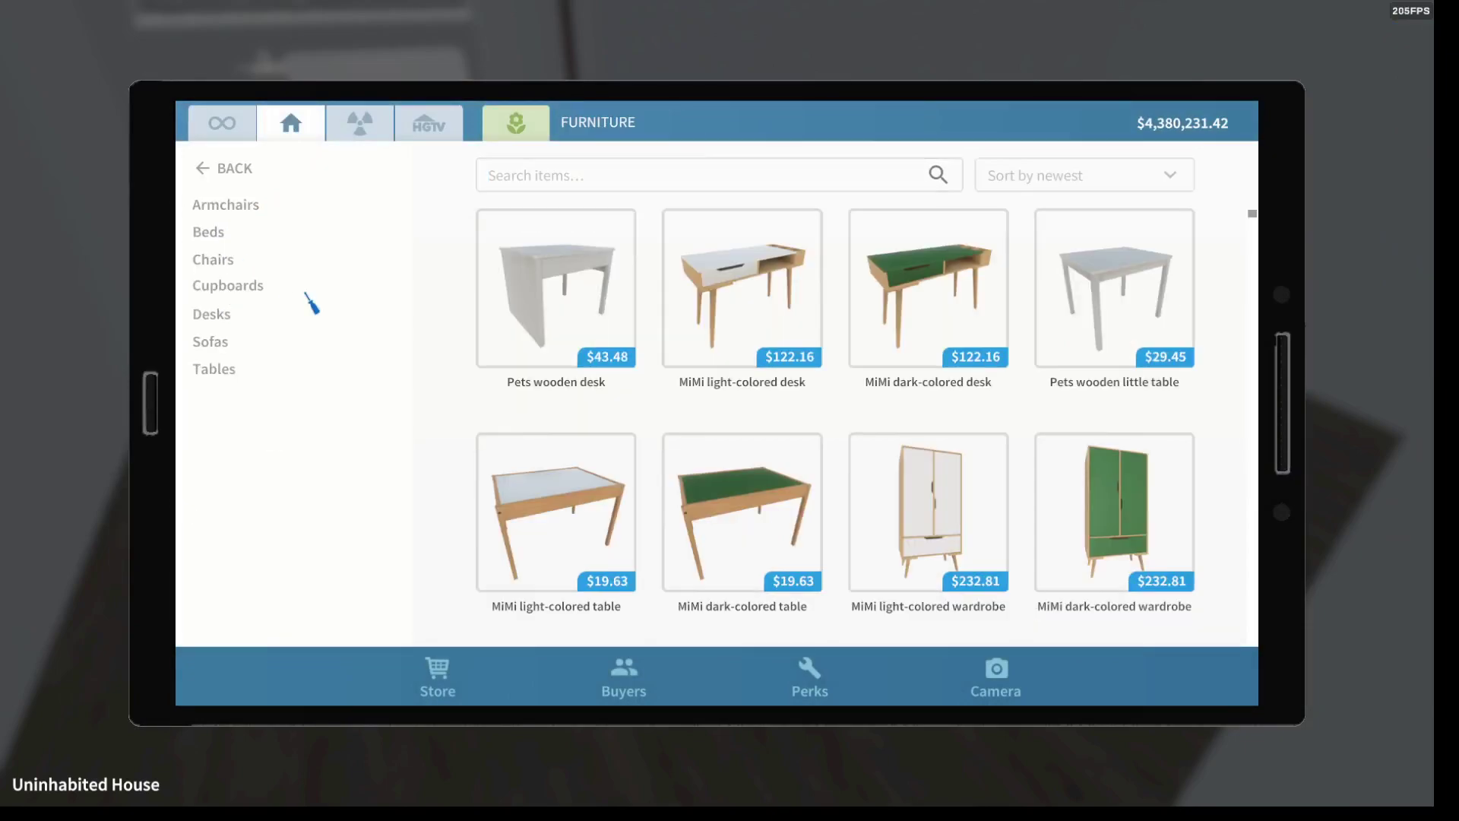
mouse_move(223, 324)
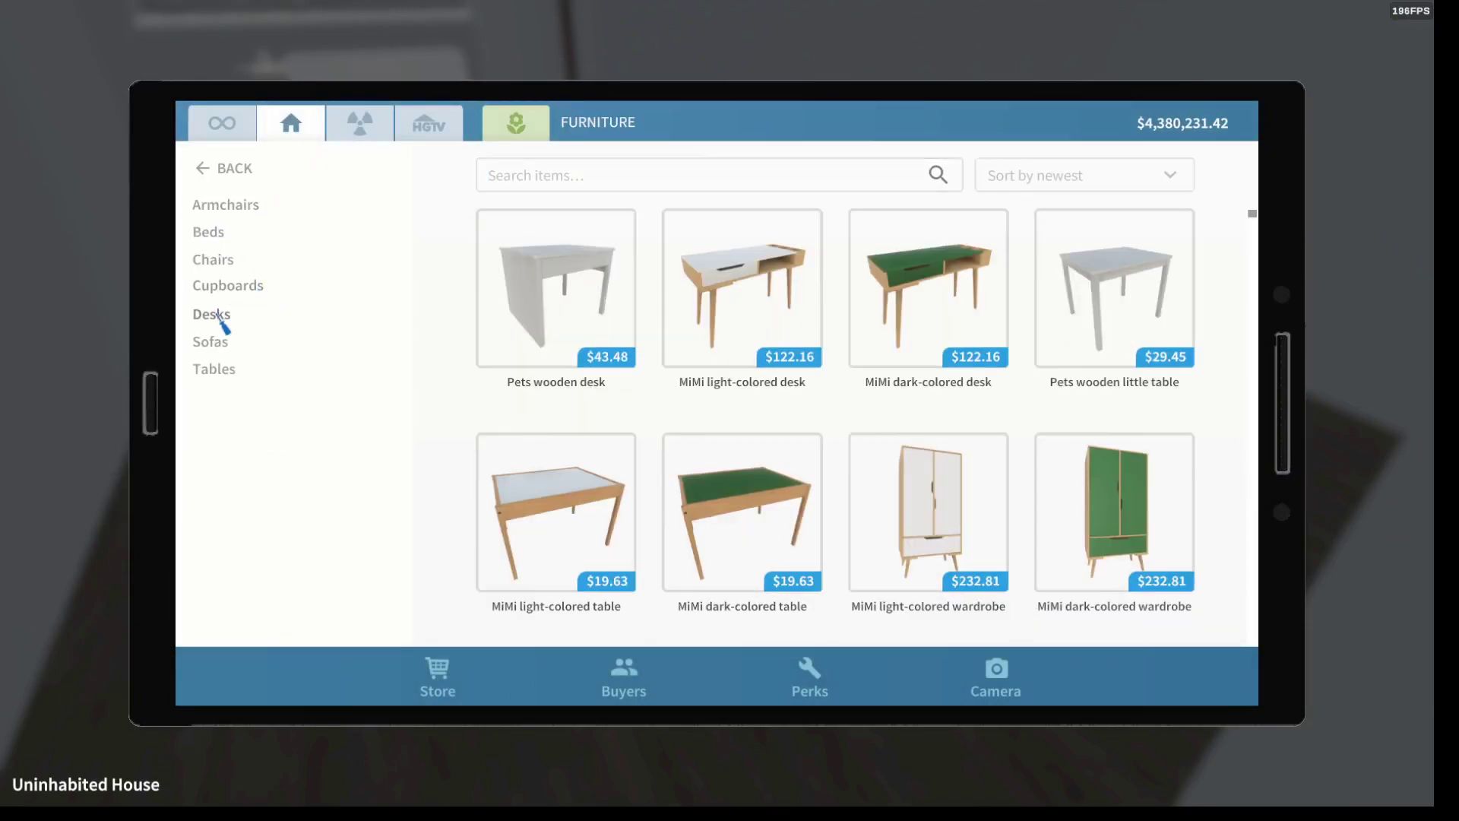
left_click(212, 313)
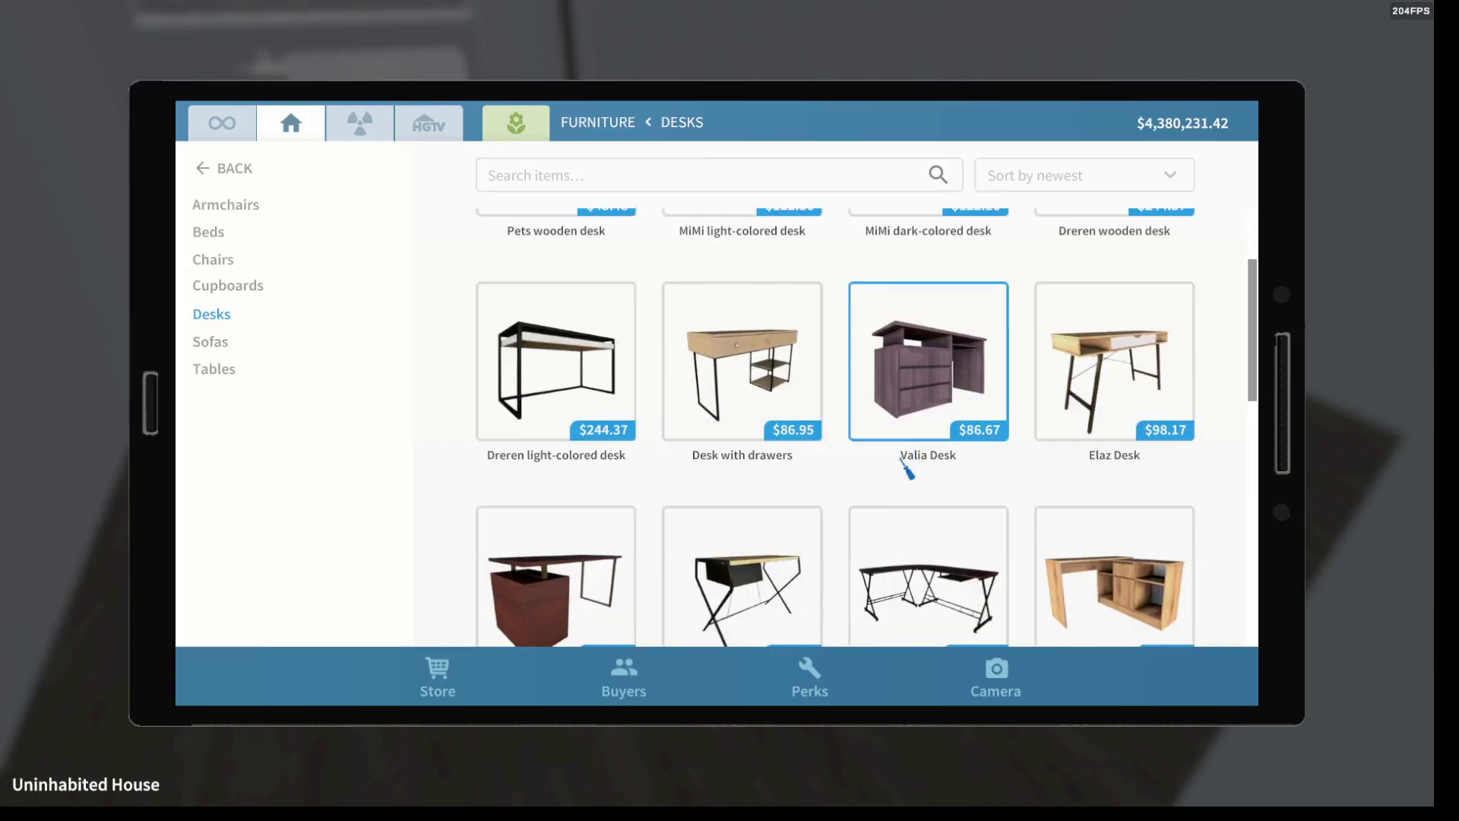
scroll("down", 3)
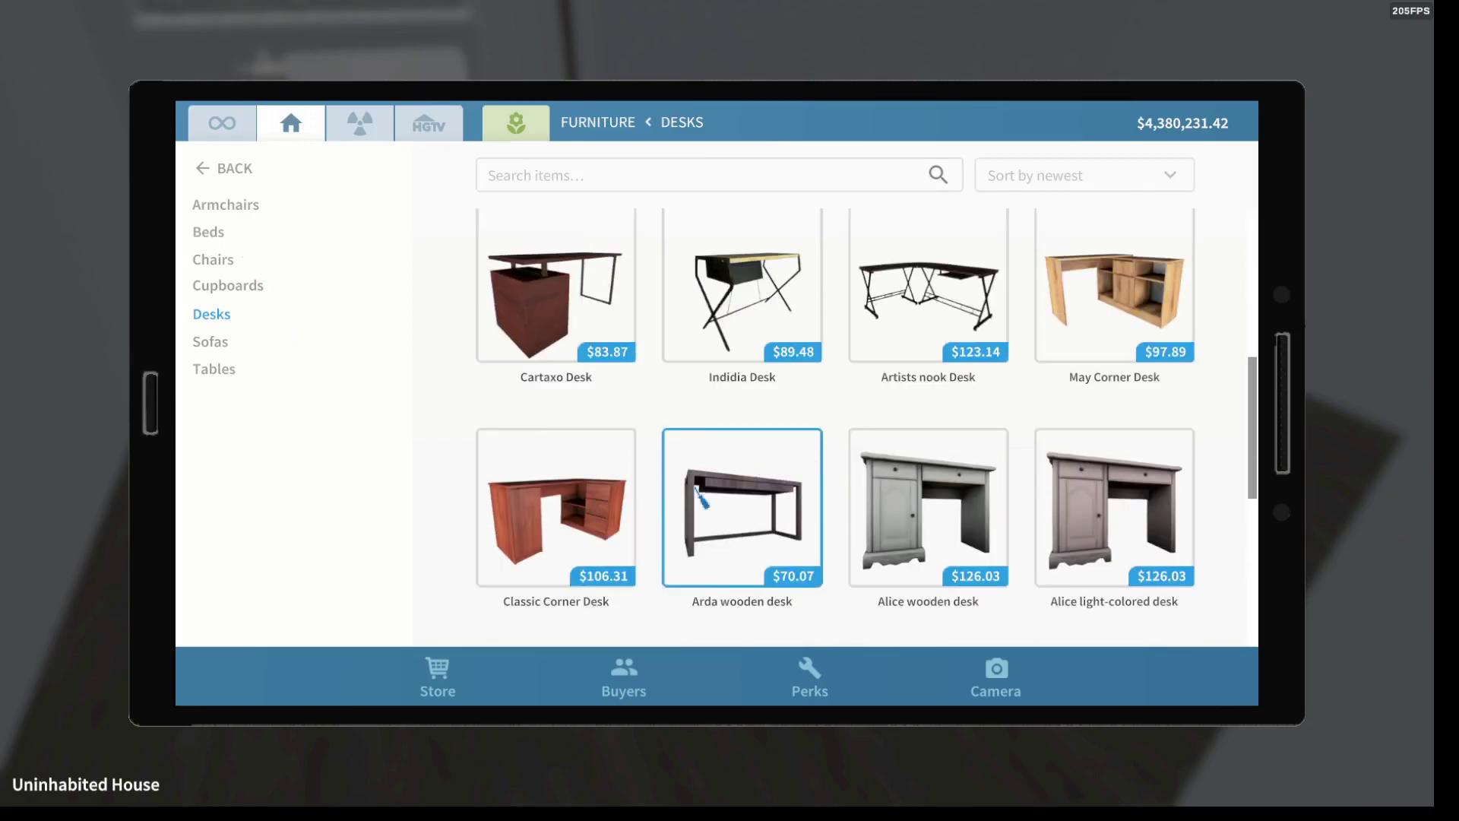
left_click(1143, 325)
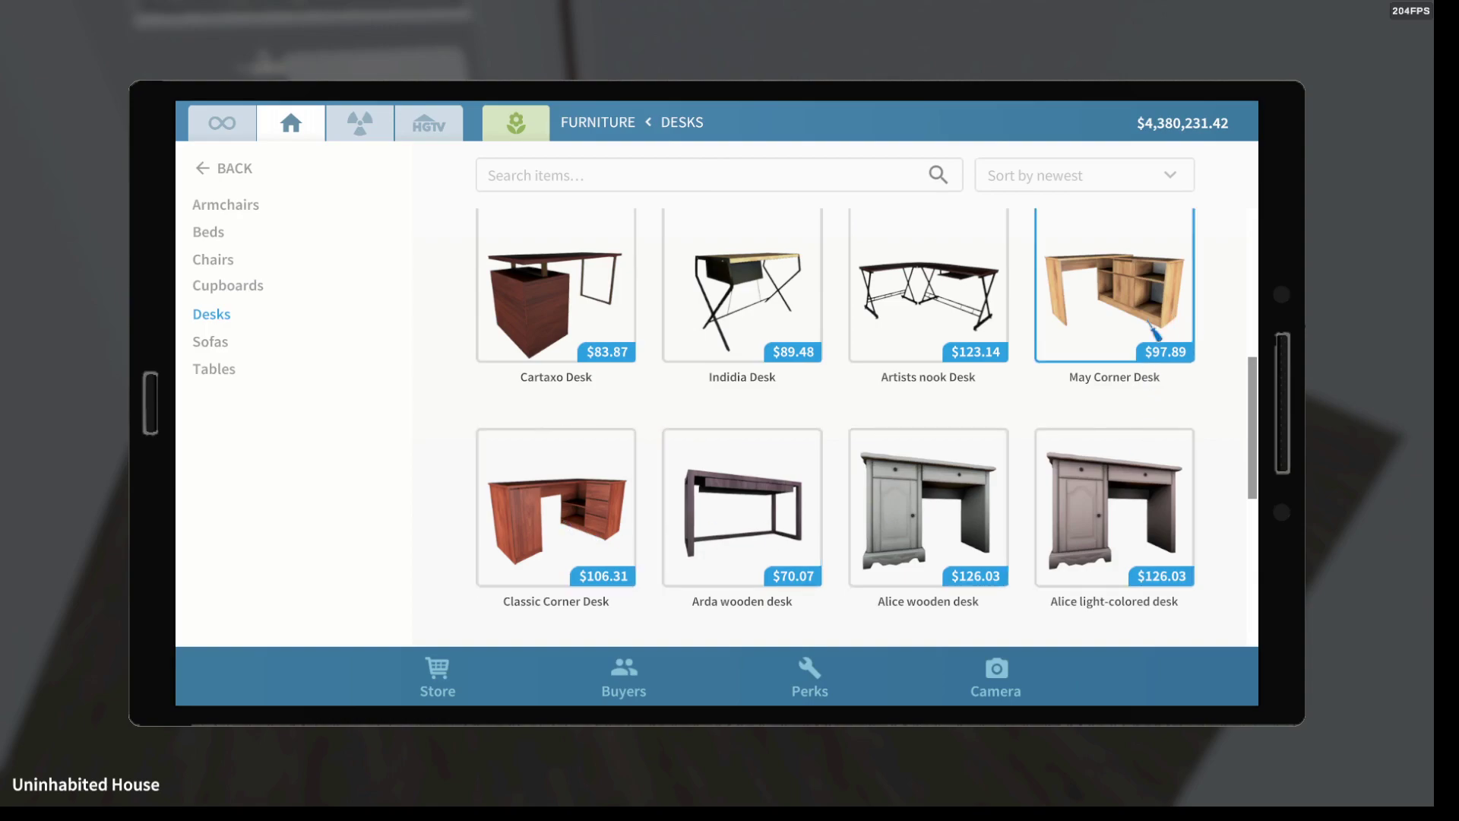
left_click(1114, 286)
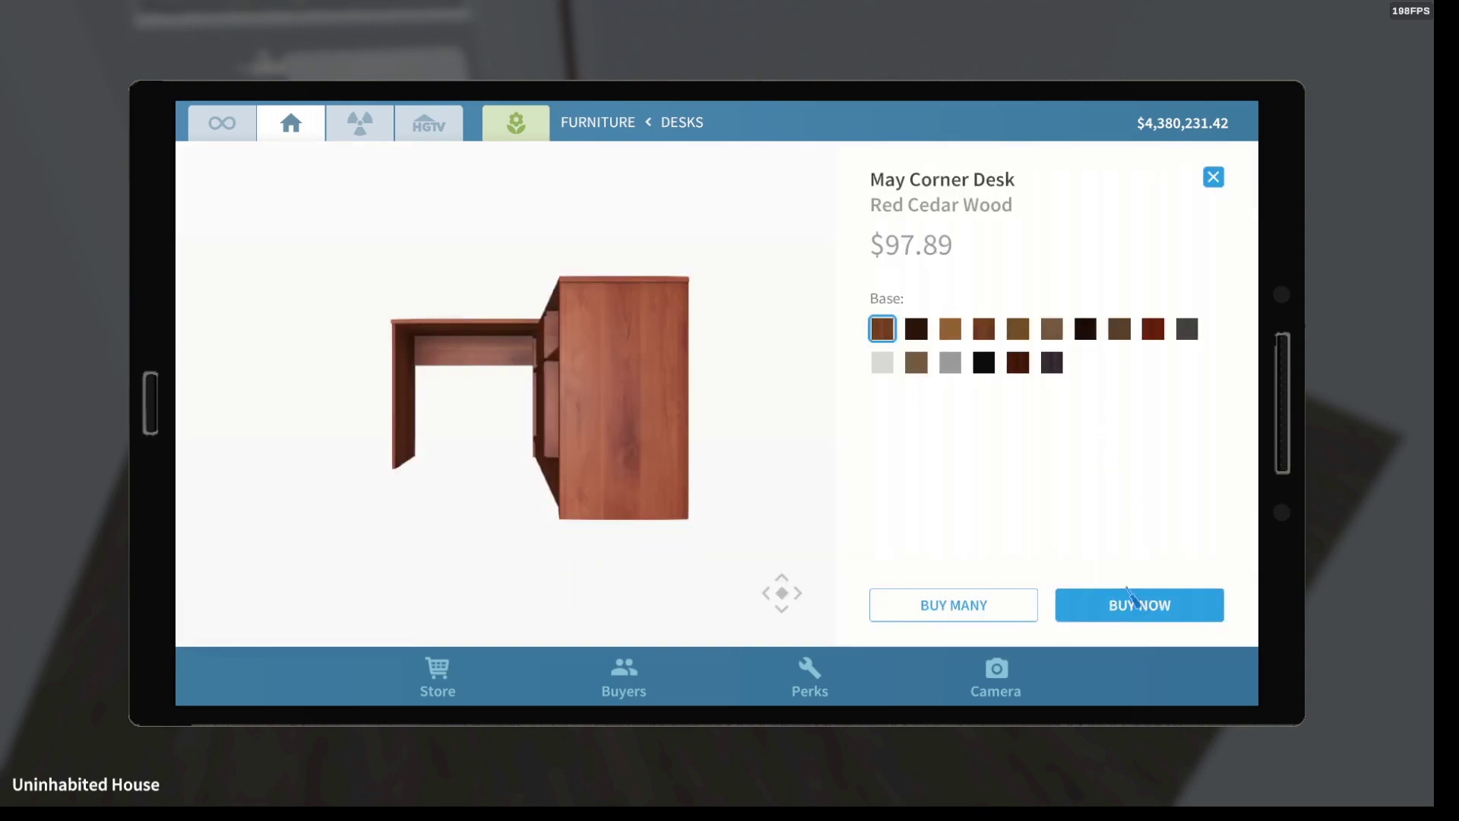
- Buy the May Corner Desk, place it on the parquet floor and pick it up again
left_click(1140, 605)
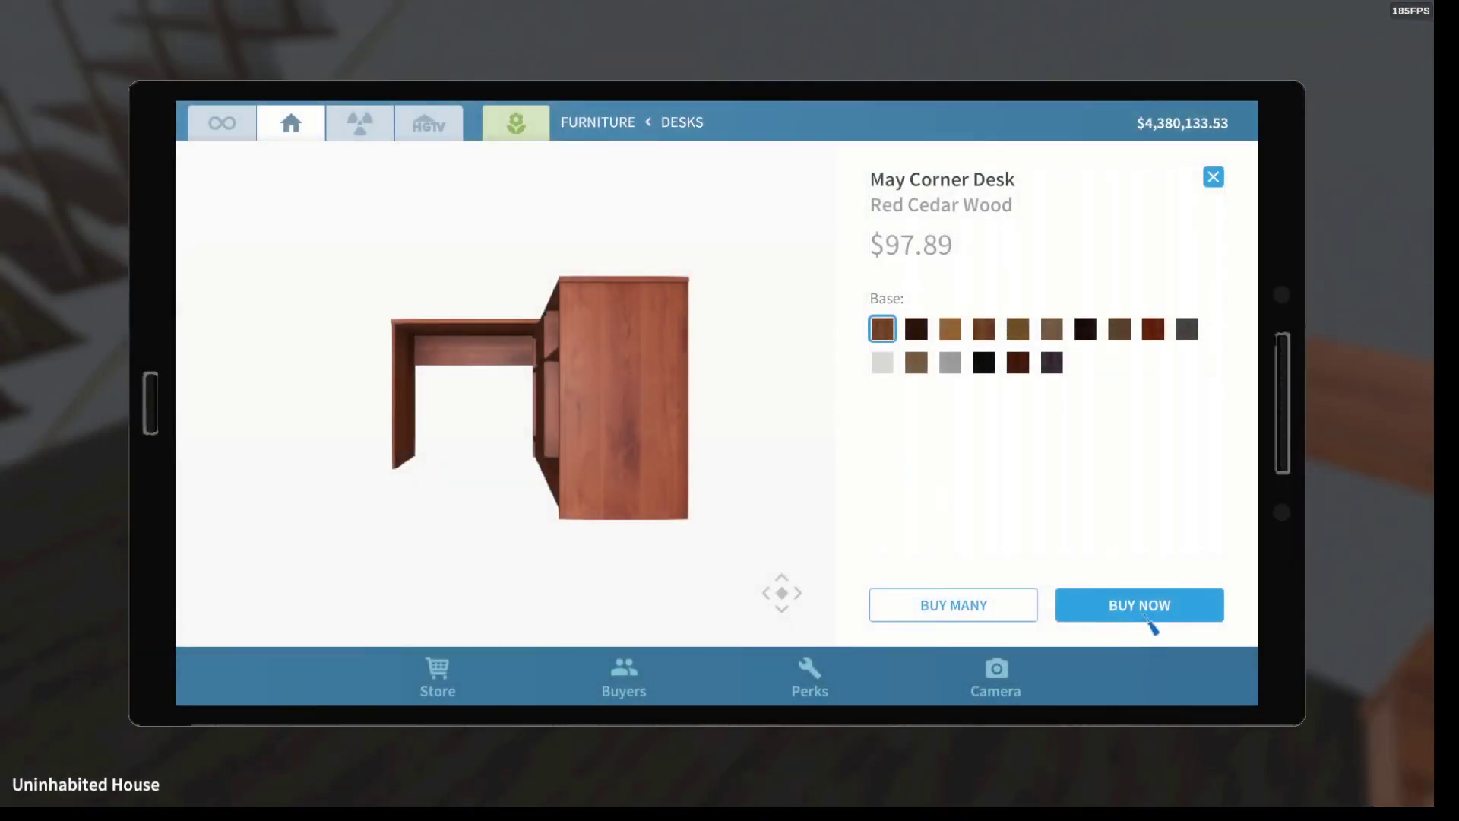
left_click(1140, 605)
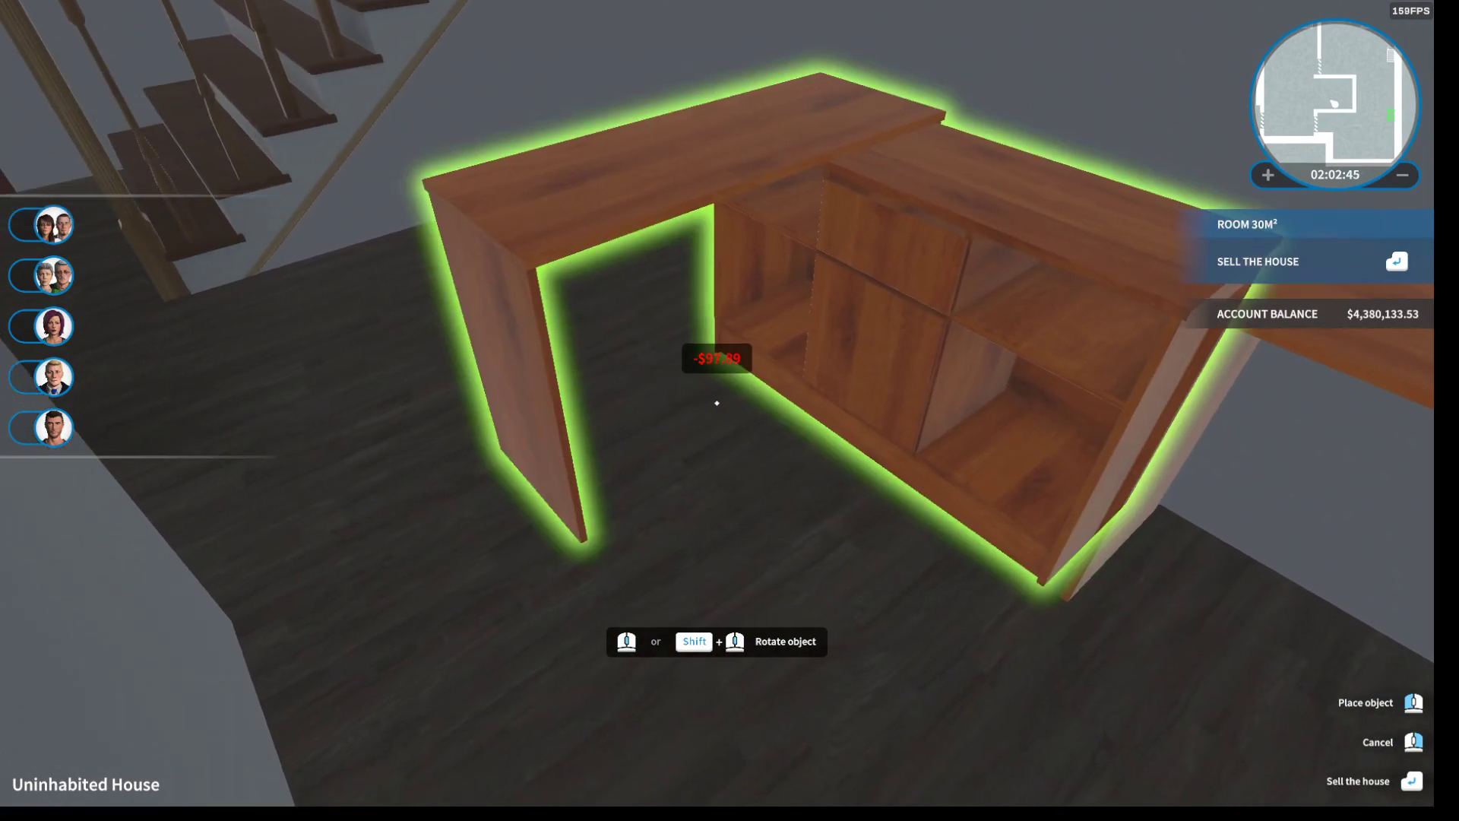
left_click(1415, 702)
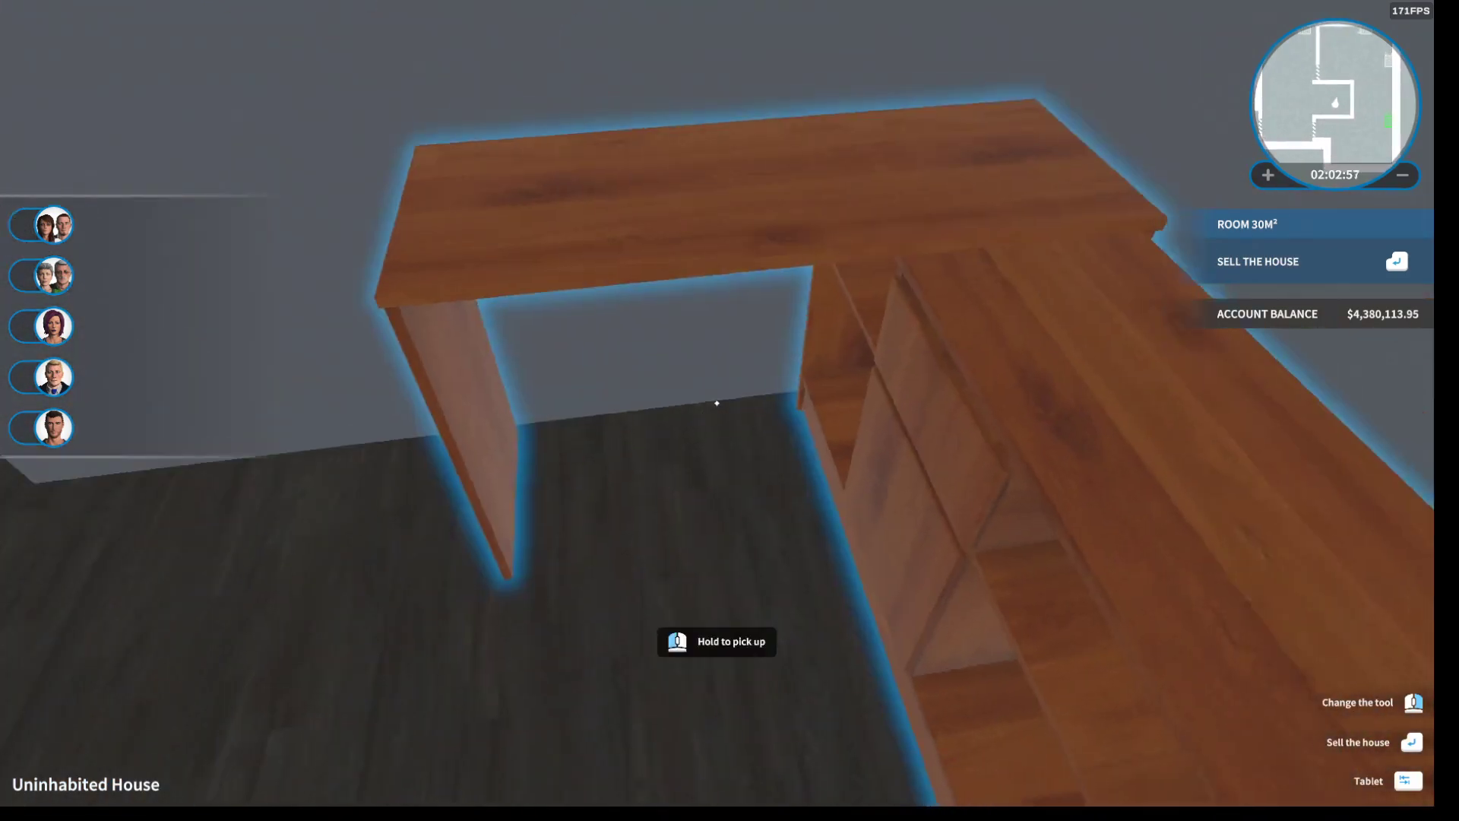
left_click(1405, 782)
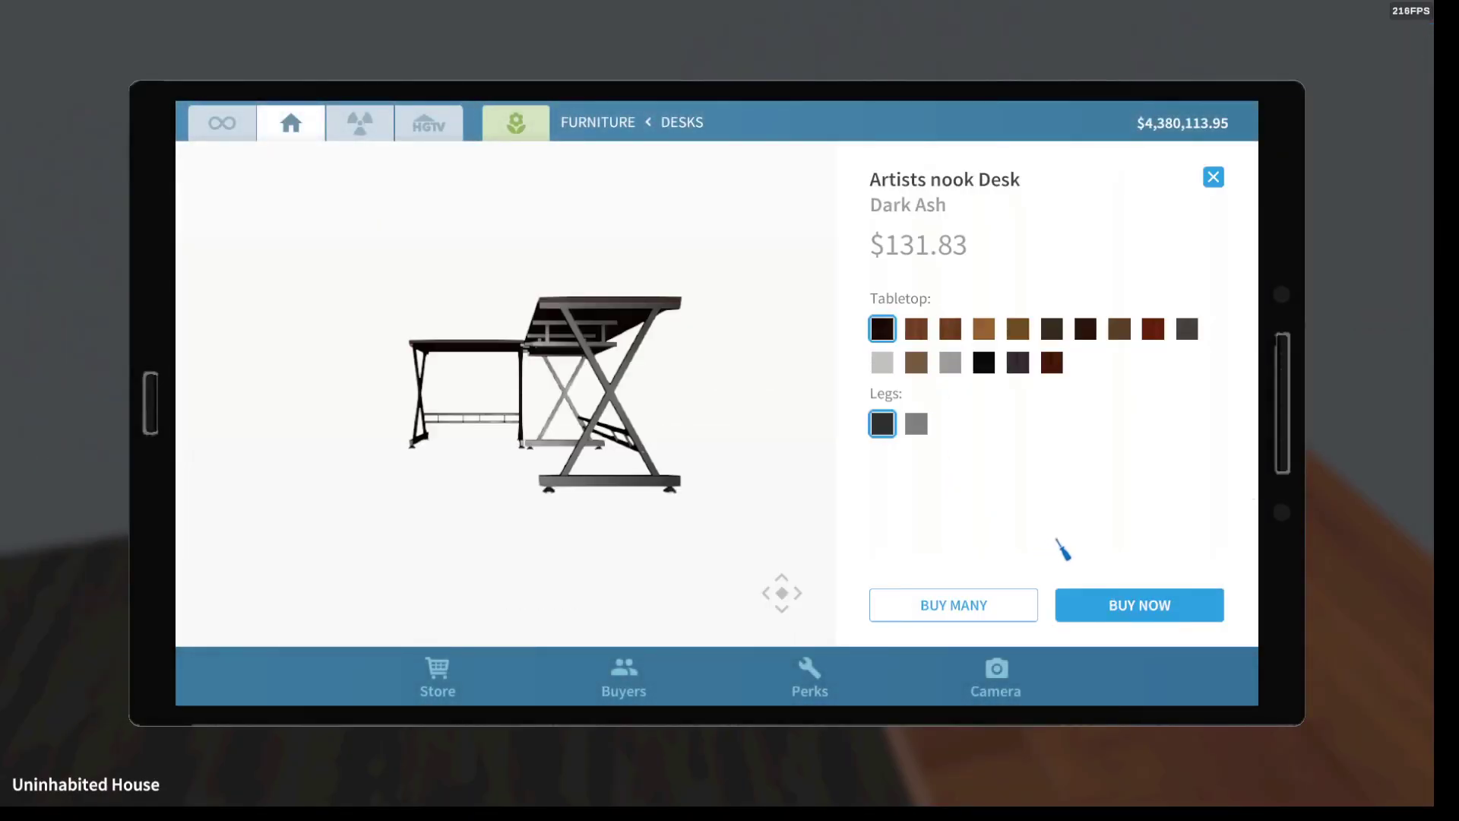
- Buy the Artists nook Desk with the Dark Ash tabletop for about $54
left_click(1140, 605)
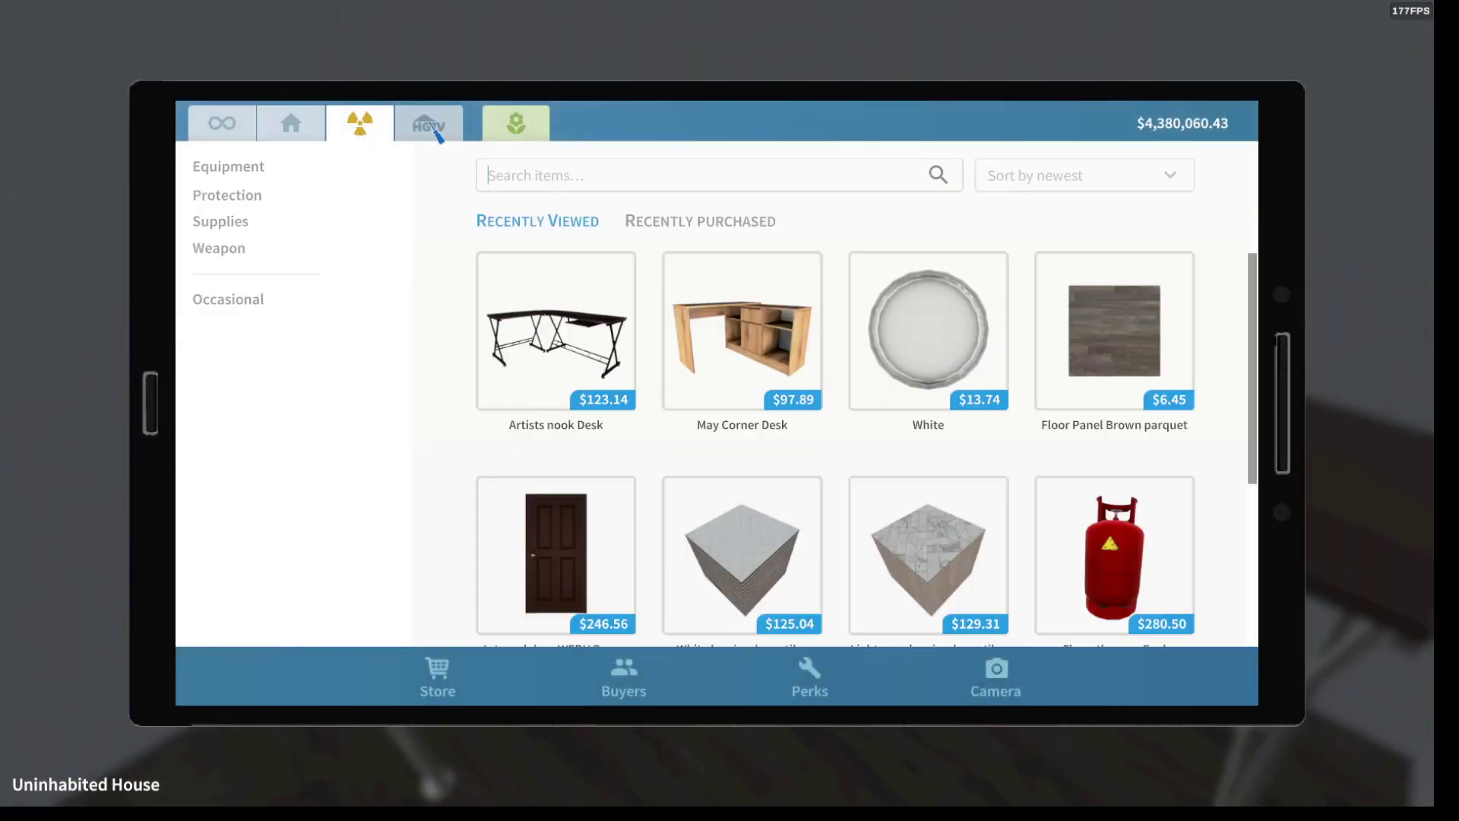
- Browse the Other > Occasional seasonal items in the home furnishing store
left_click(222, 122)
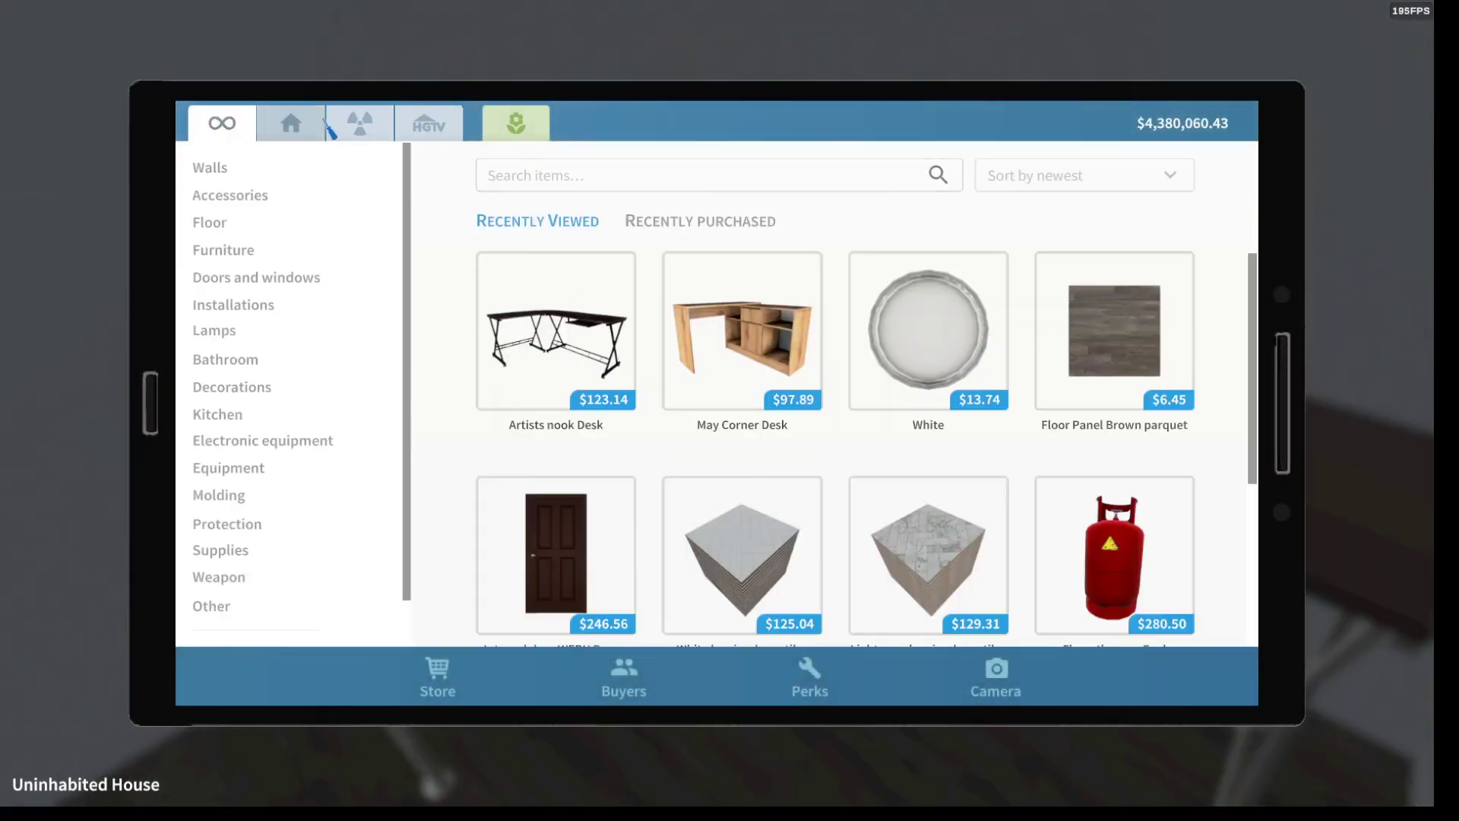
left_click(290, 122)
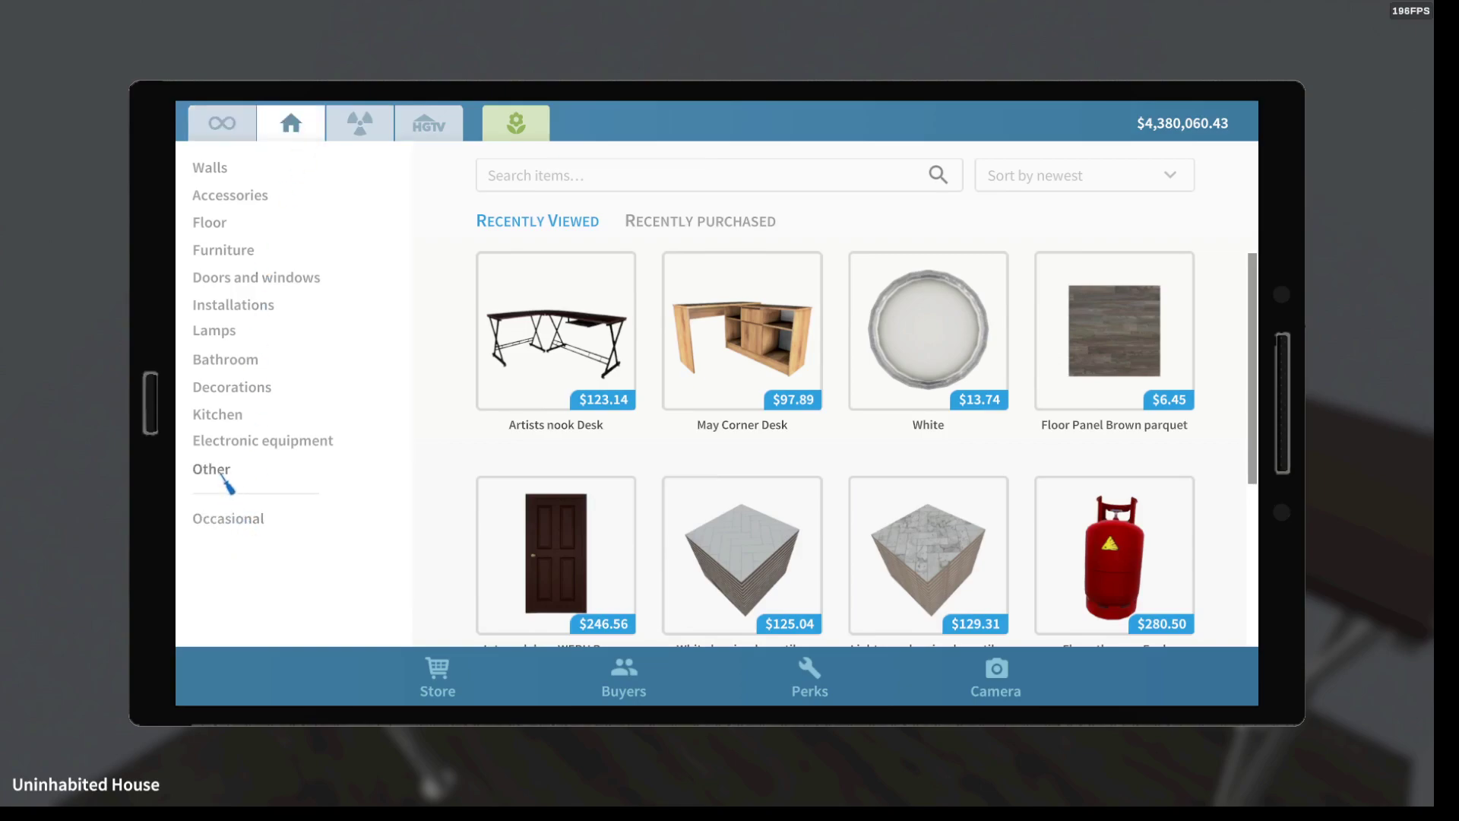
left_click(212, 469)
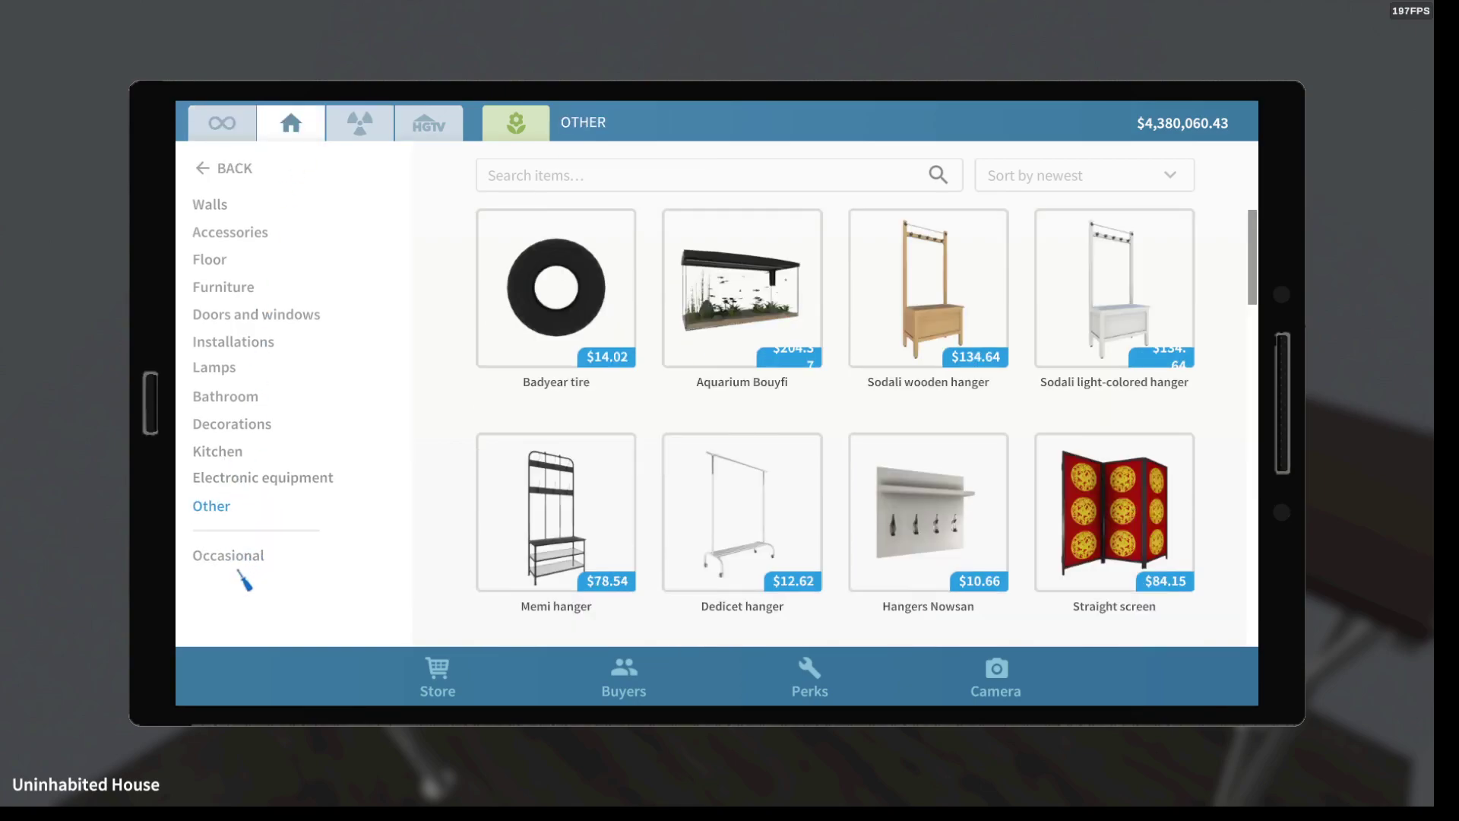
left_click(228, 555)
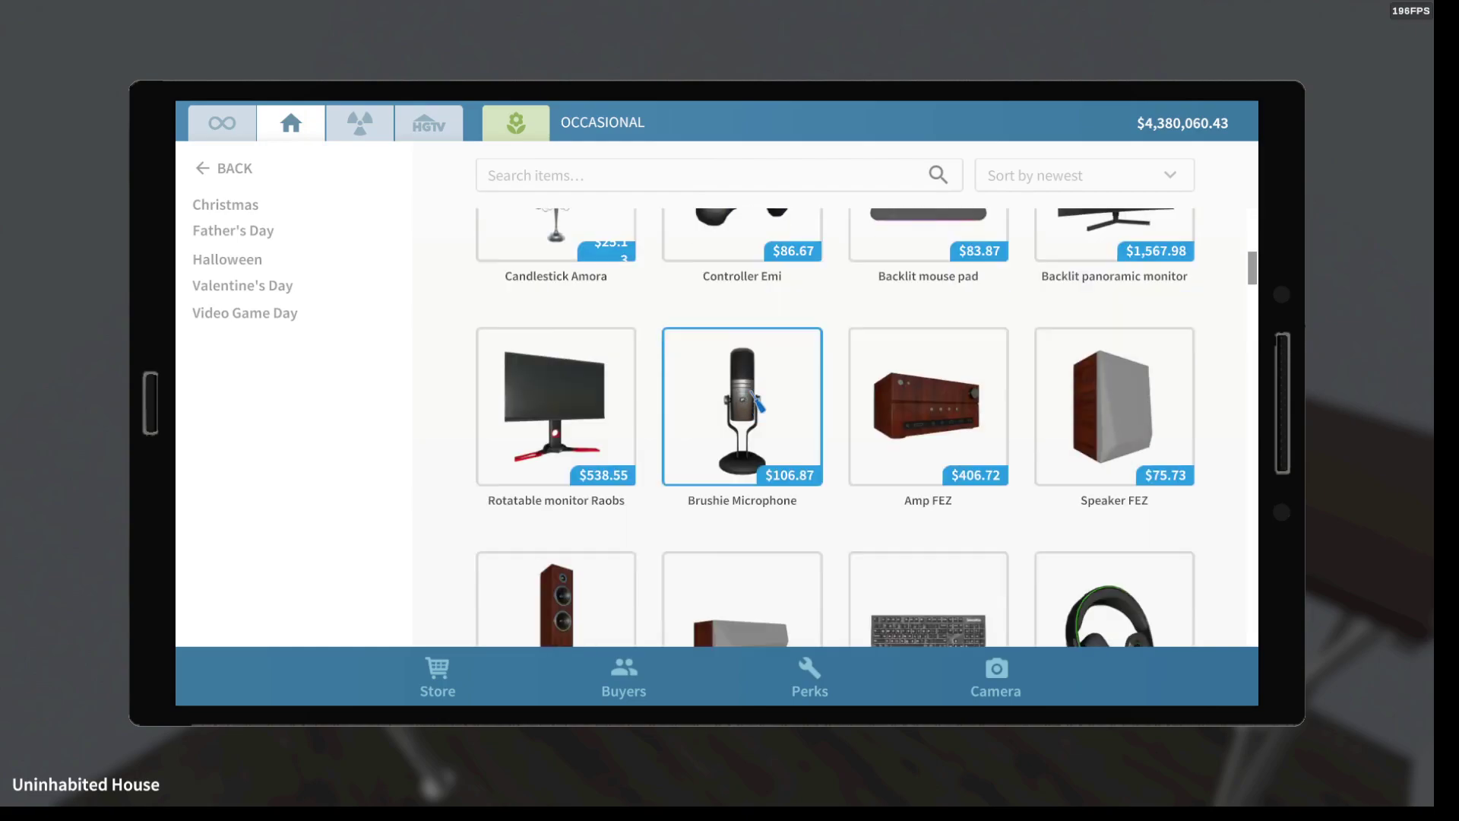
scroll("down", 3)
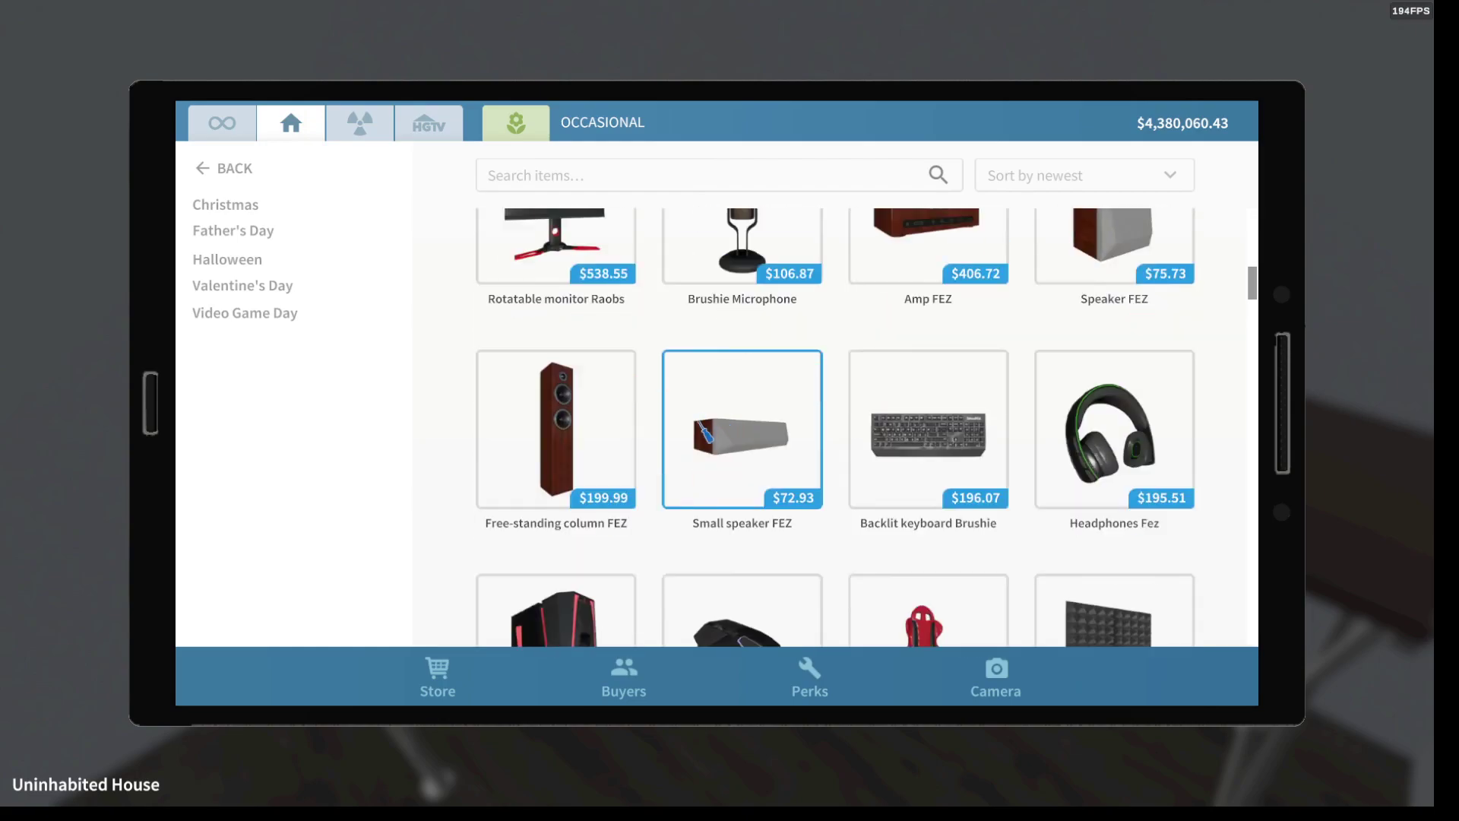
scroll("down", 3)
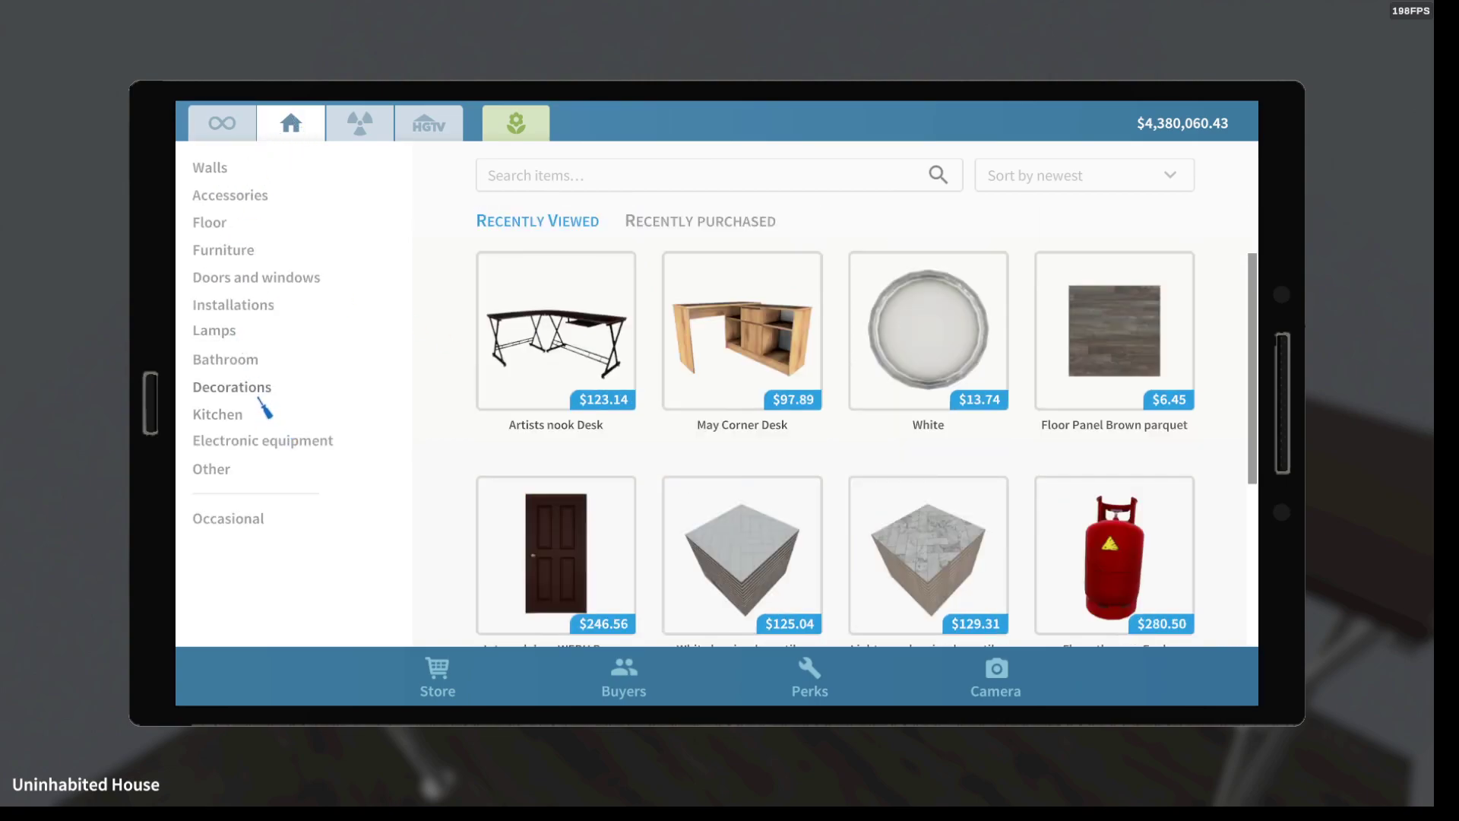
- View the $109 Monitor in Home electronics, then return to the Video Game Day items
left_click(262, 441)
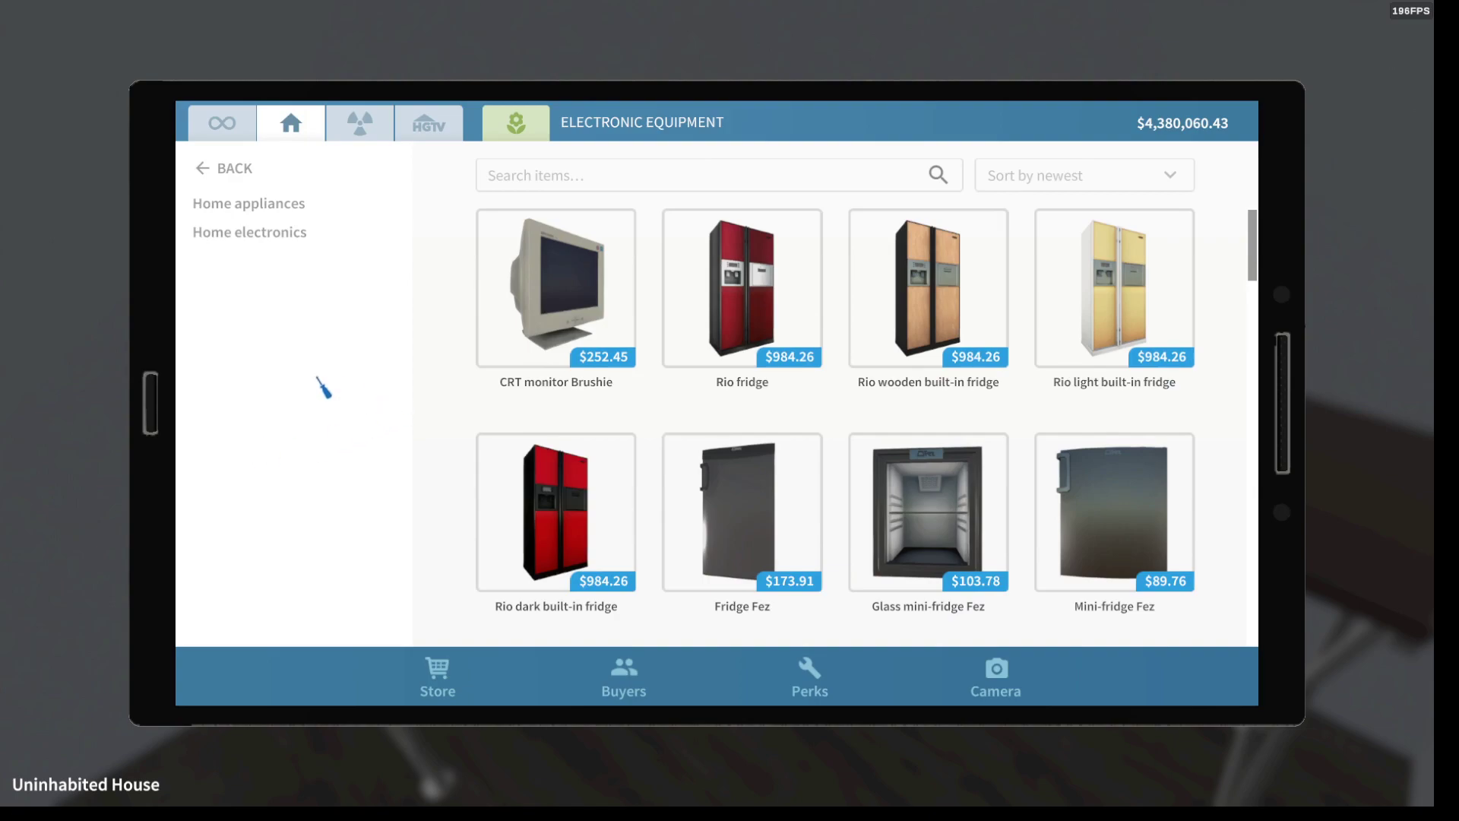
left_click(250, 231)
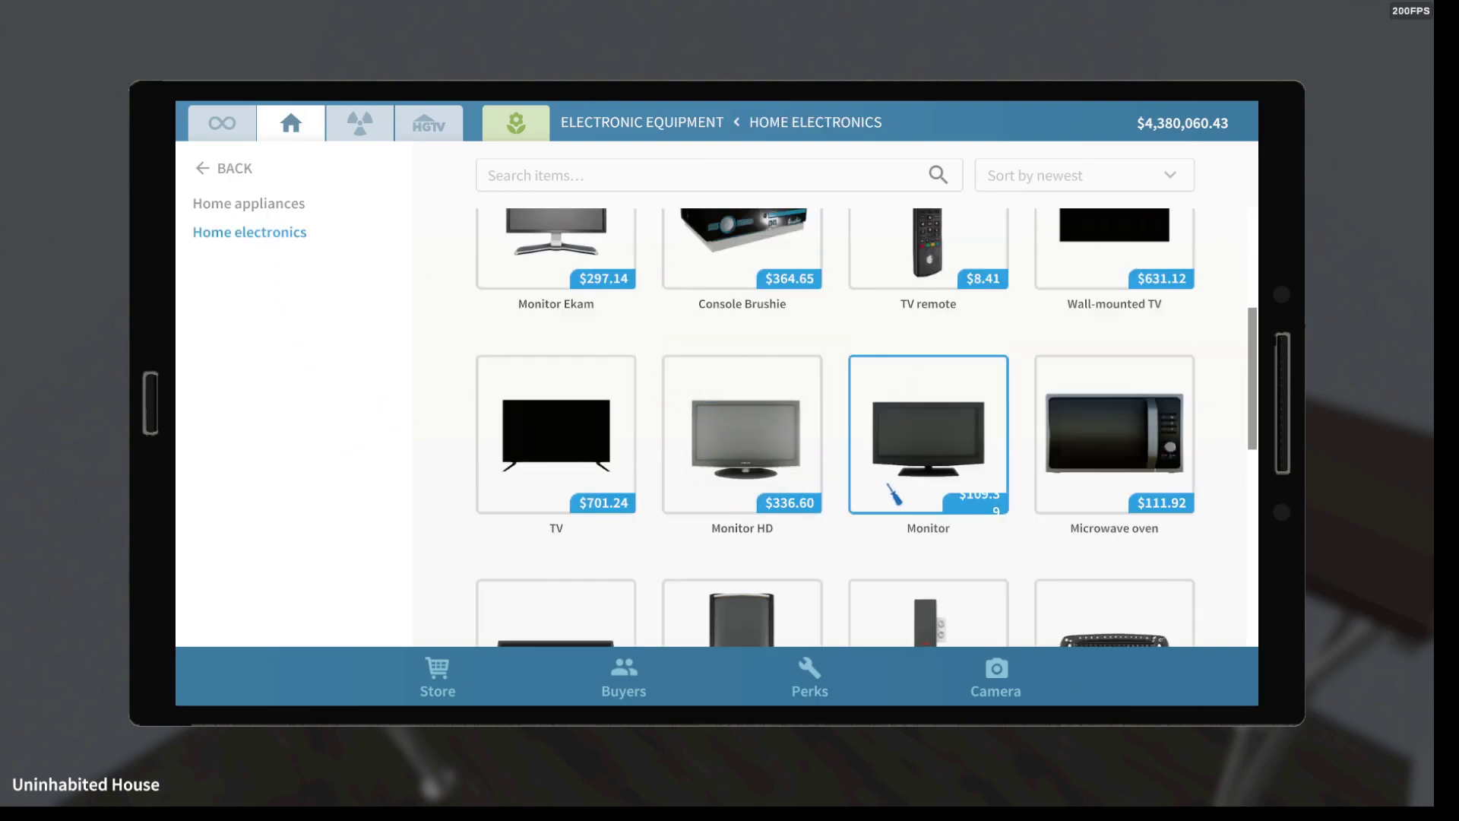
left_click(927, 435)
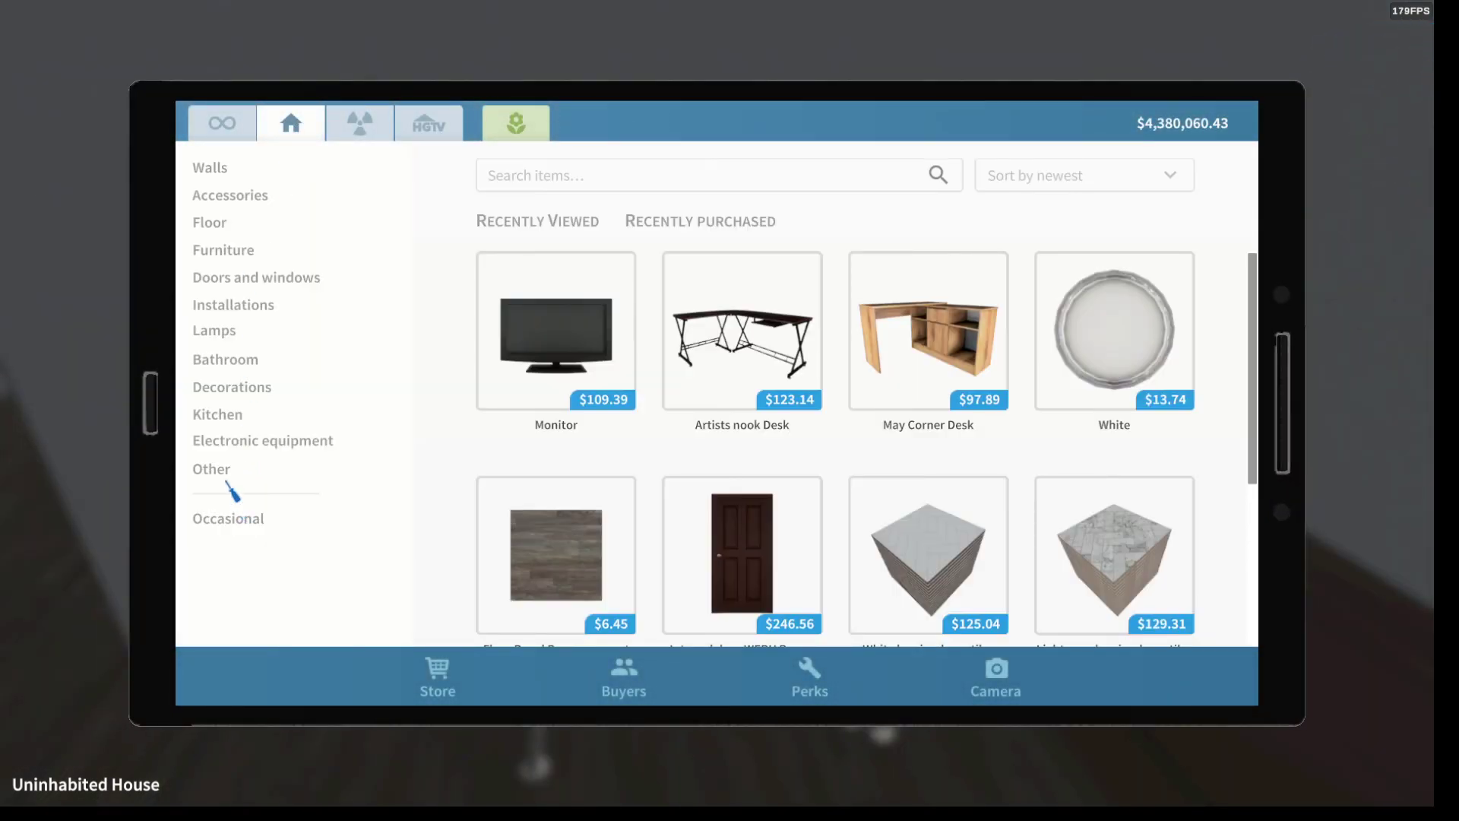
left_click(228, 519)
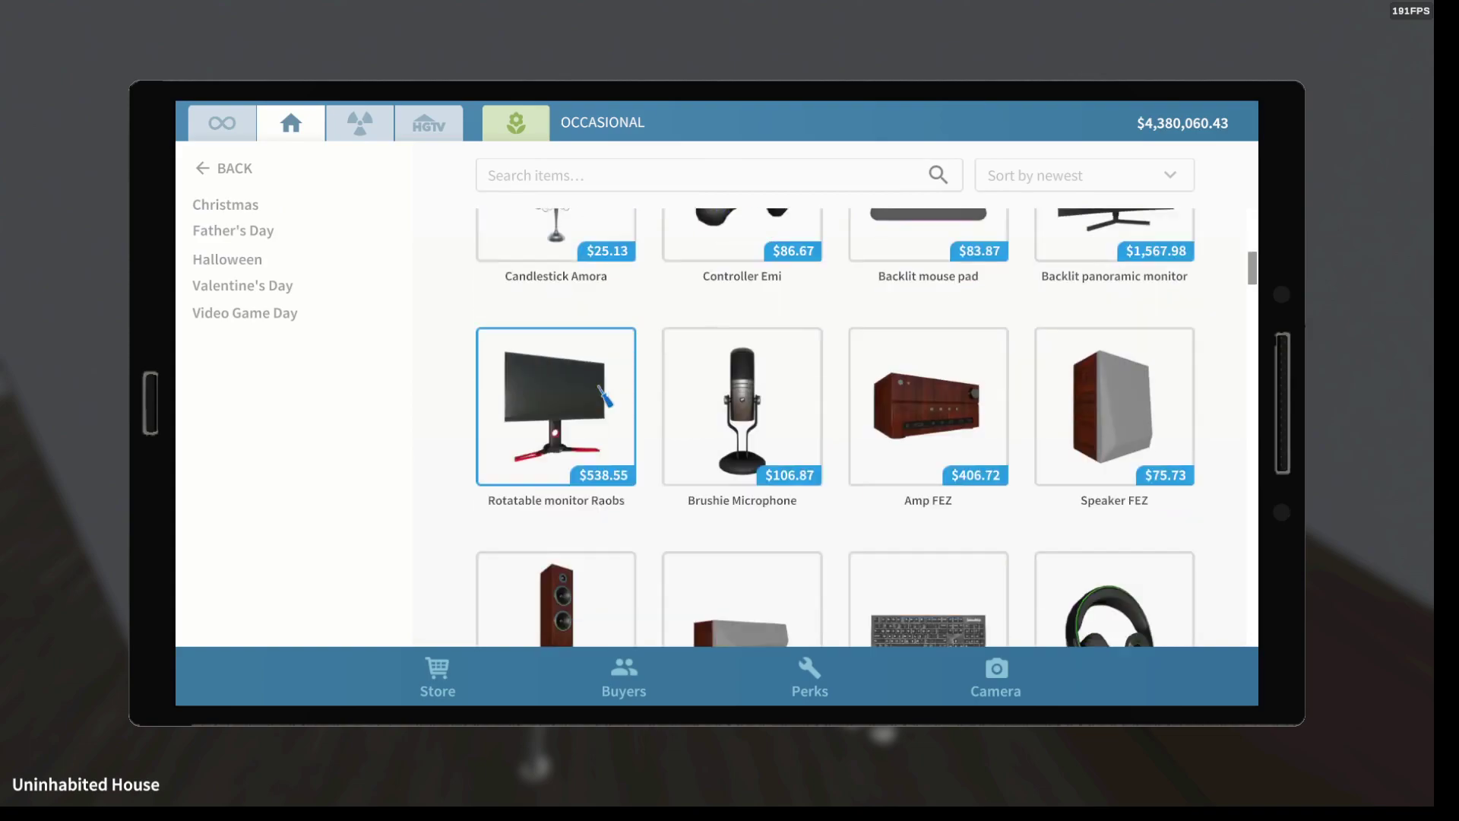
scroll("down", 3)
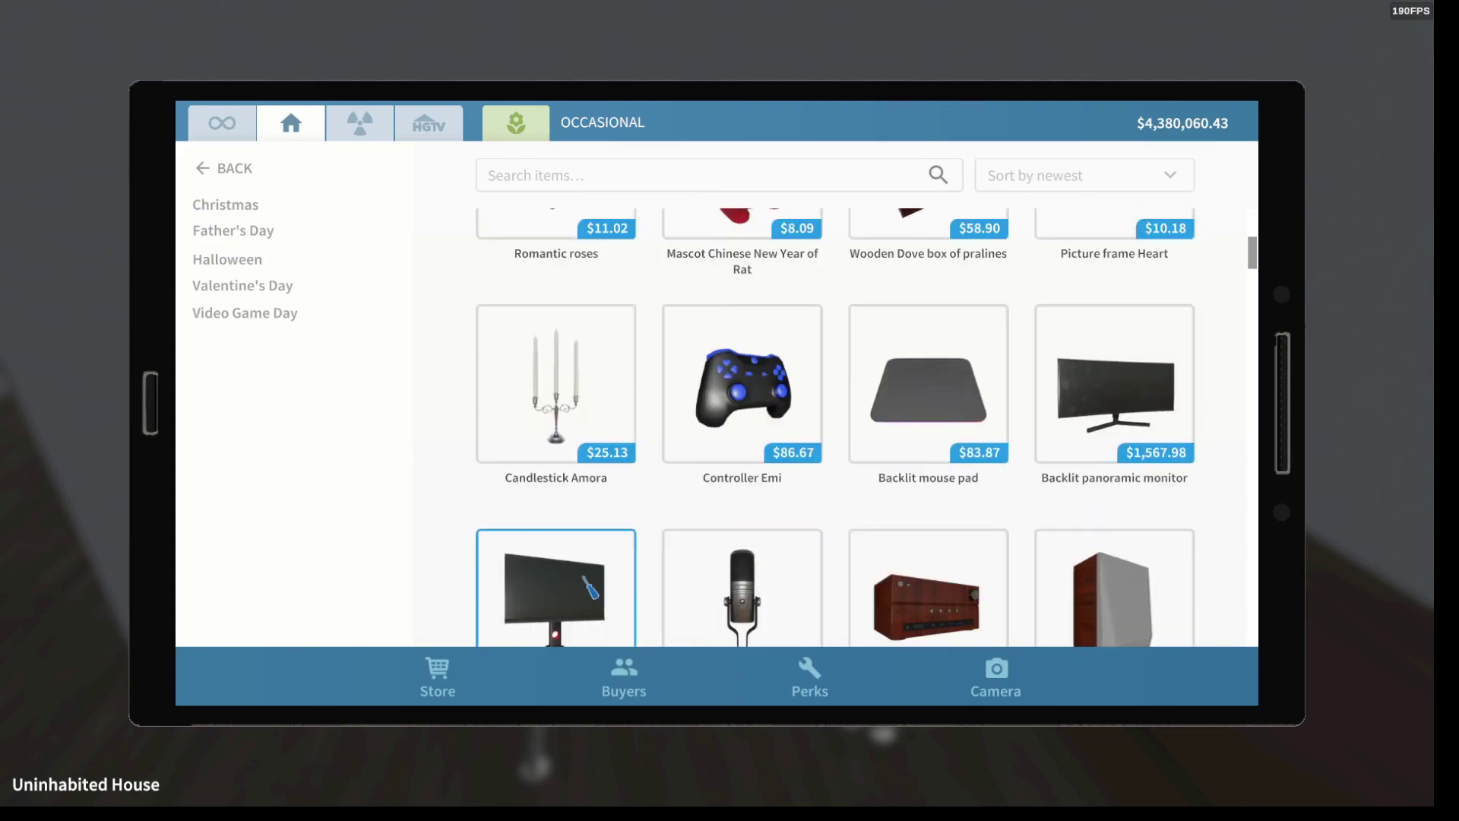
- Buy the Rotatable monitor Raobs and the Backlit keyboard Brushie with red lights
left_click(556, 593)
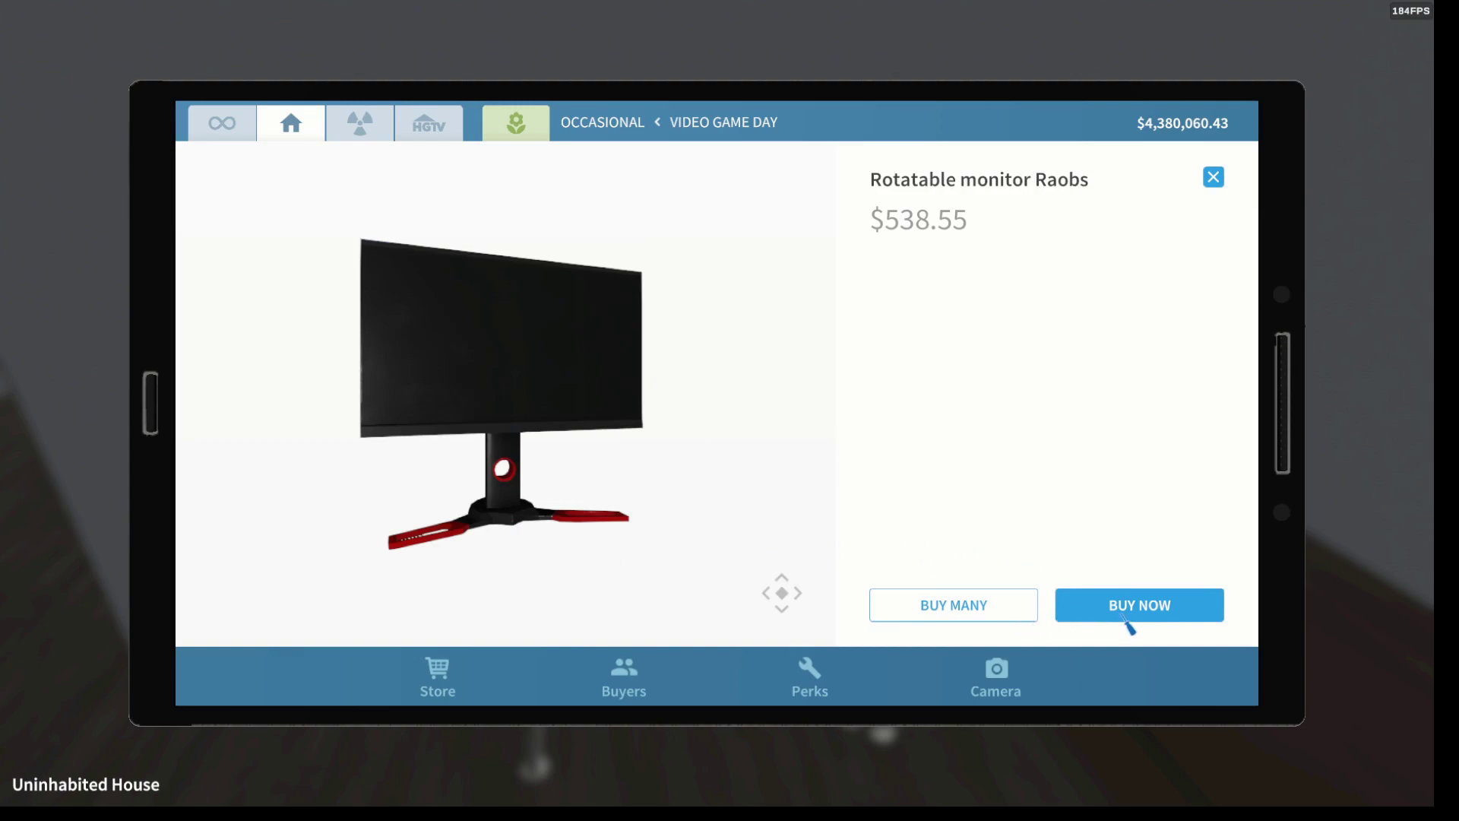
left_click(1140, 605)
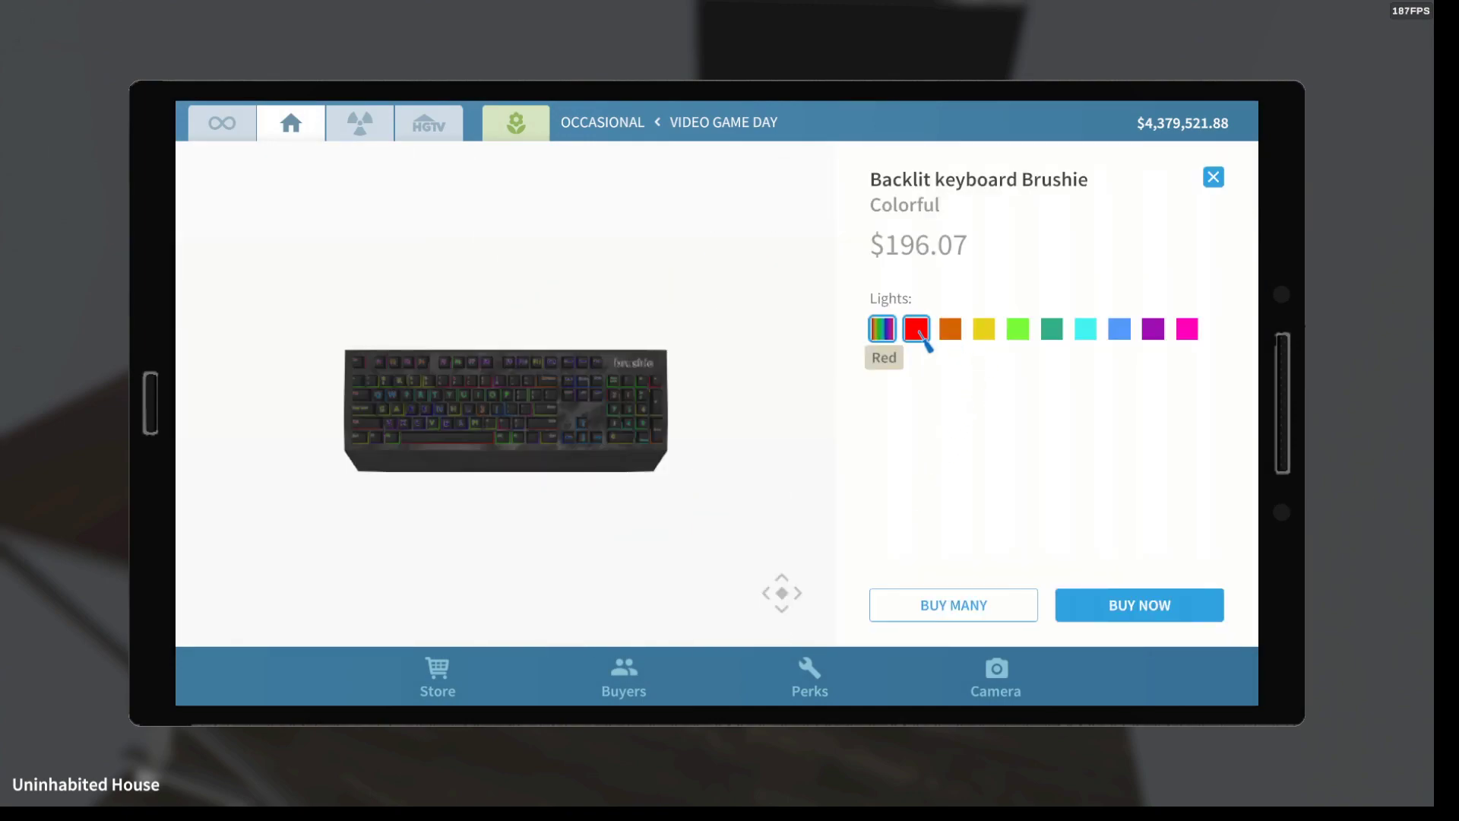
left_click(1140, 604)
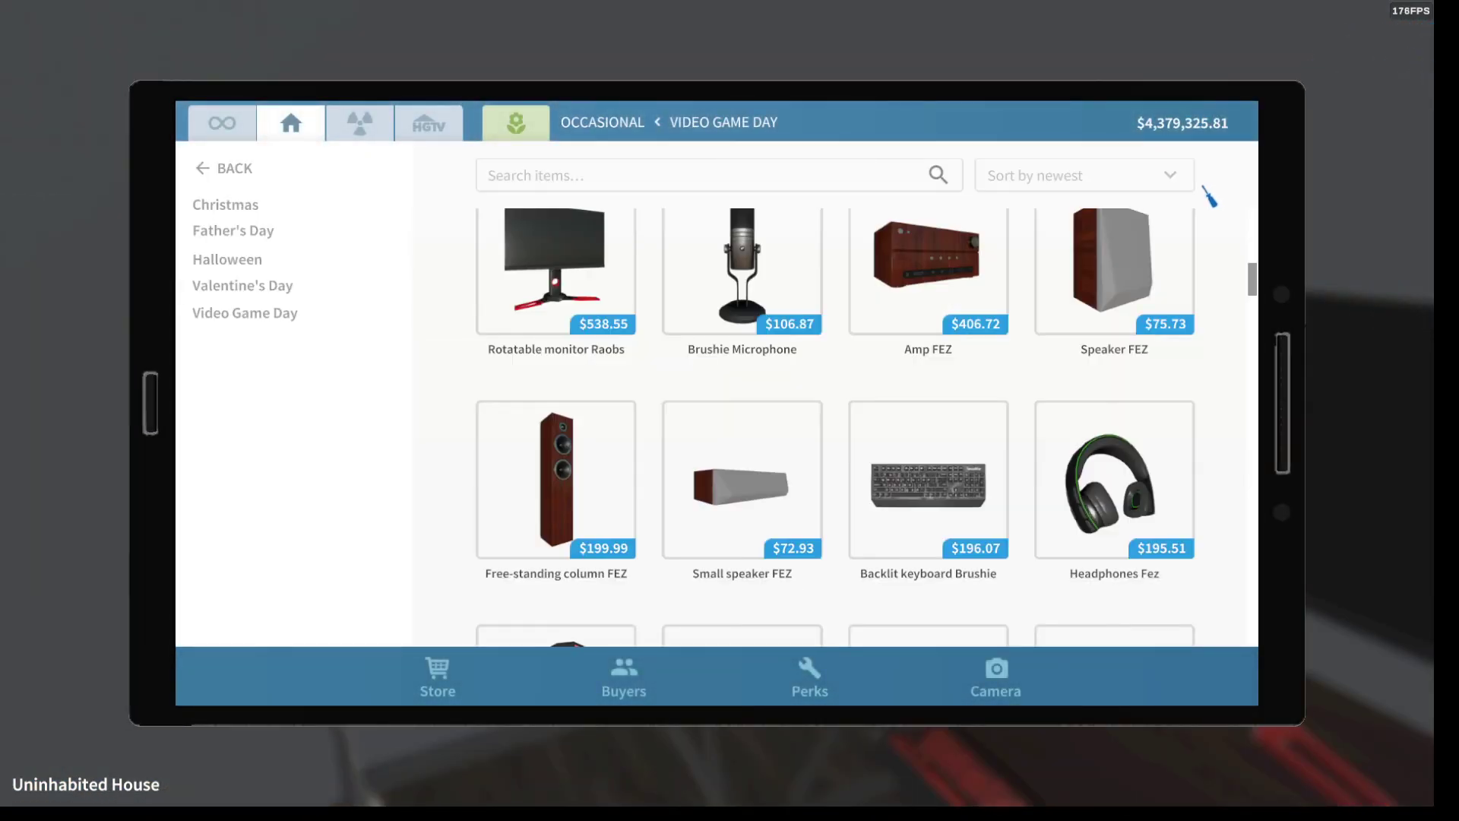
- Buy the Gaming chair Fez in red and the gaming mouse with red lights
scroll("down", 3)
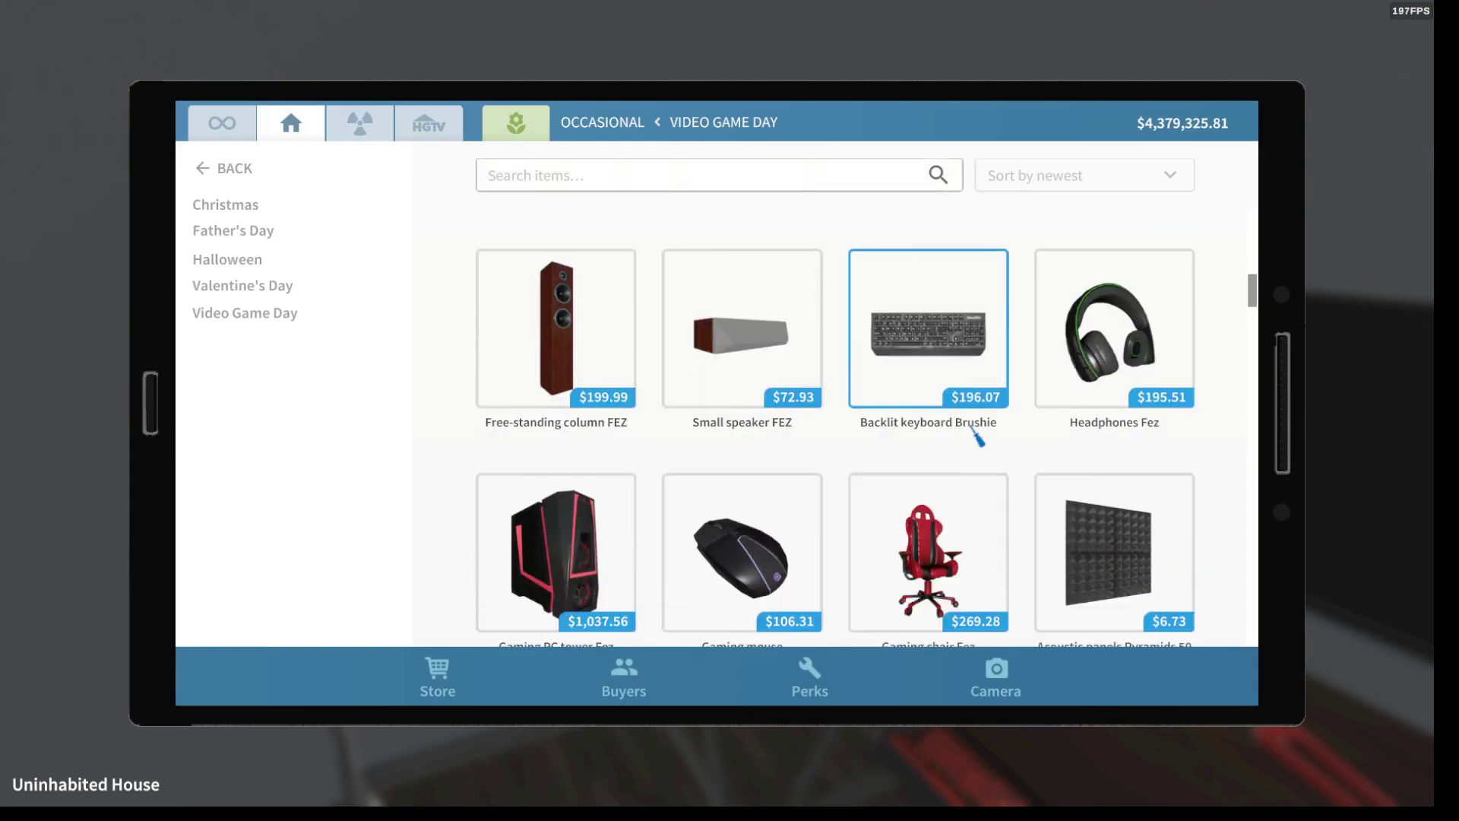
left_click(927, 553)
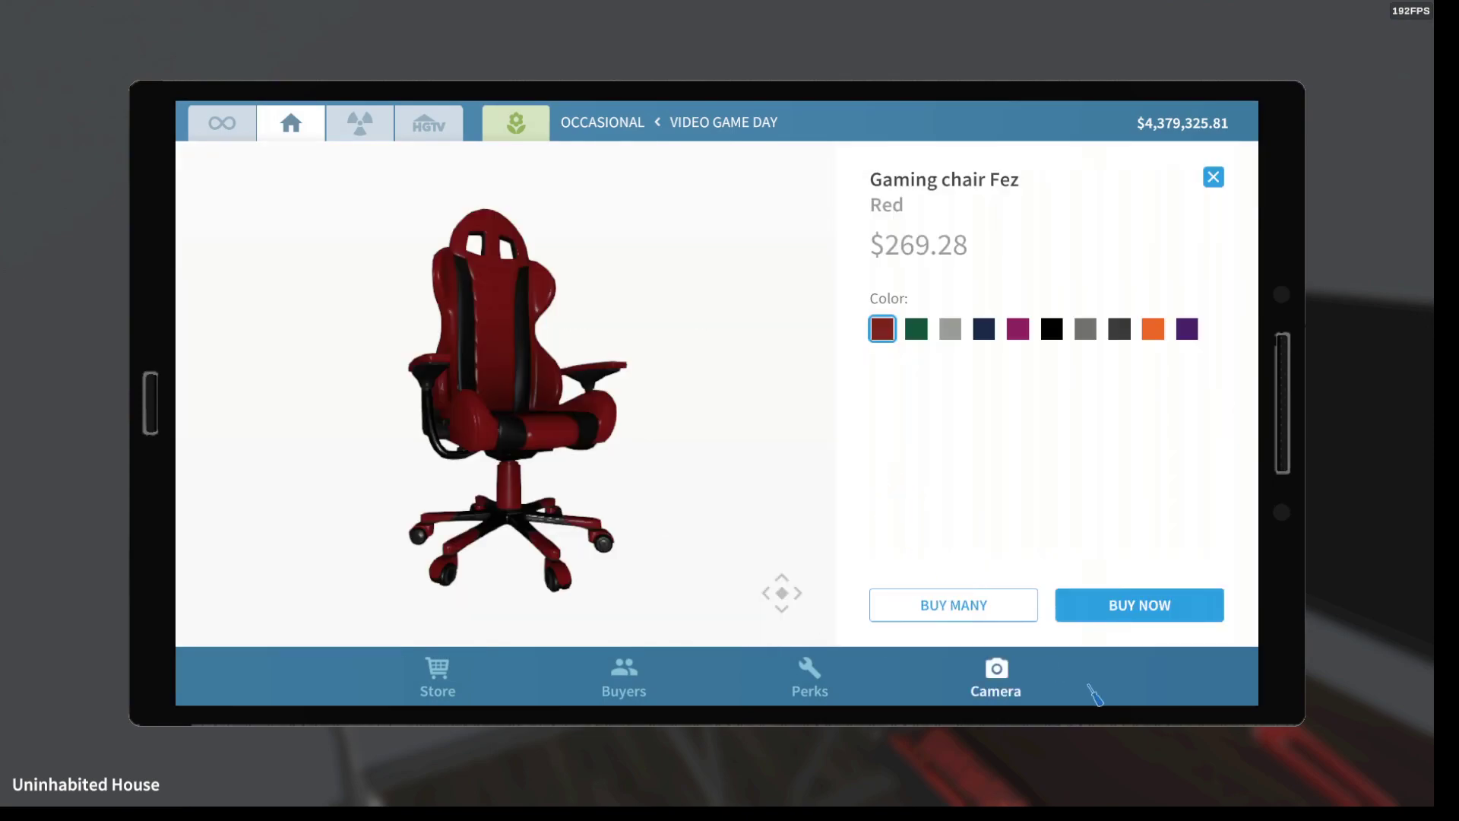
left_click(1140, 605)
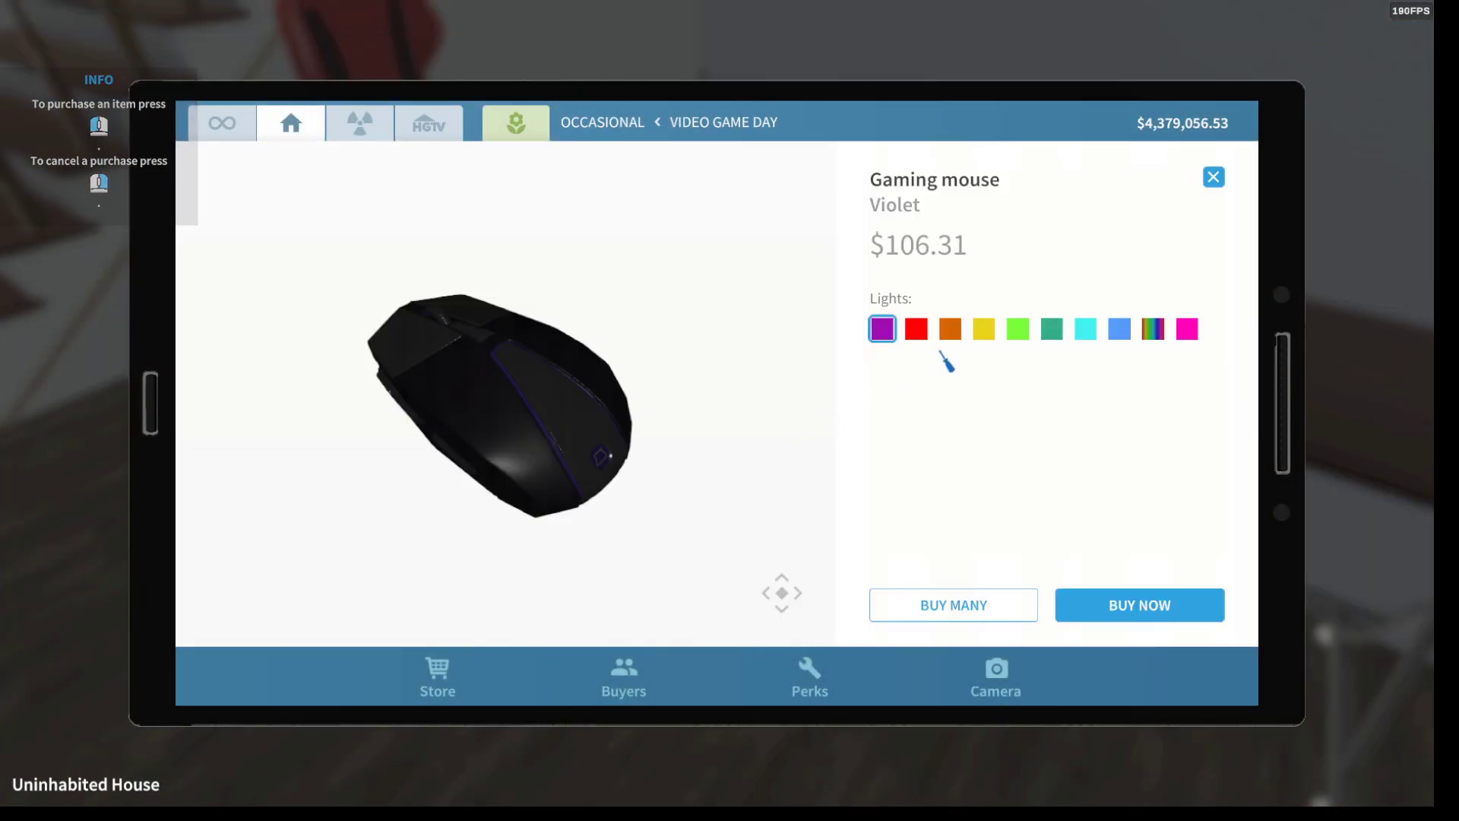
left_click(916, 328)
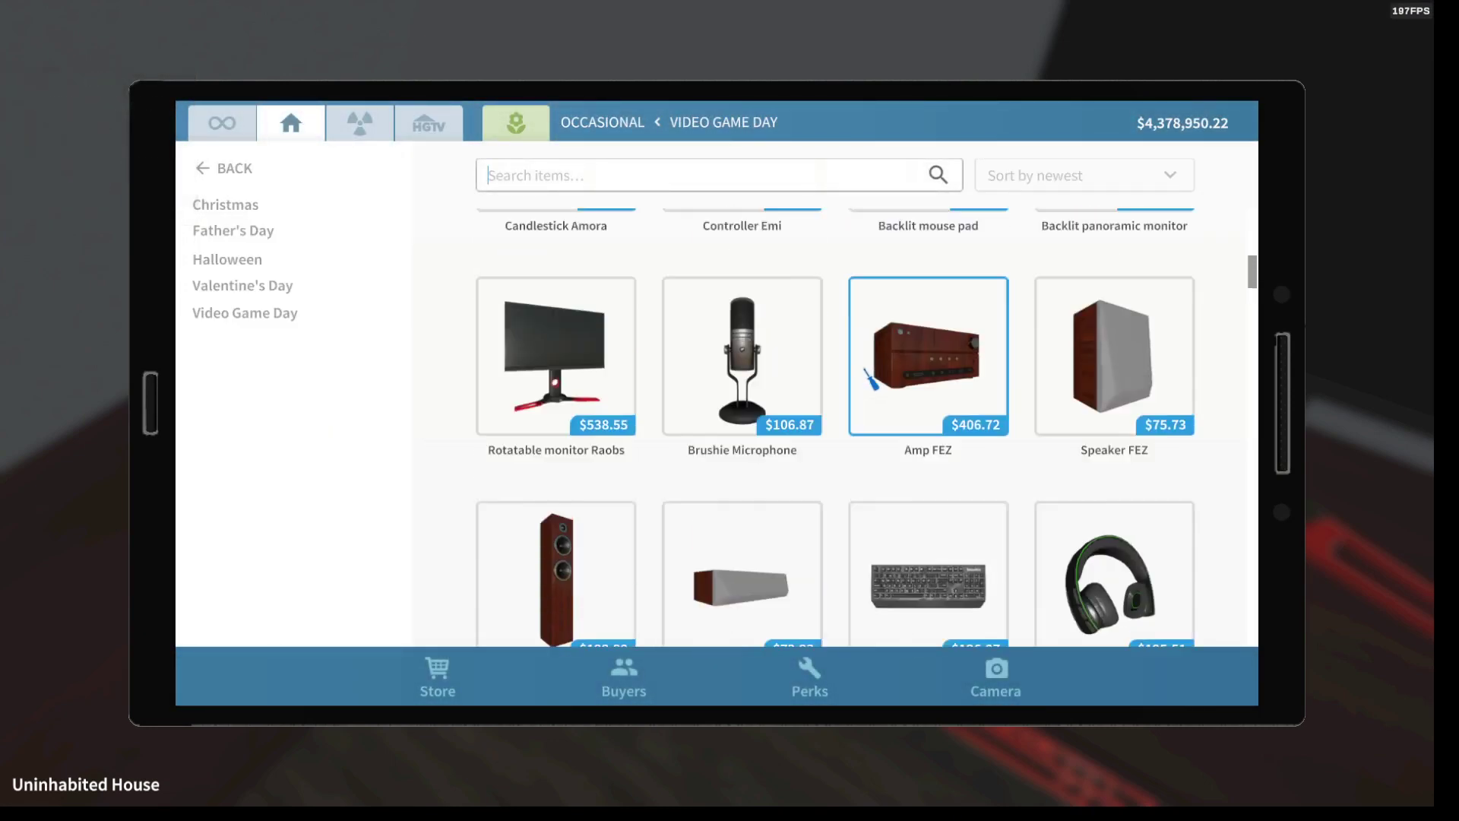
- Buy the Backlit mouse pad with red lights and place it
left_click(927, 225)
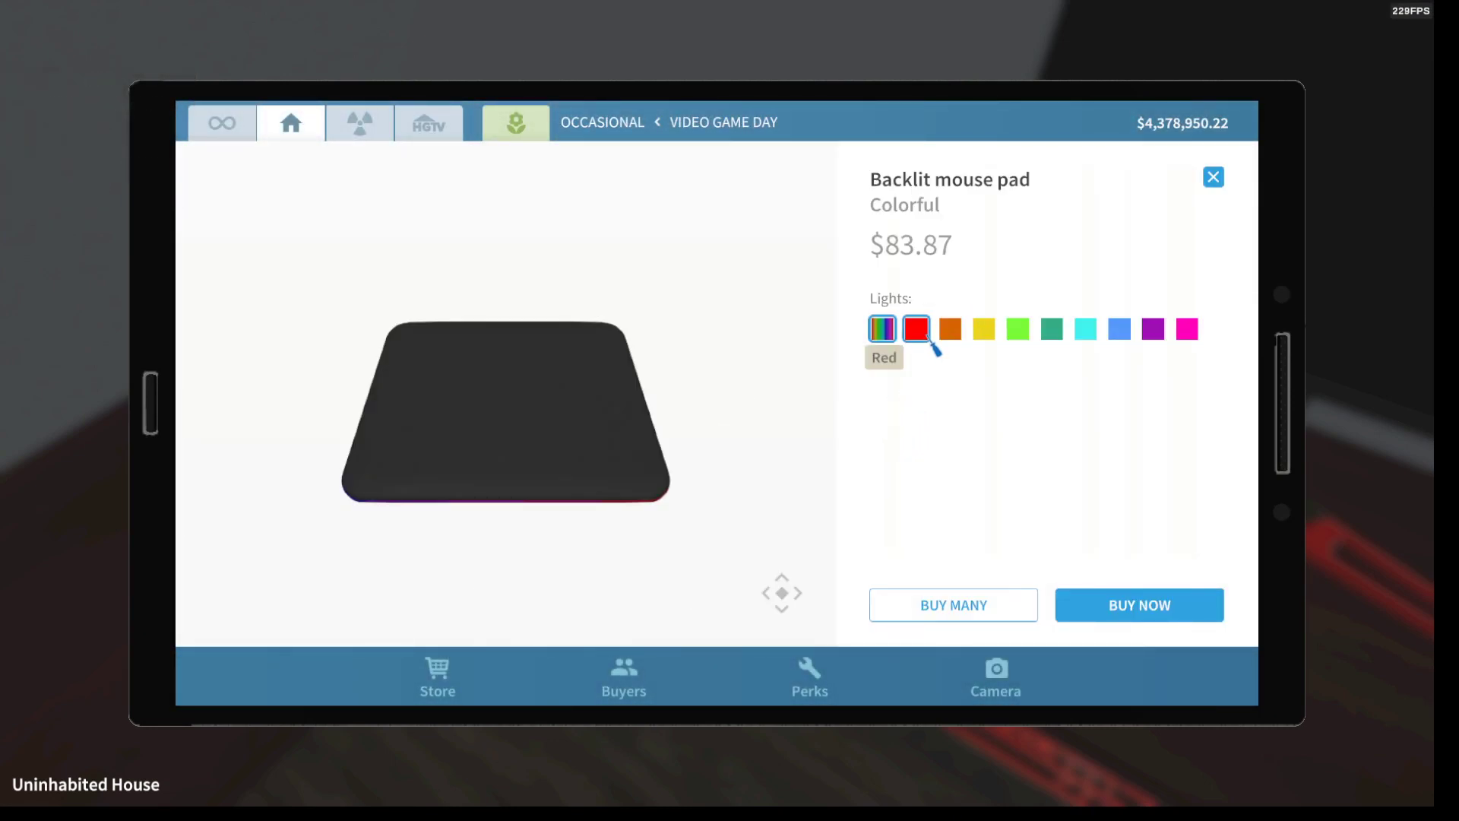
left_click(1140, 605)
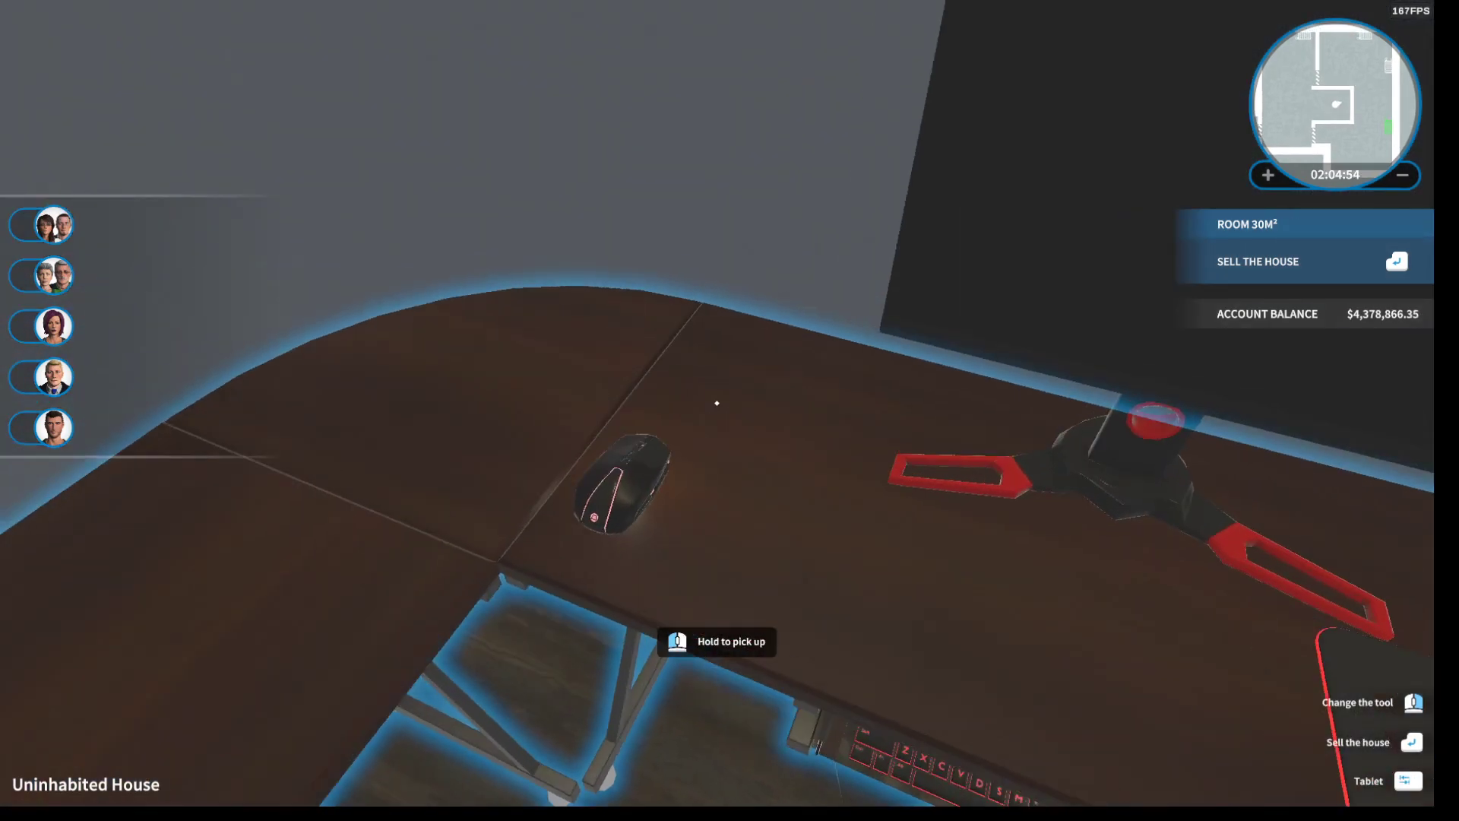
left_click(629, 494)
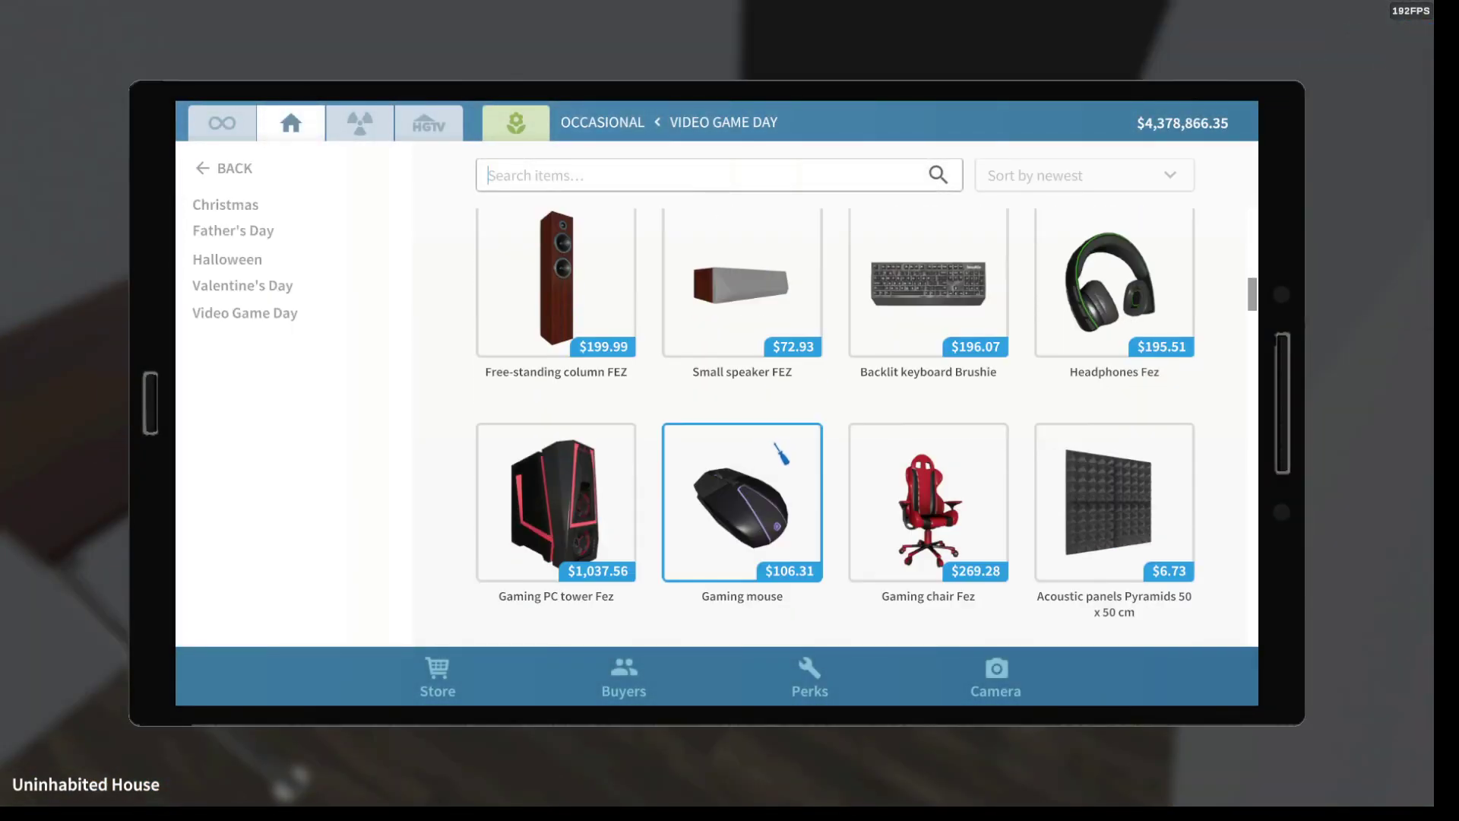
- Buy the Gaming PC tower Fez with red lights
left_click(556, 501)
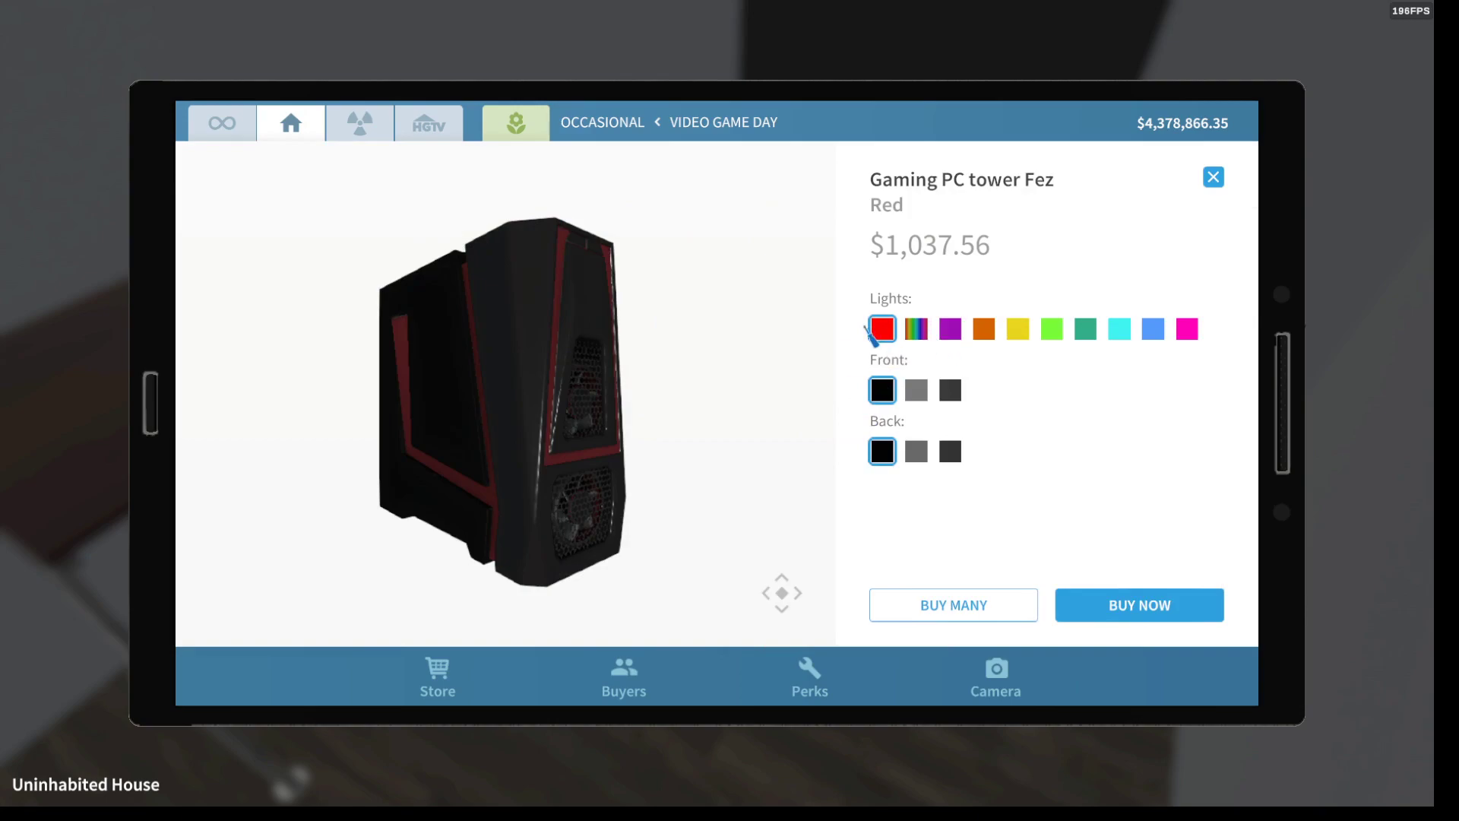
left_click(1140, 605)
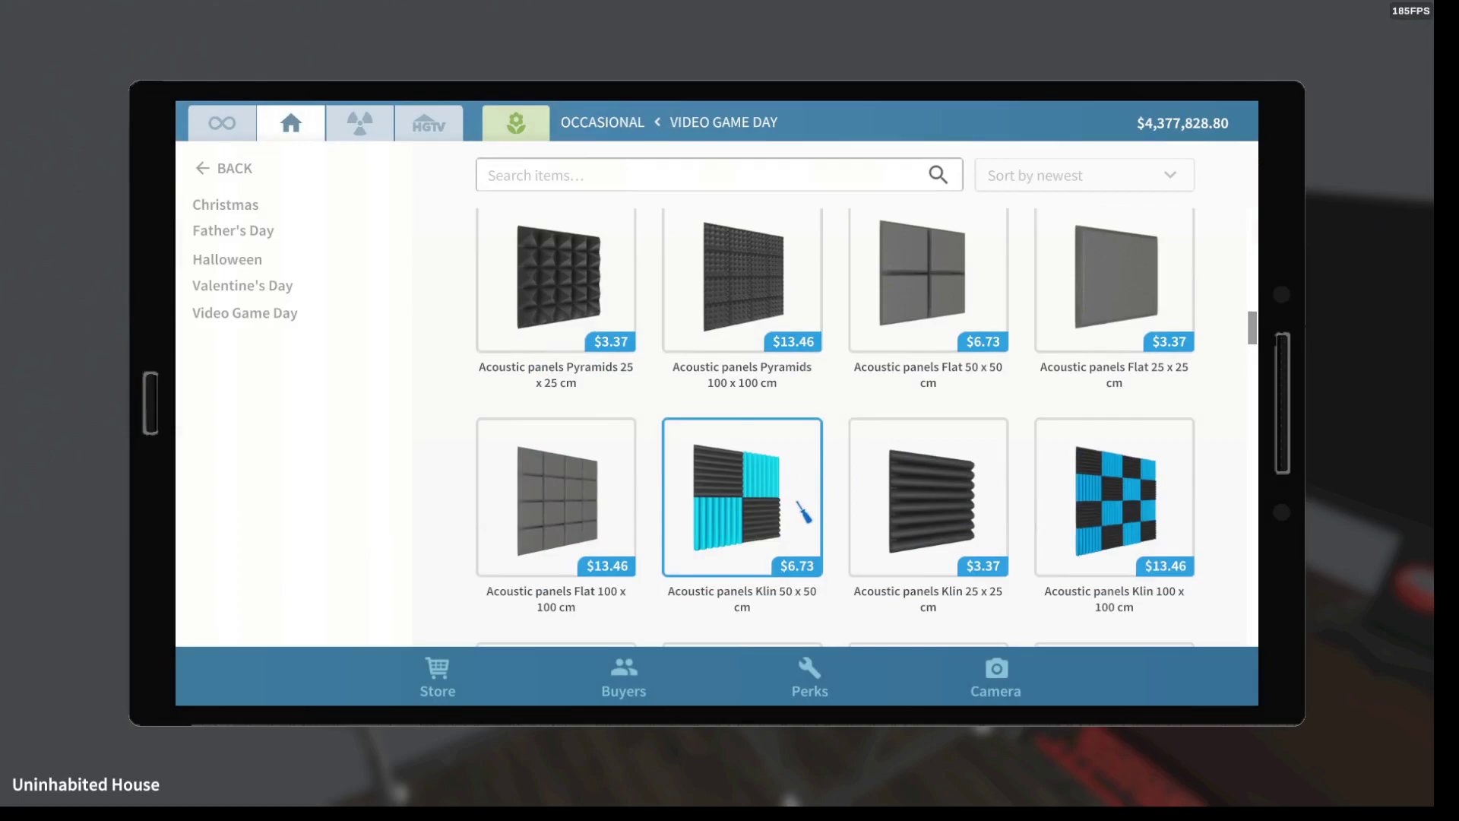
scroll("down", 3)
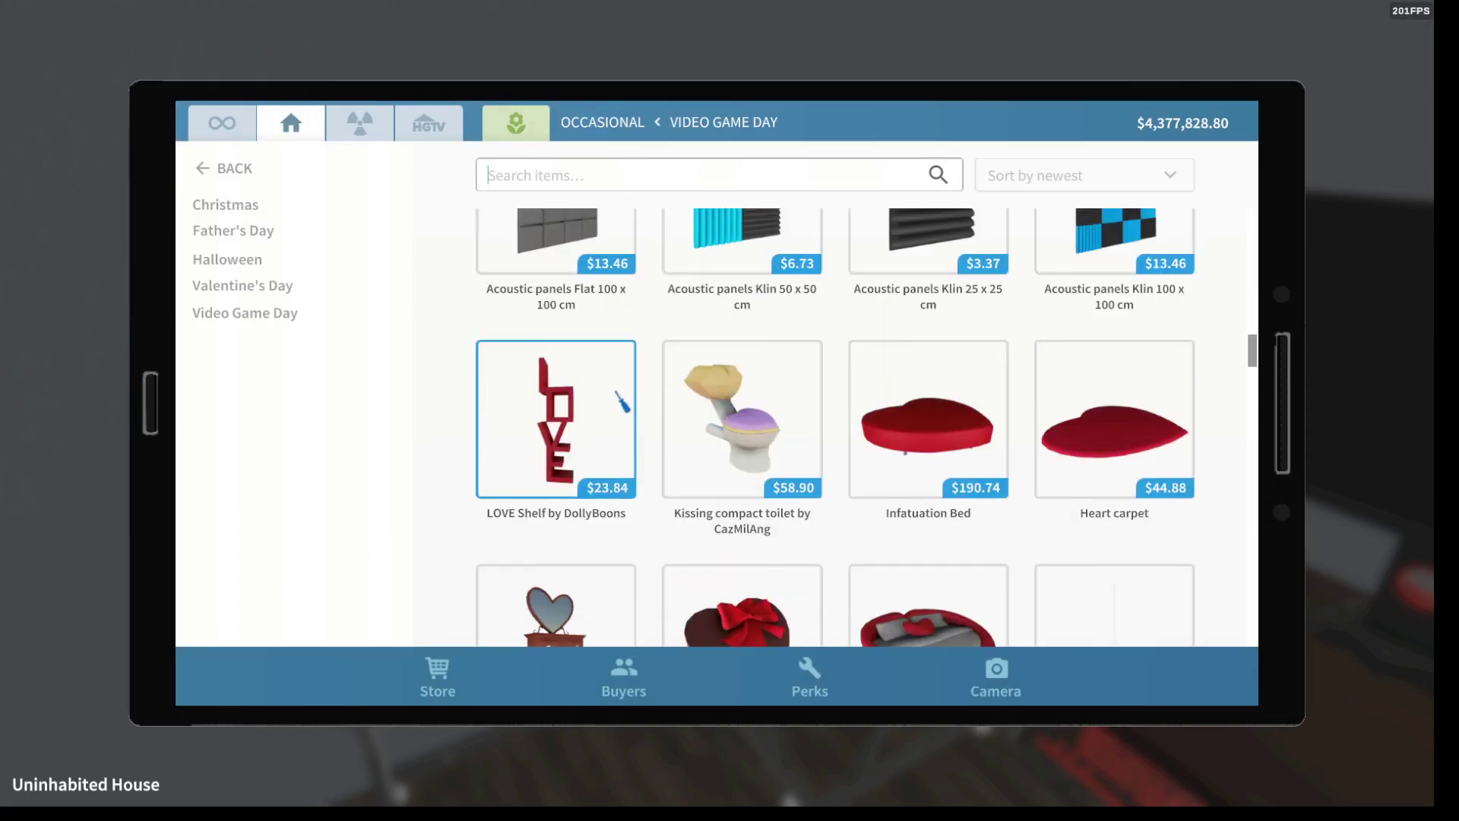
- Buy the Router Fez from the home electronics list
left_click(244, 313)
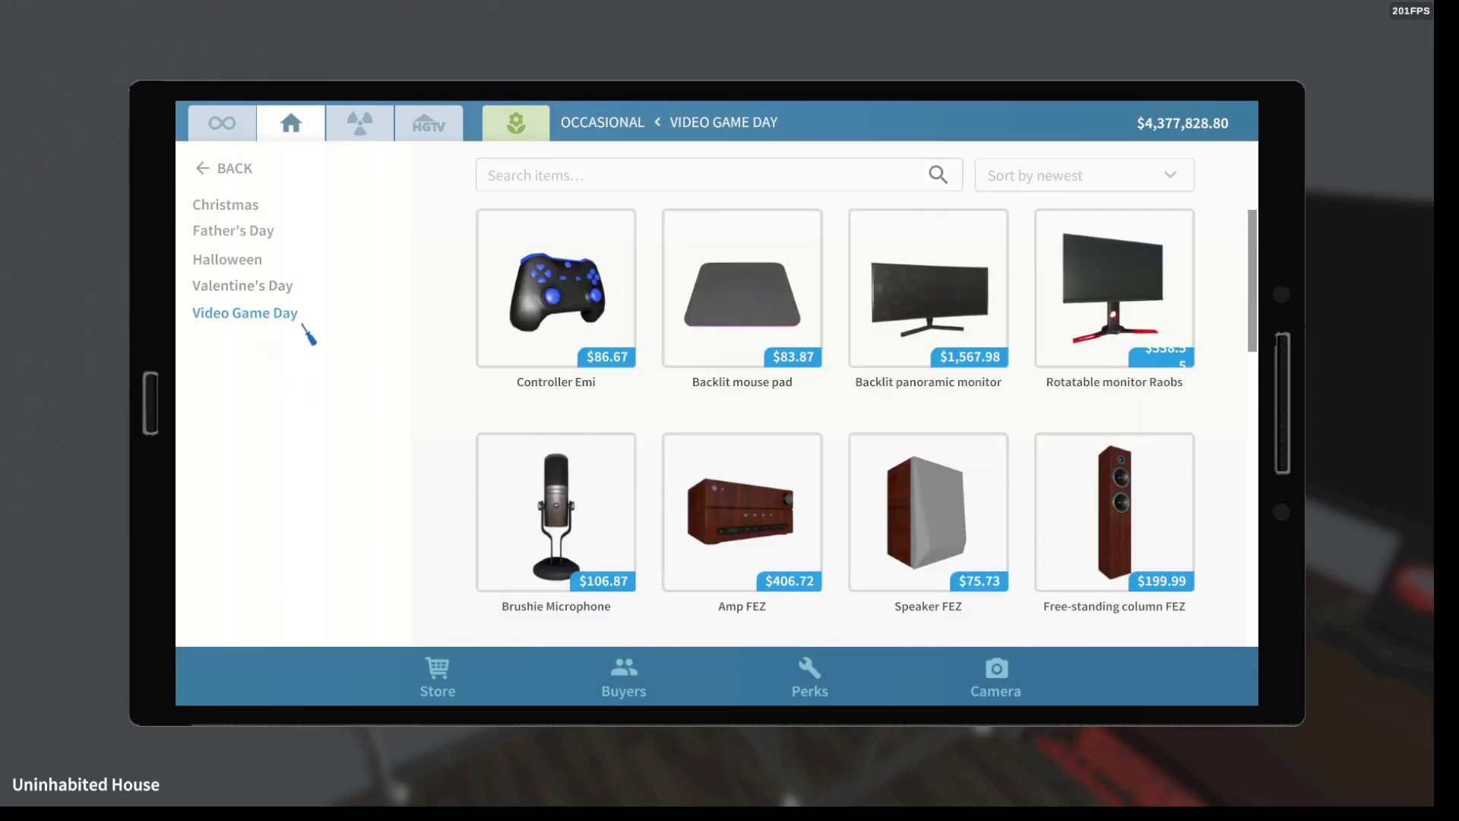
scroll("down", 3)
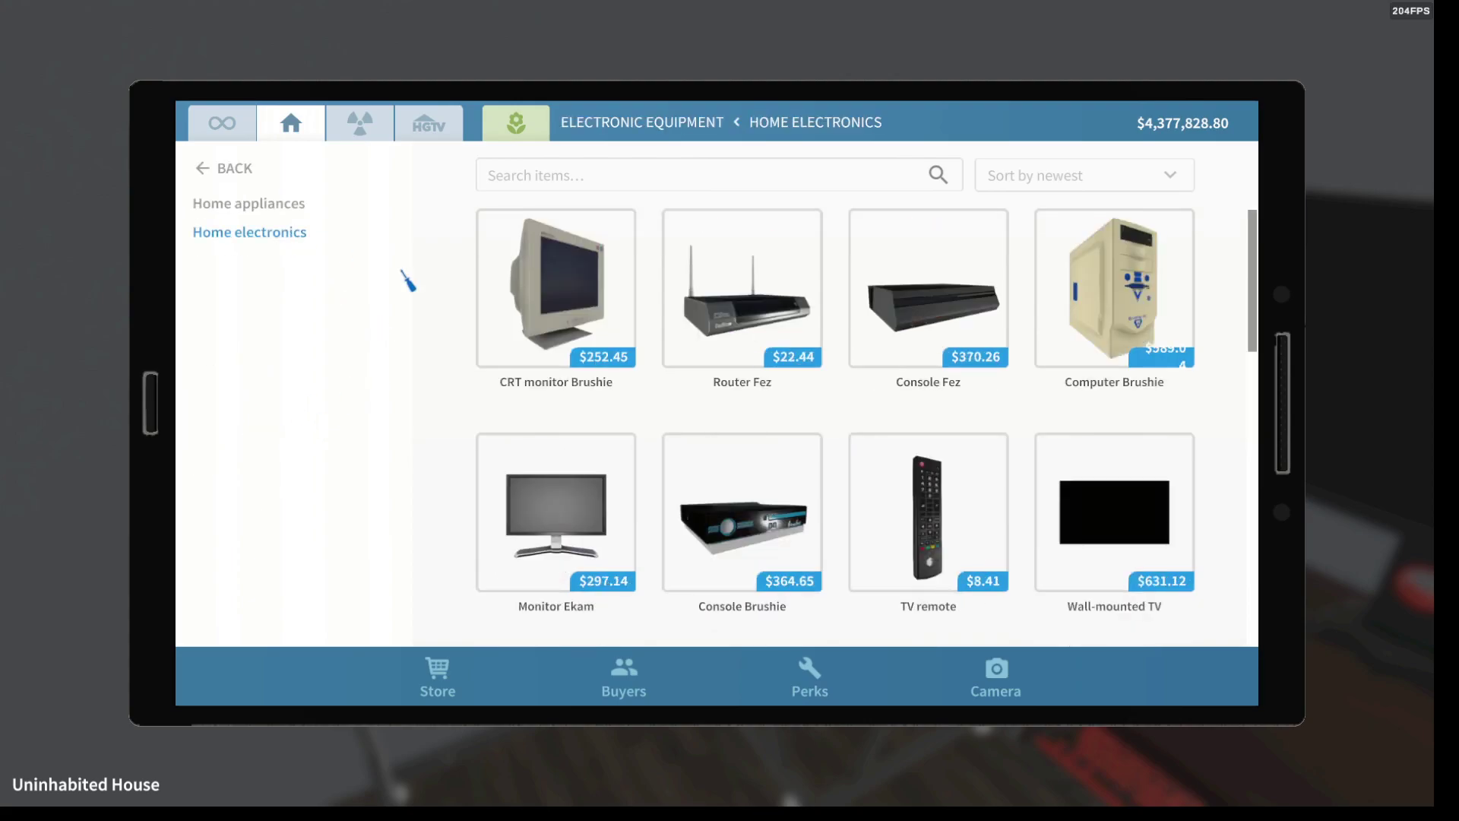
left_click(742, 295)
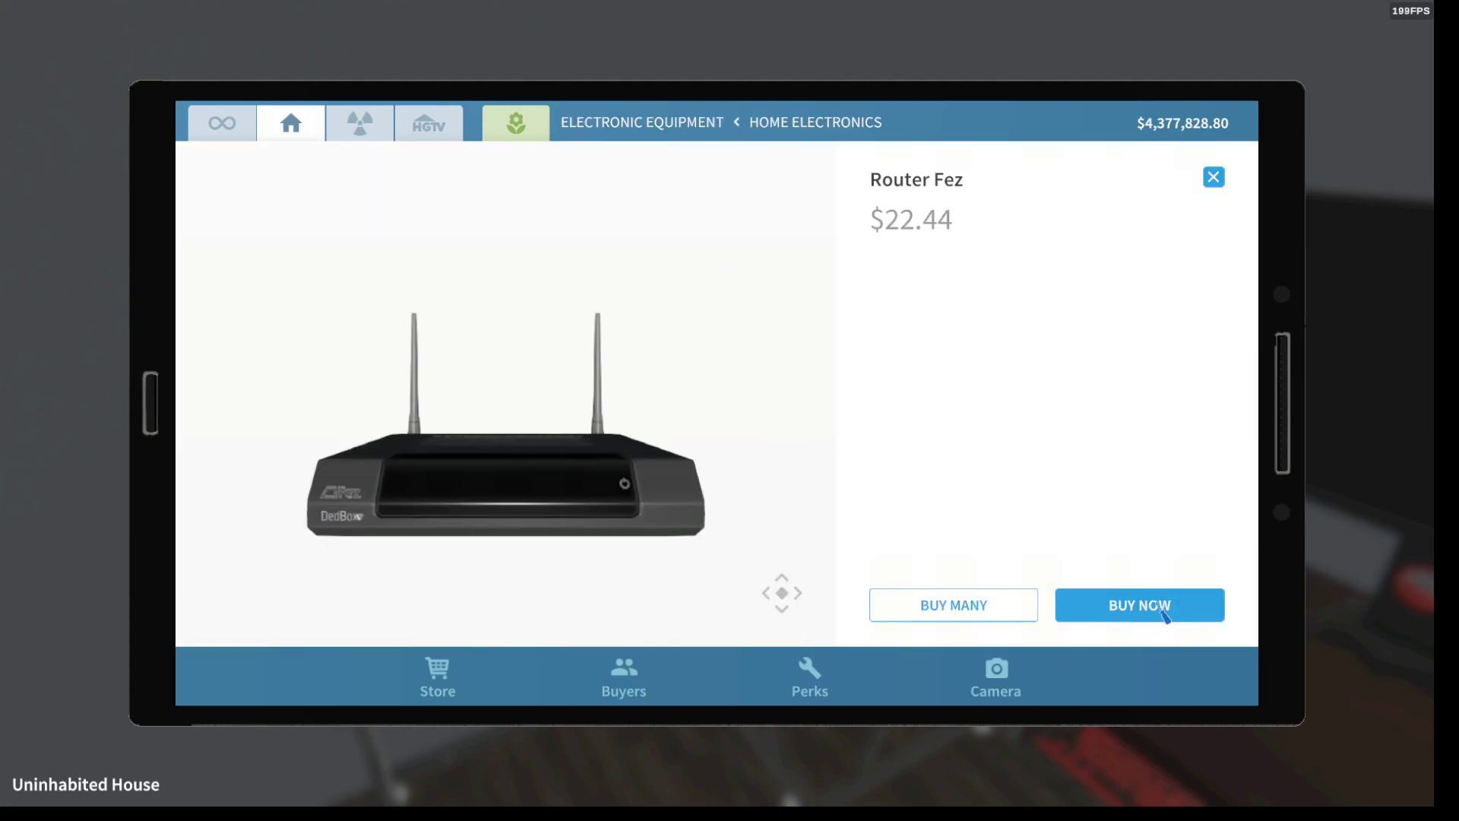
left_click(1140, 605)
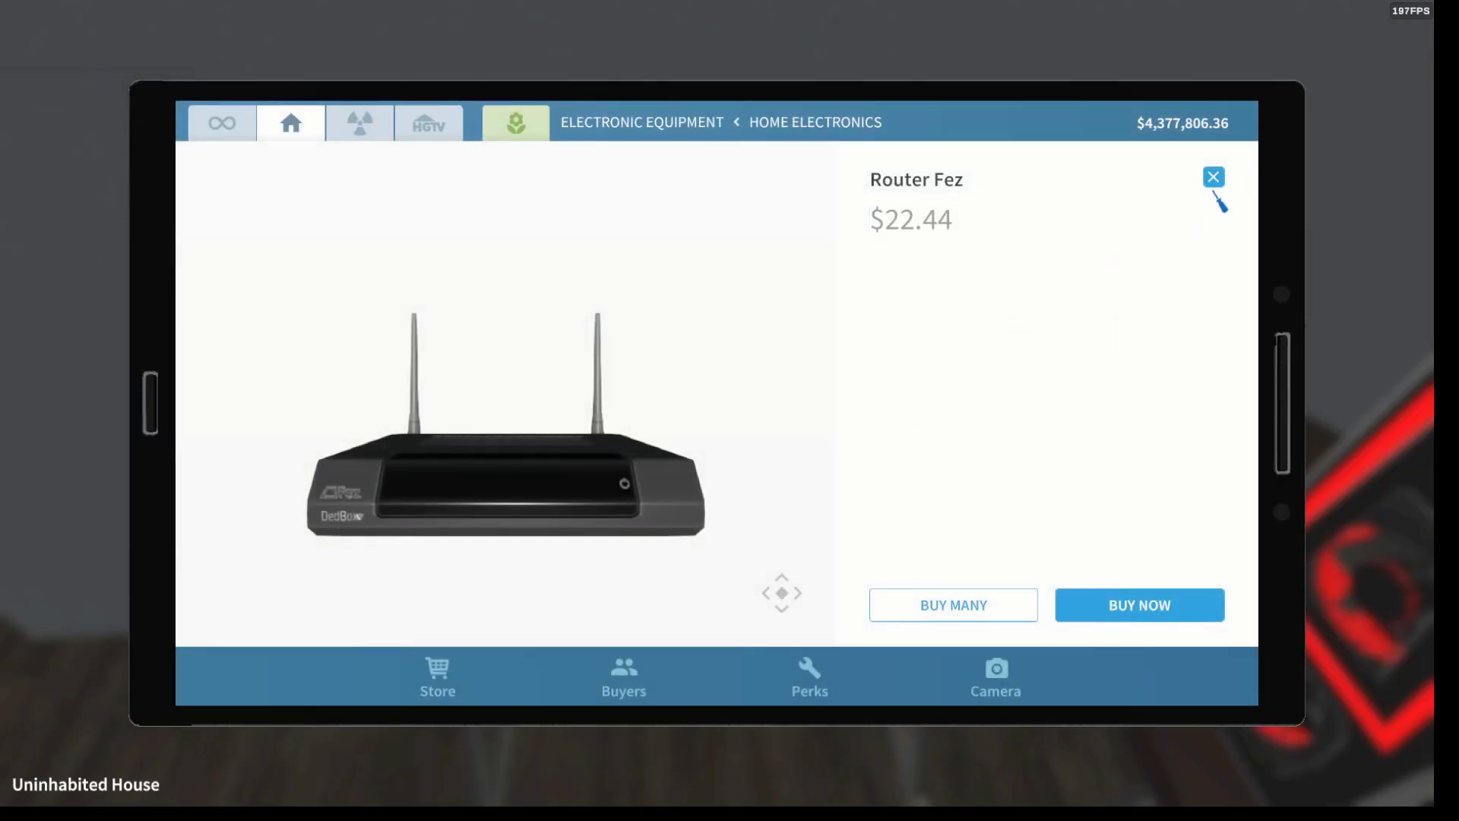
- Buy the Wall-mounted TV and the TV remote
left_click(1213, 177)
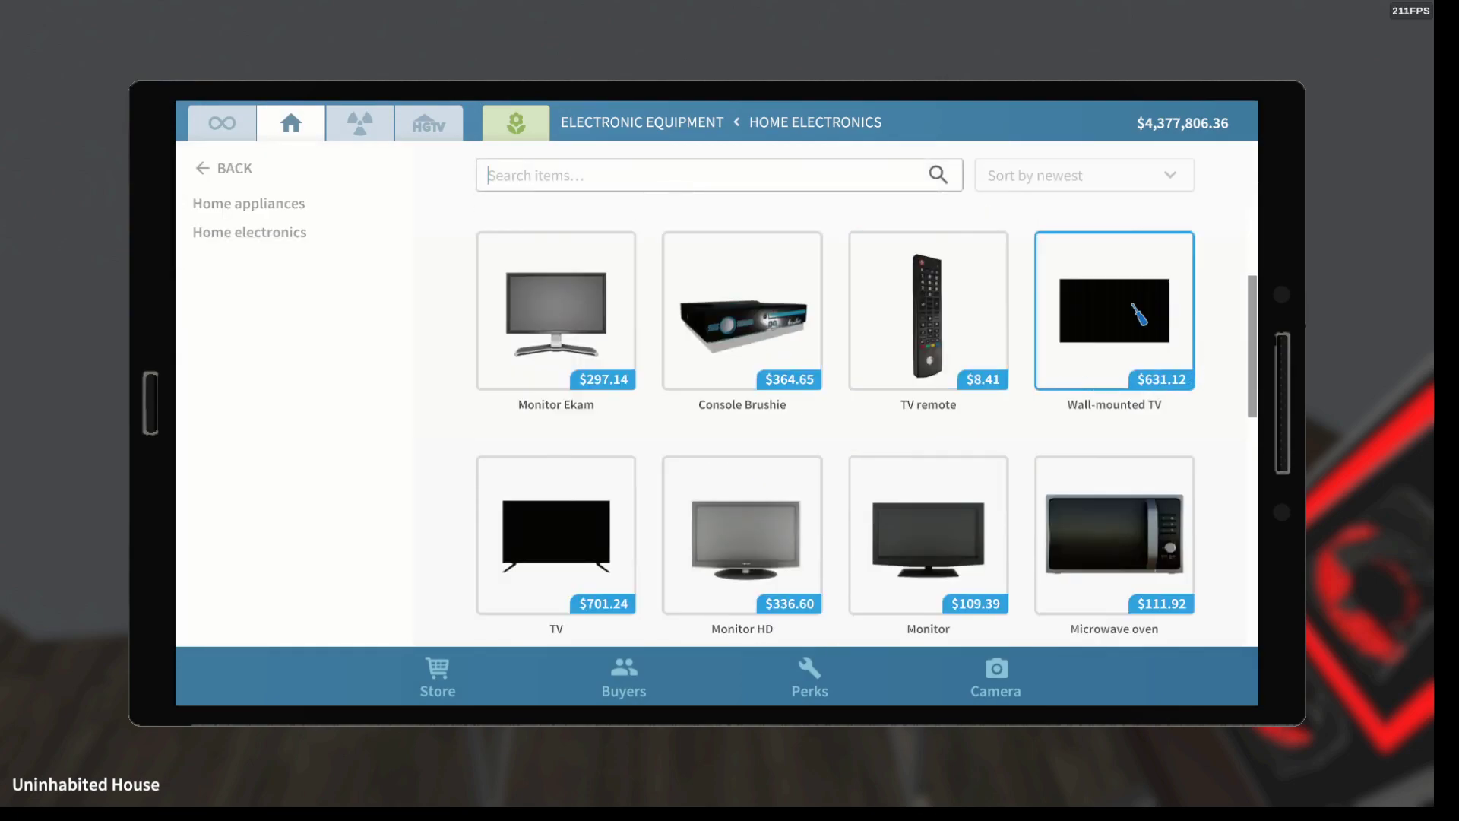
left_click(1115, 312)
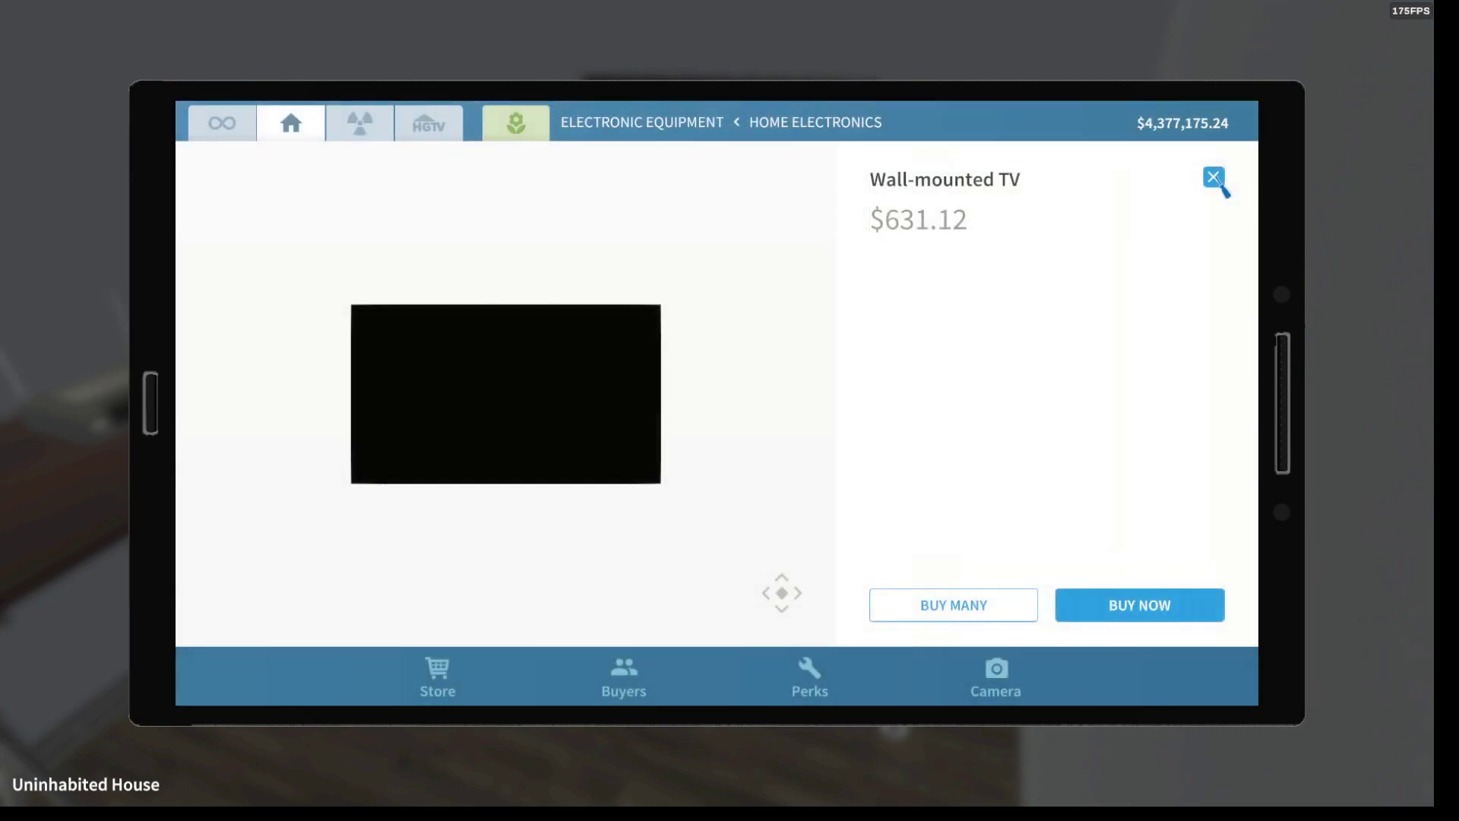
left_click(1210, 179)
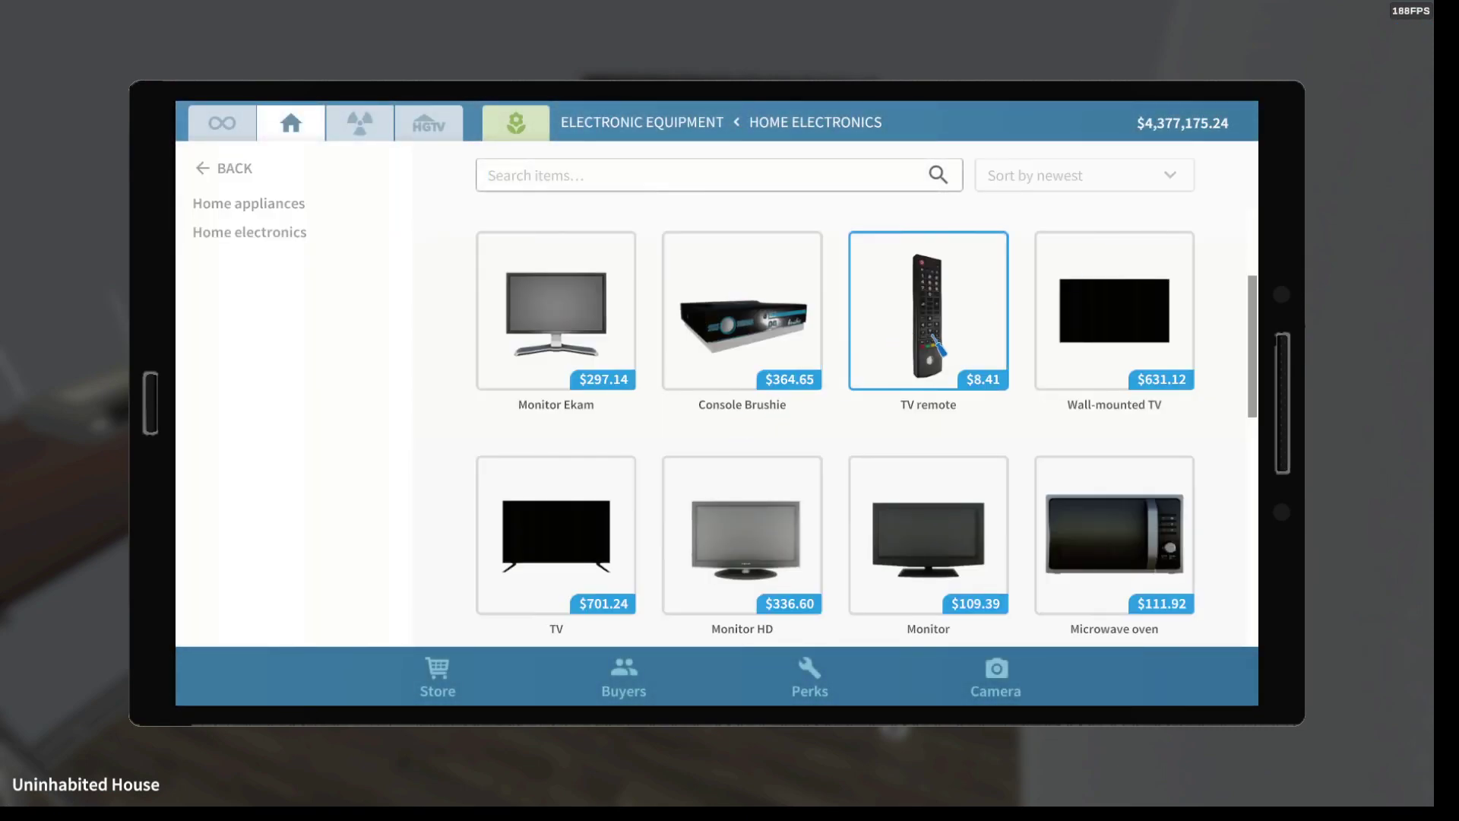
left_click(928, 312)
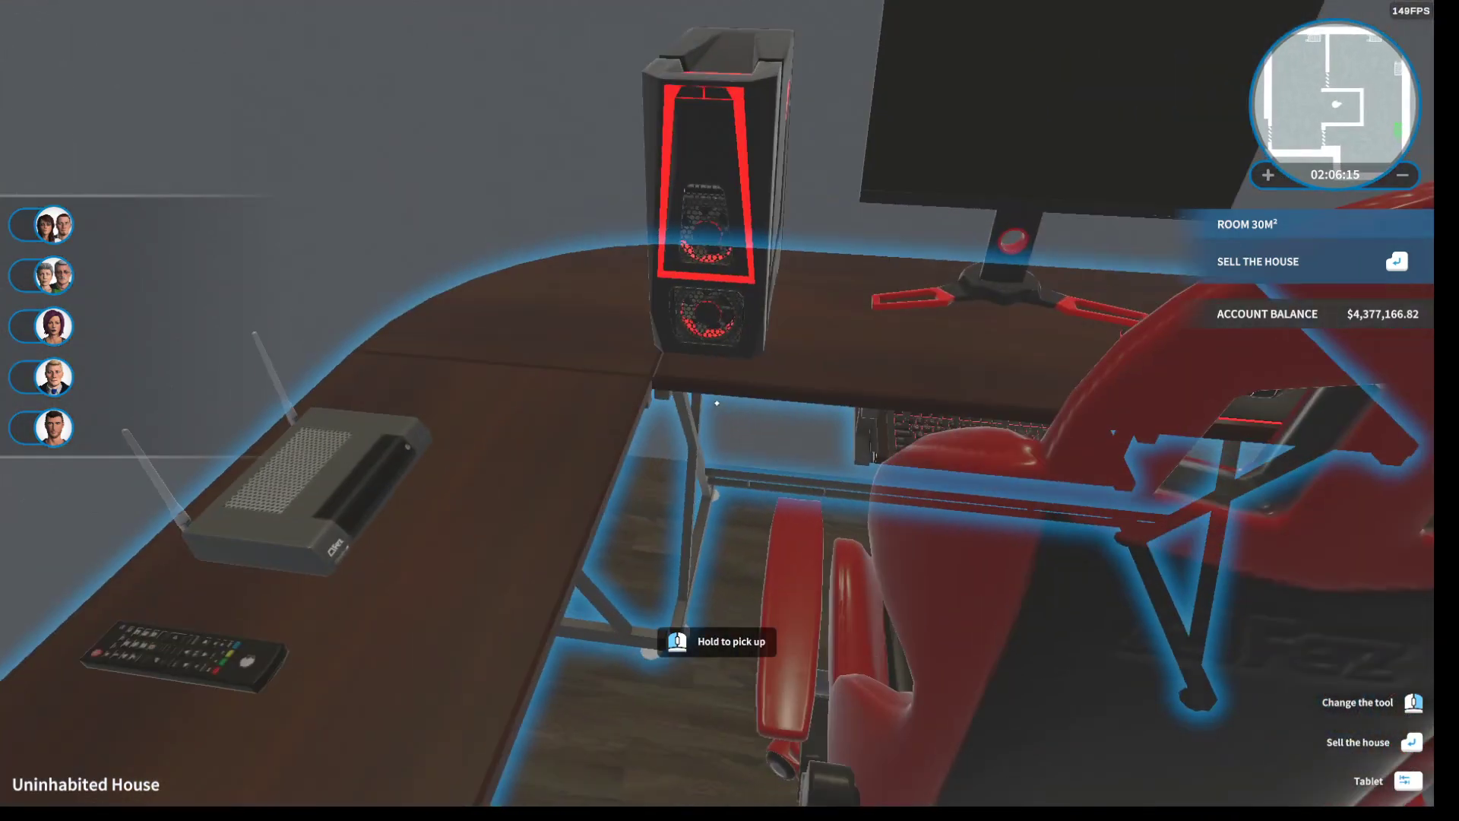
- Buy a second wall-mounted TV for $631 from Home electronics and place it in the room
left_click(1406, 781)
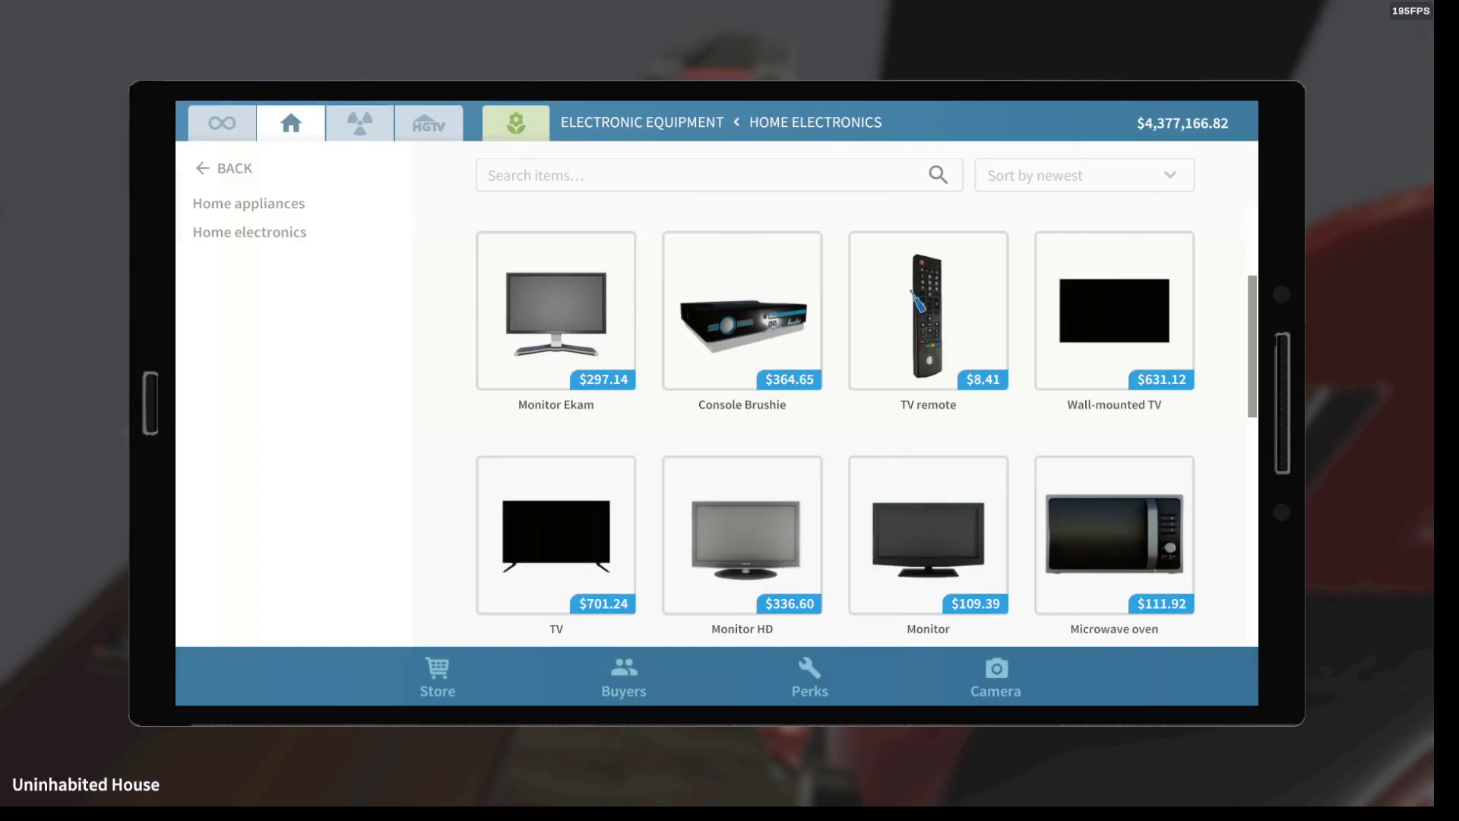
left_click(1114, 312)
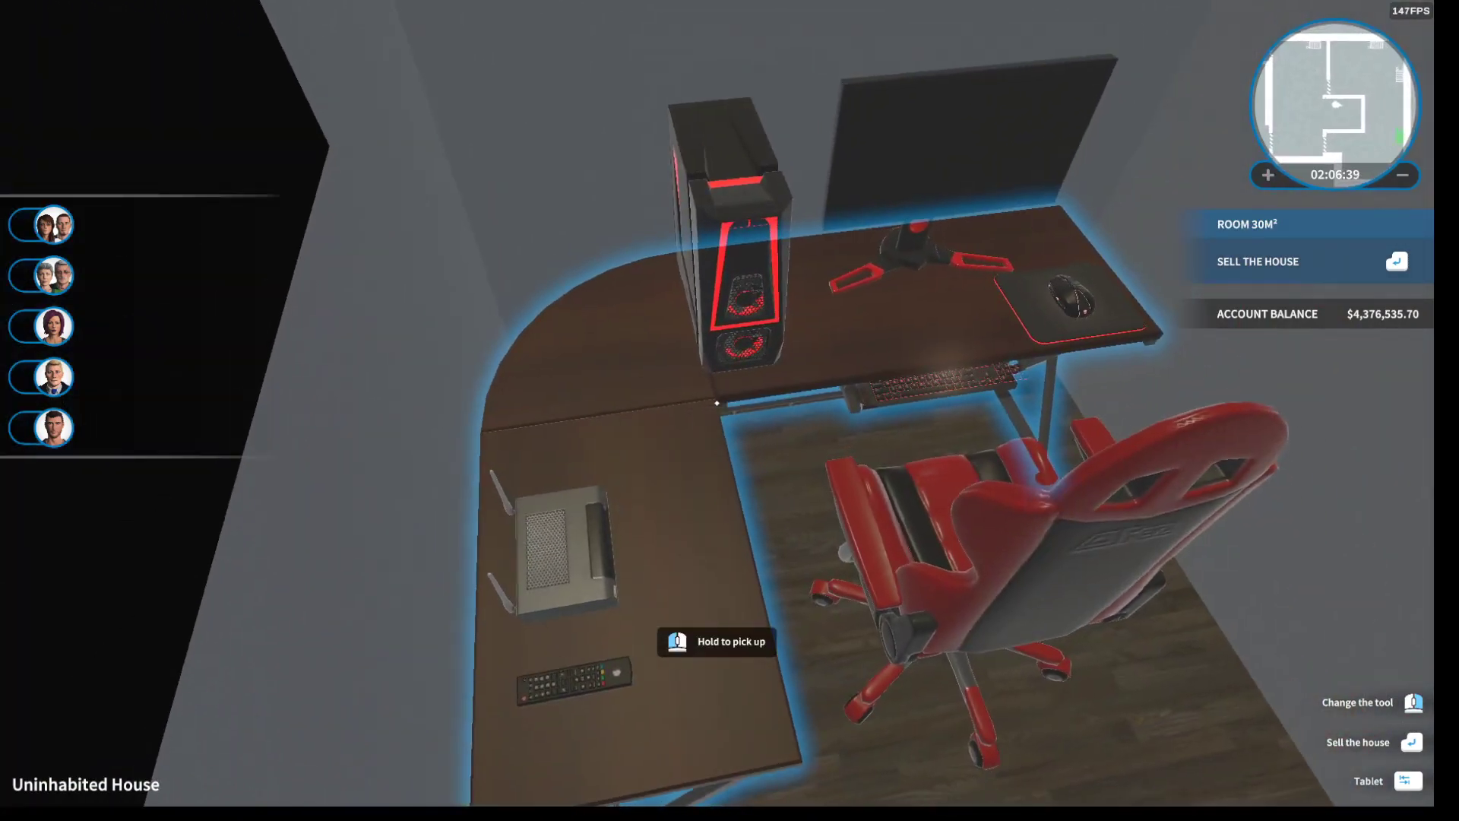
left_click(1405, 781)
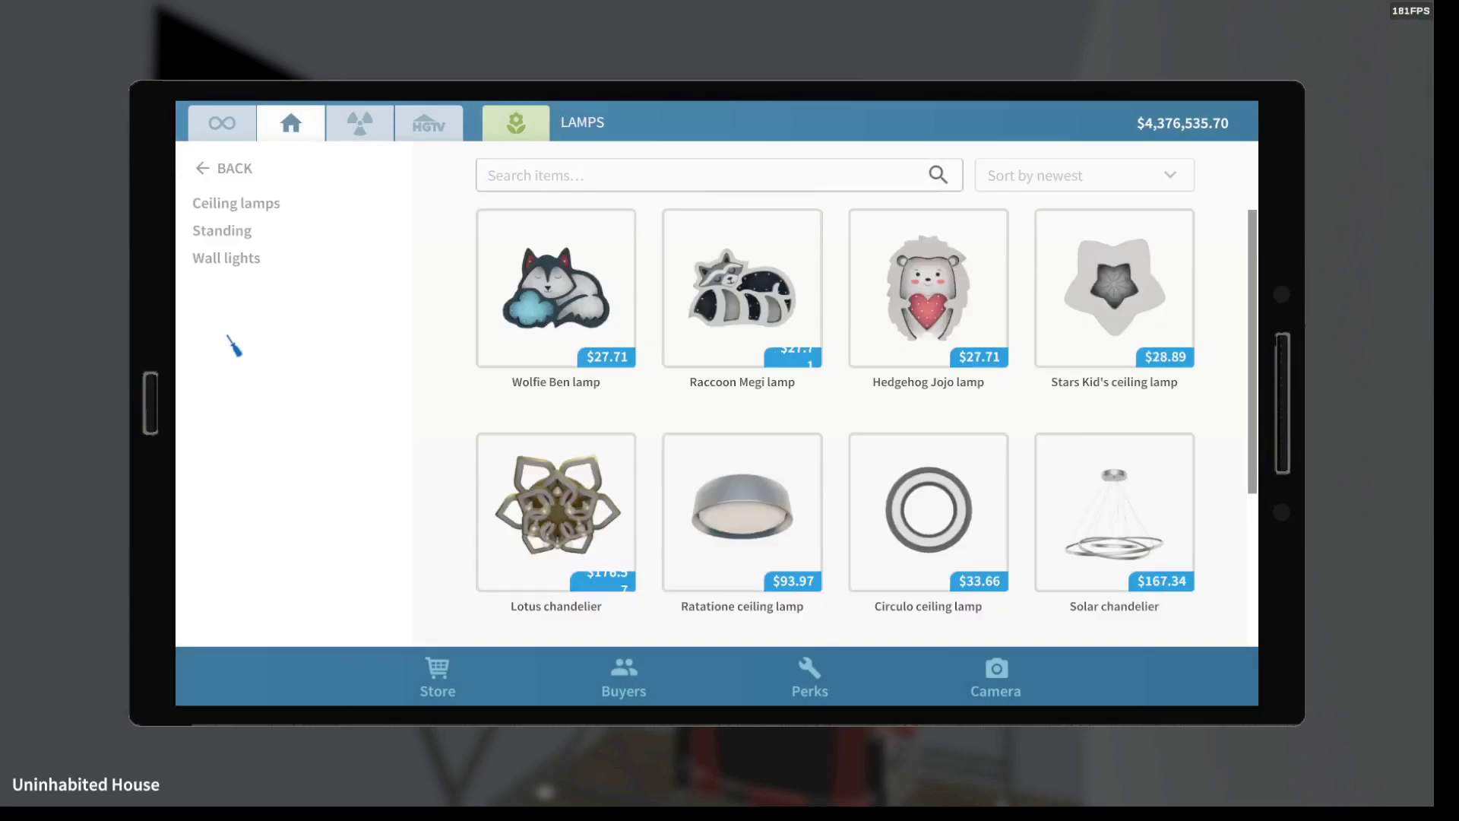
- Buy the Rea chandelier from Ceiling lamps and place it
left_click(236, 203)
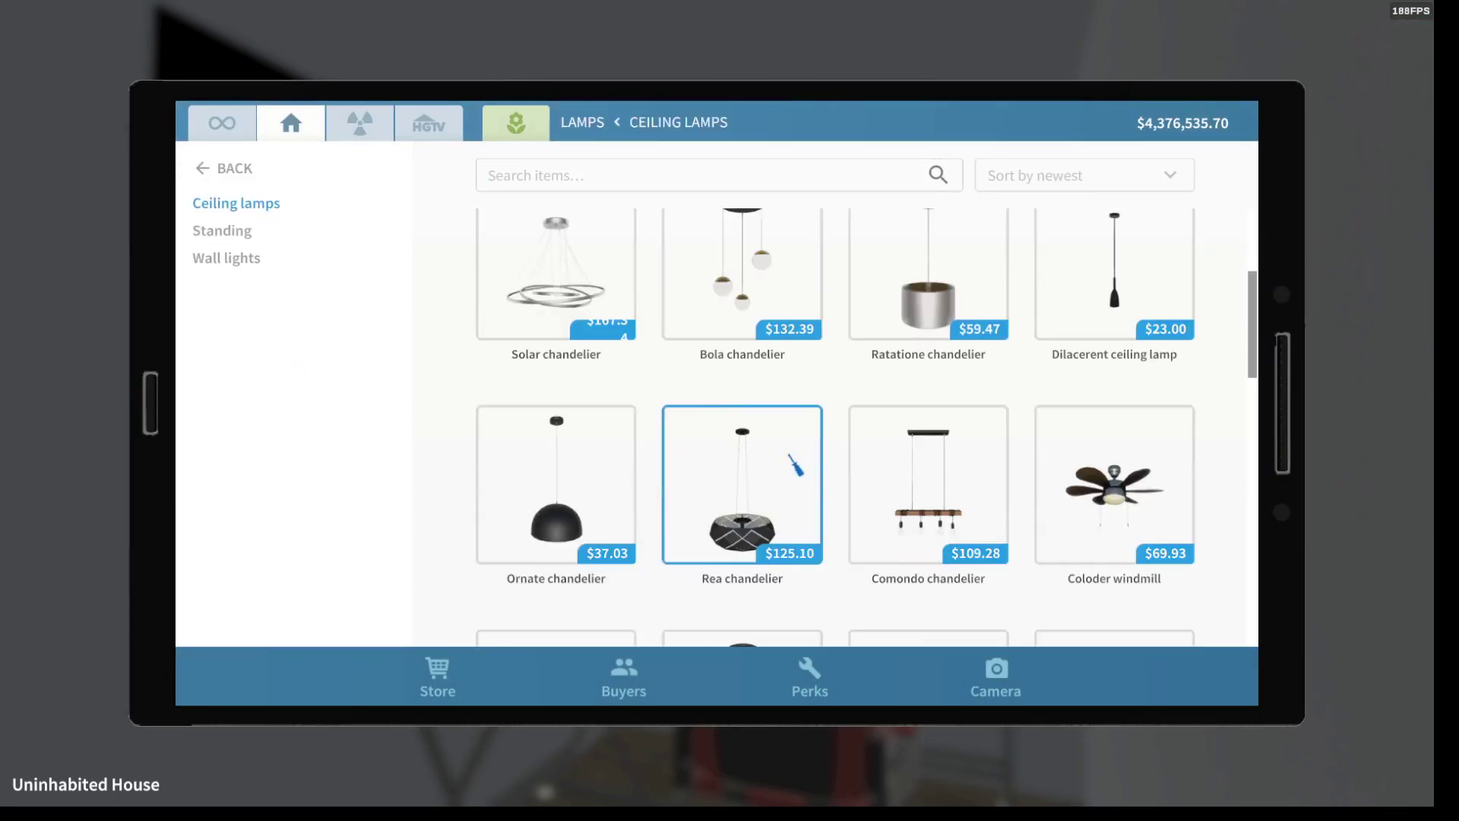
scroll("down", 3)
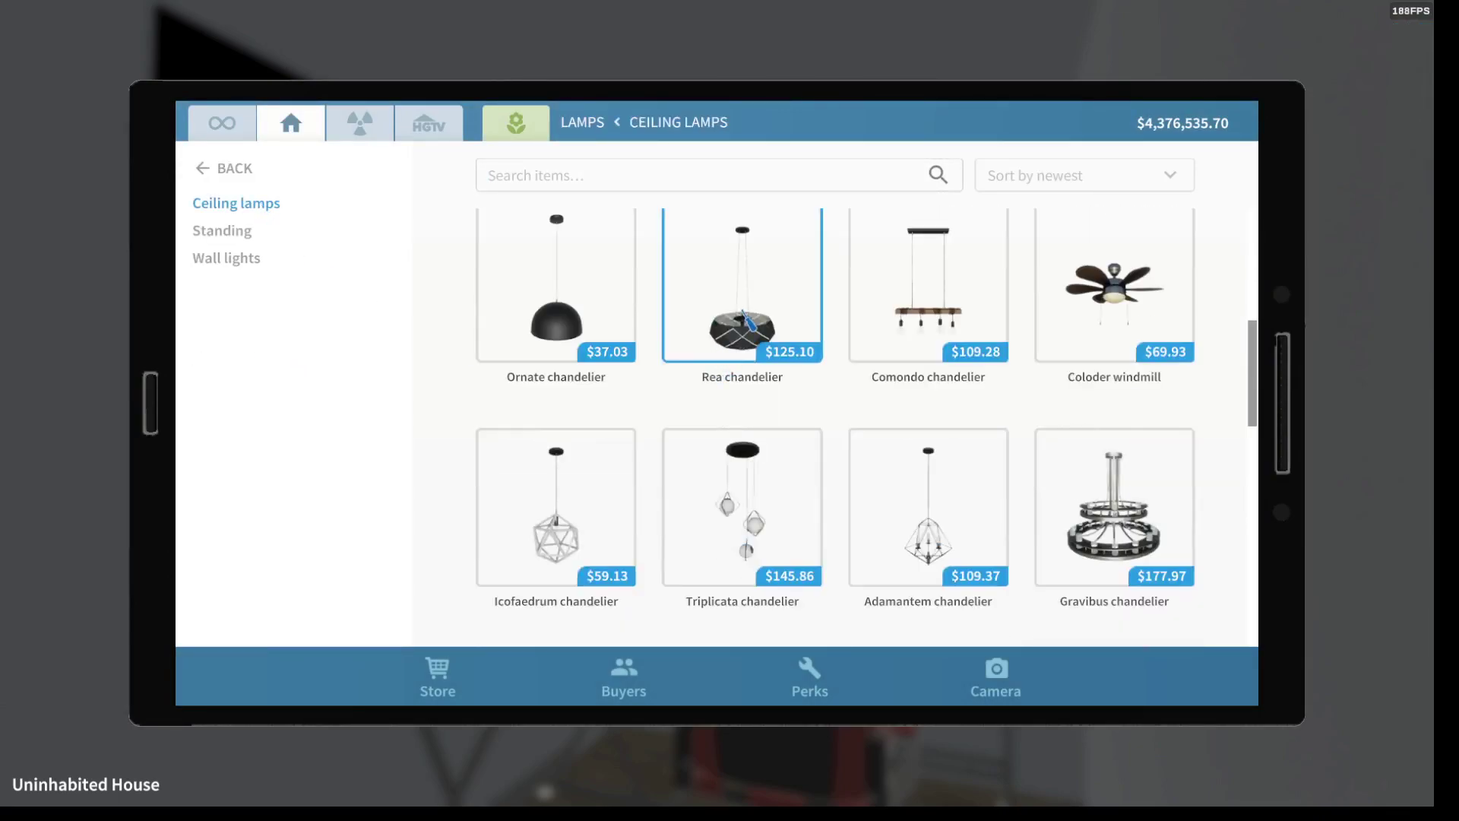
left_click(742, 307)
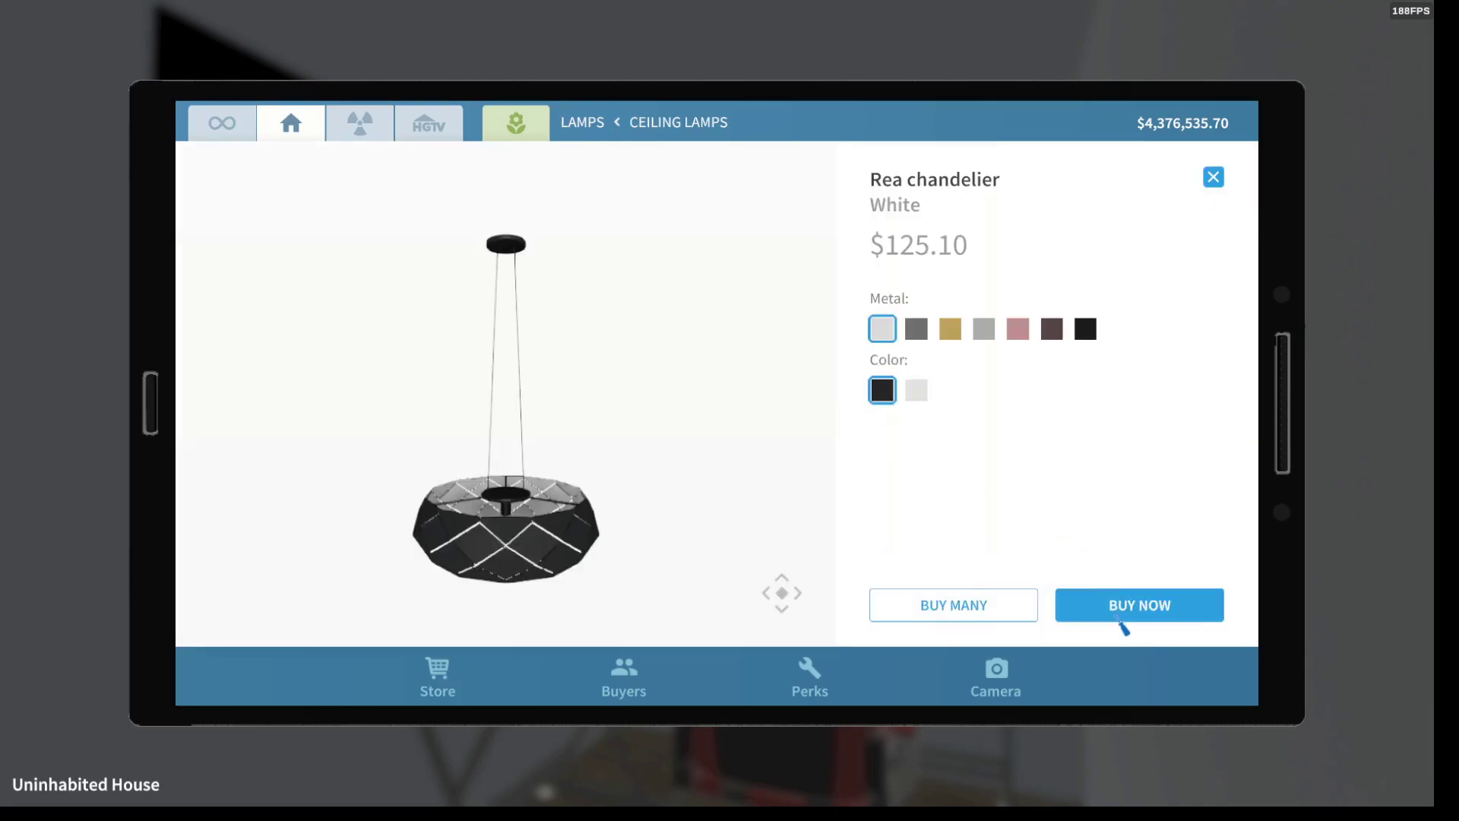
left_click(1140, 605)
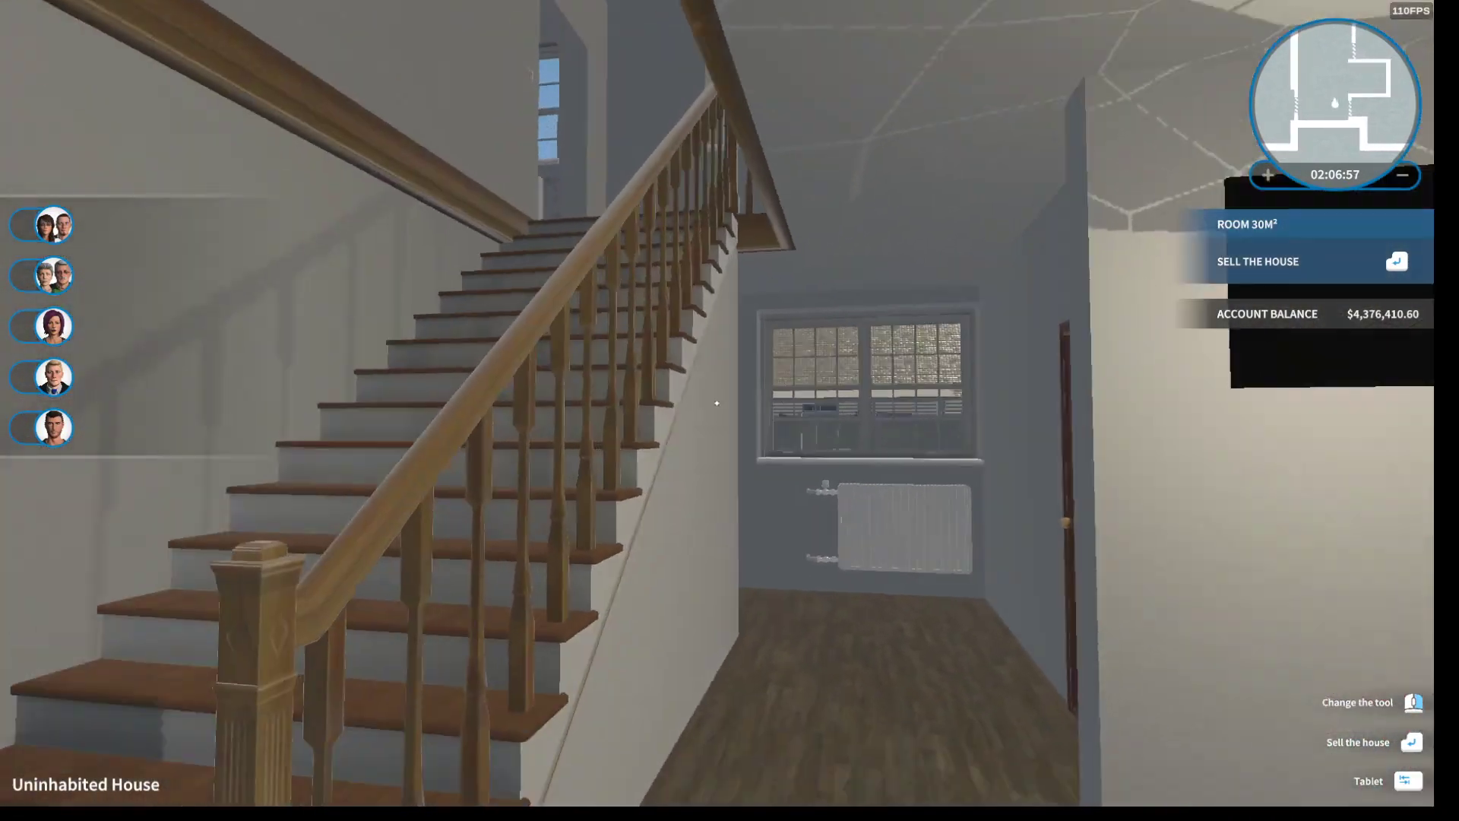
- Buy three Ratatione ceiling lamps at once for about $282
left_click(1403, 781)
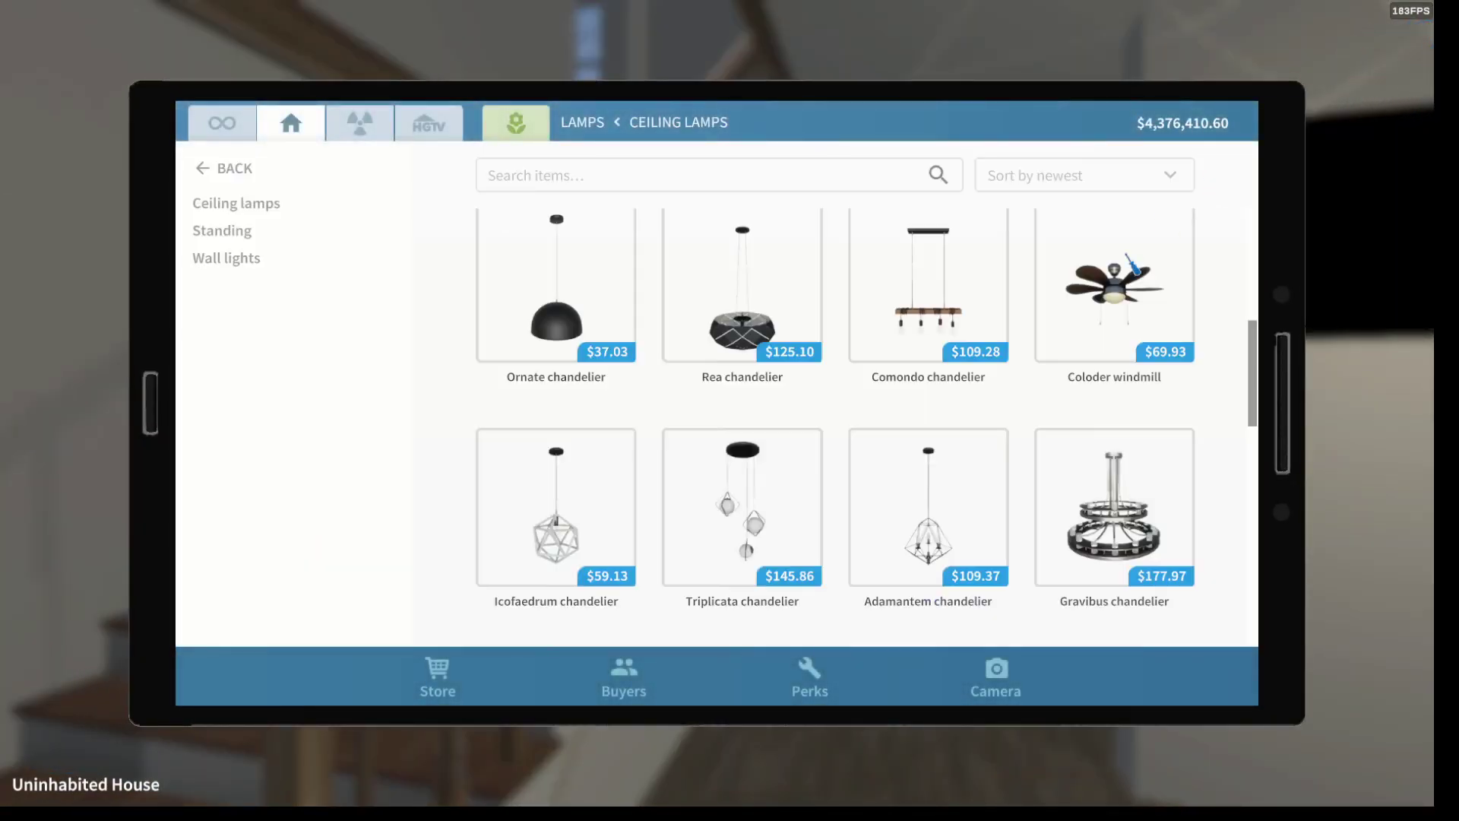
scroll("down", 3)
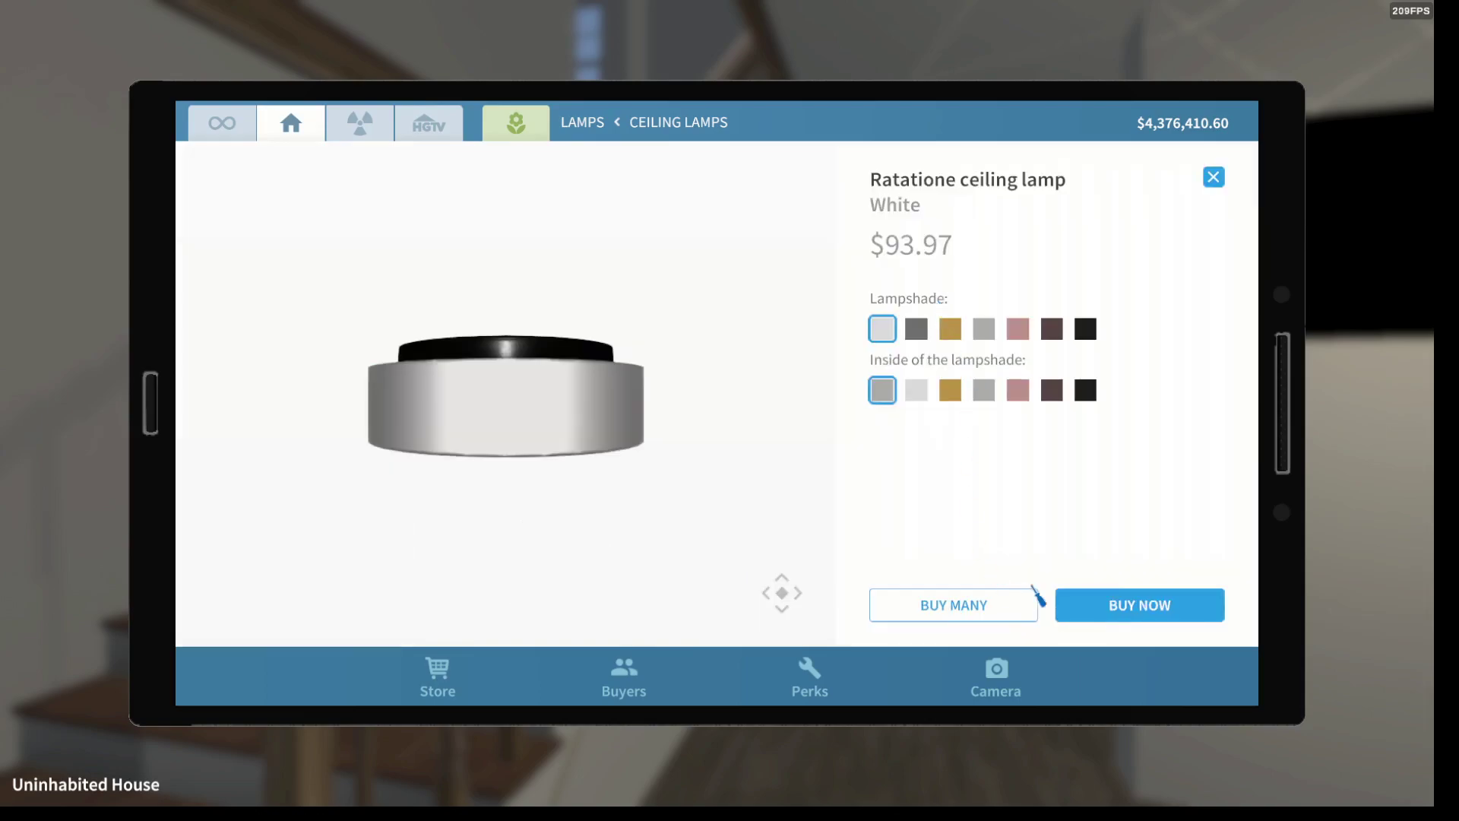
left_click(1140, 605)
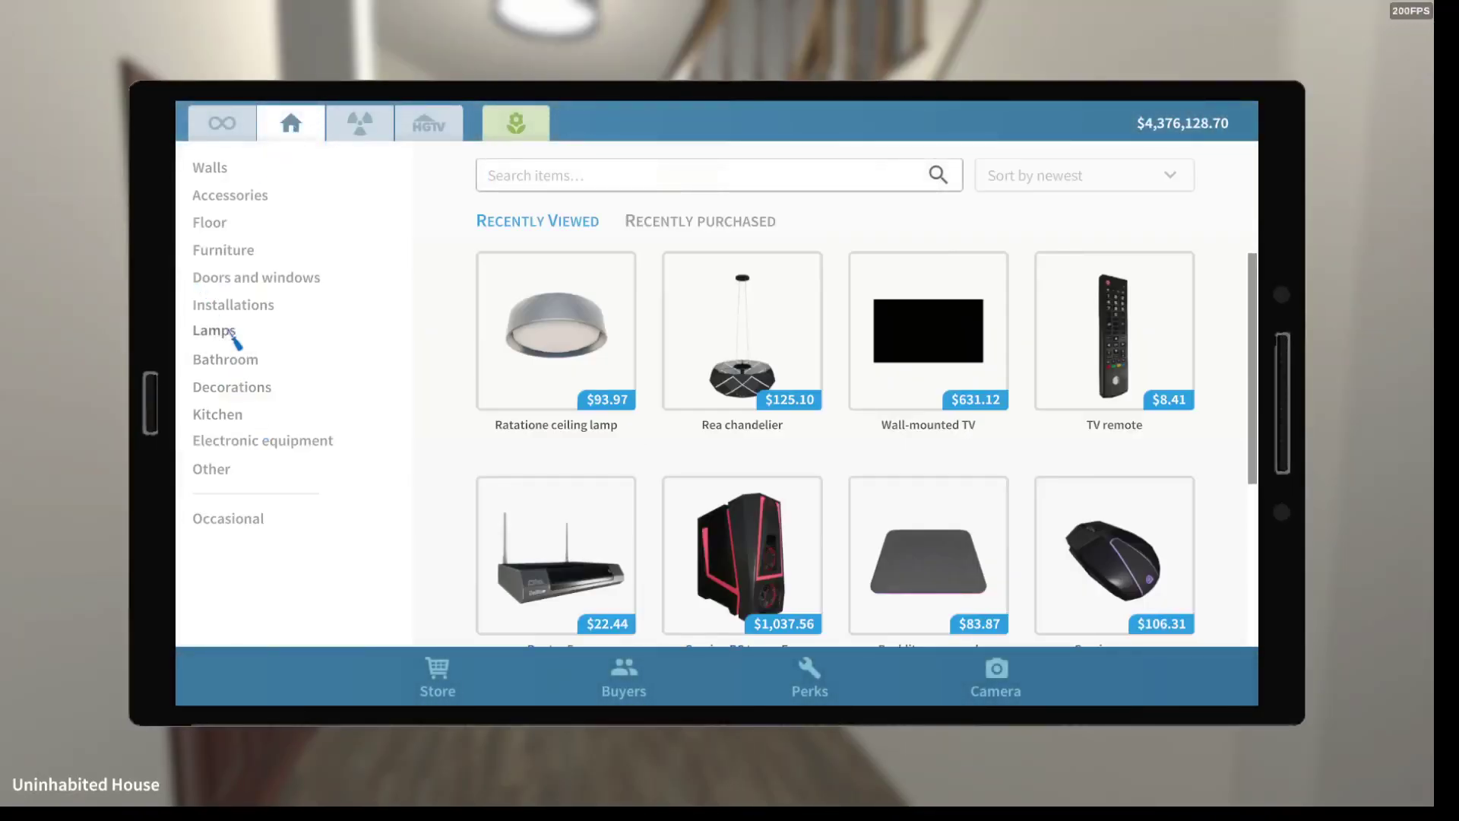
- Place the remaining ceiling lamp in the staircase hallway and bring up the tablet camera
left_click(255, 277)
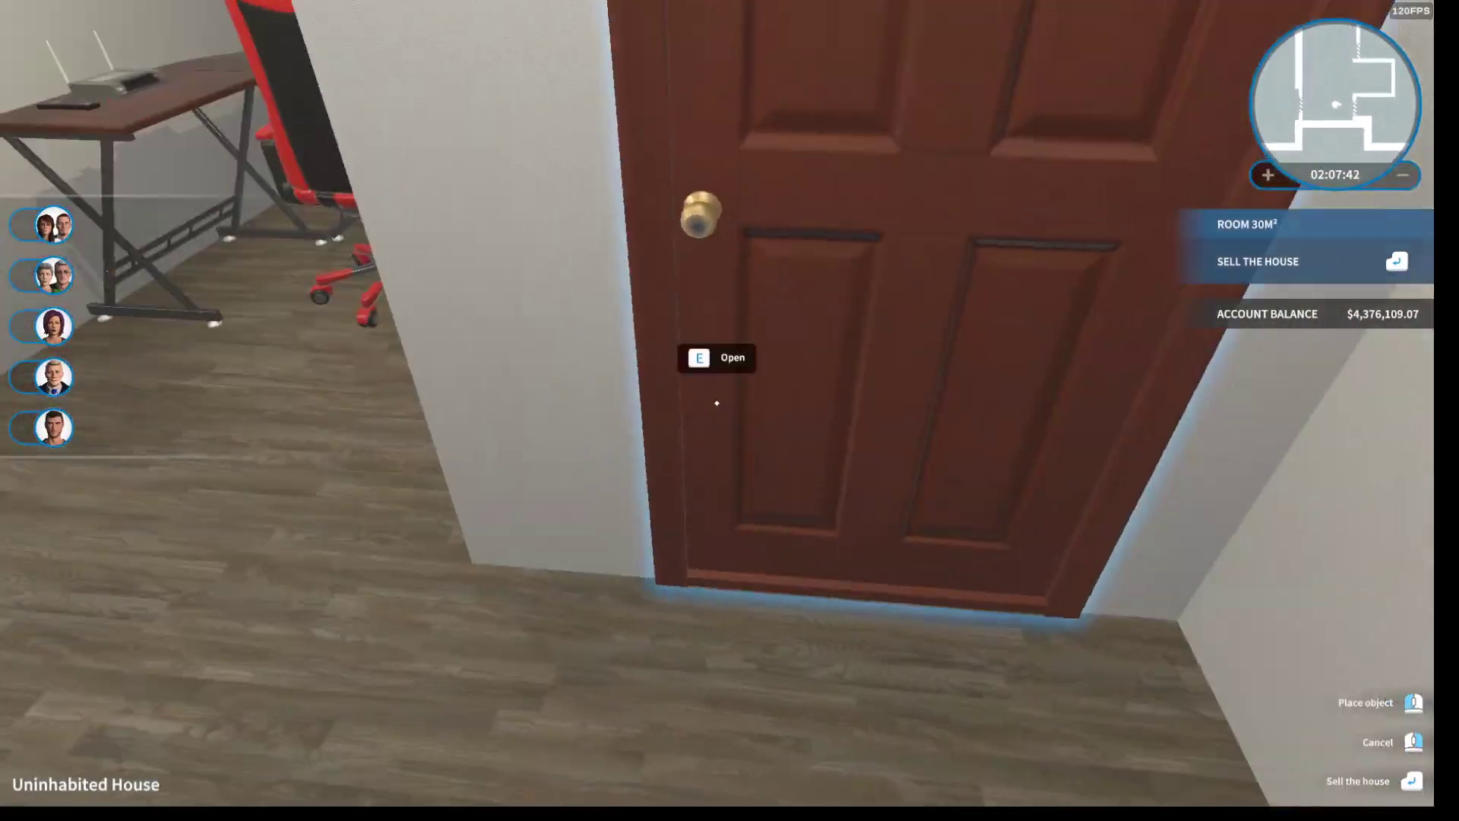
key("e")
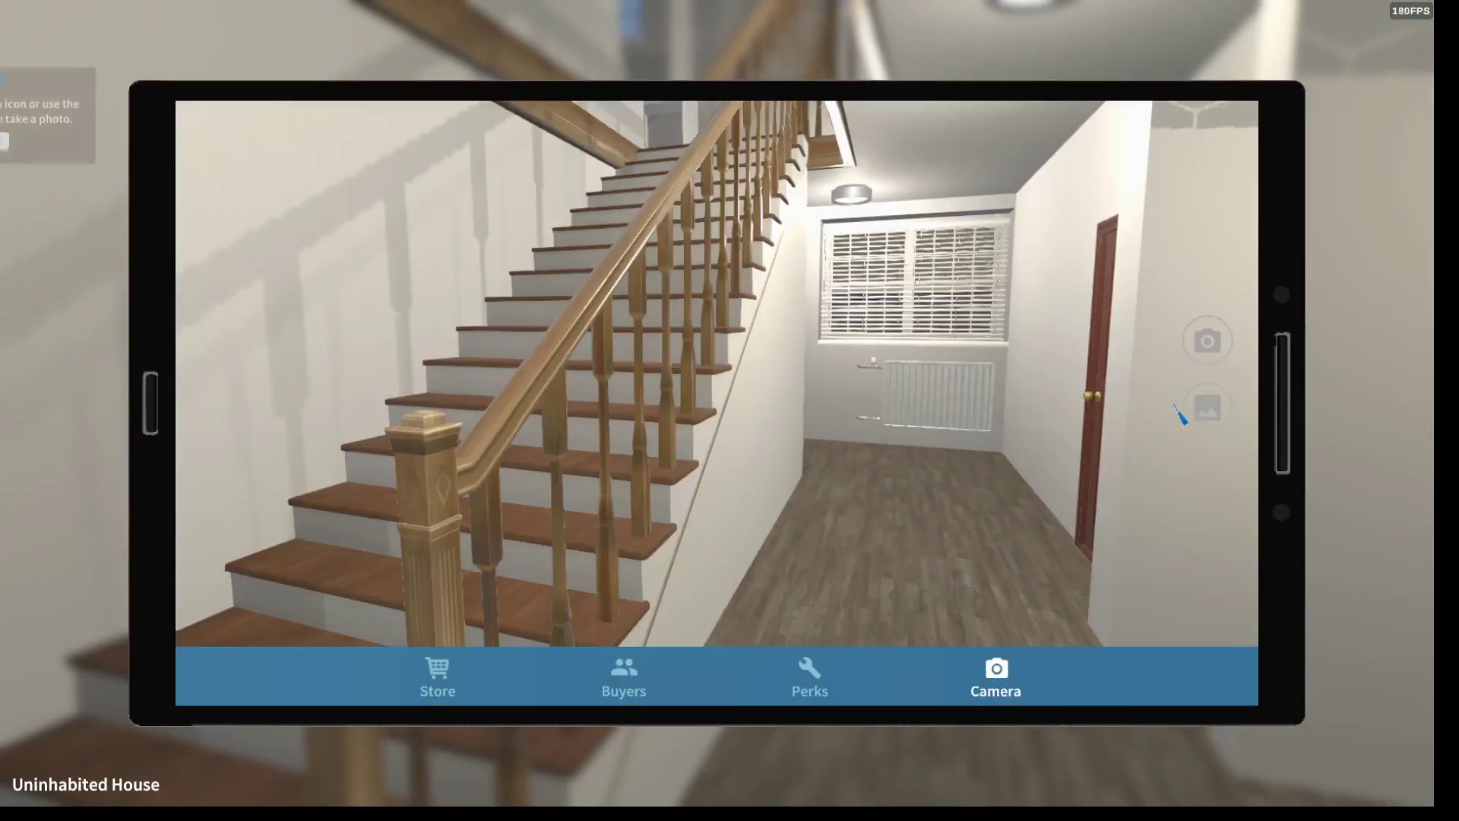
- Create a 0.74 m tall painting from the fire station photo, buy it for about $482 and place it on the wall
left_click(1207, 407)
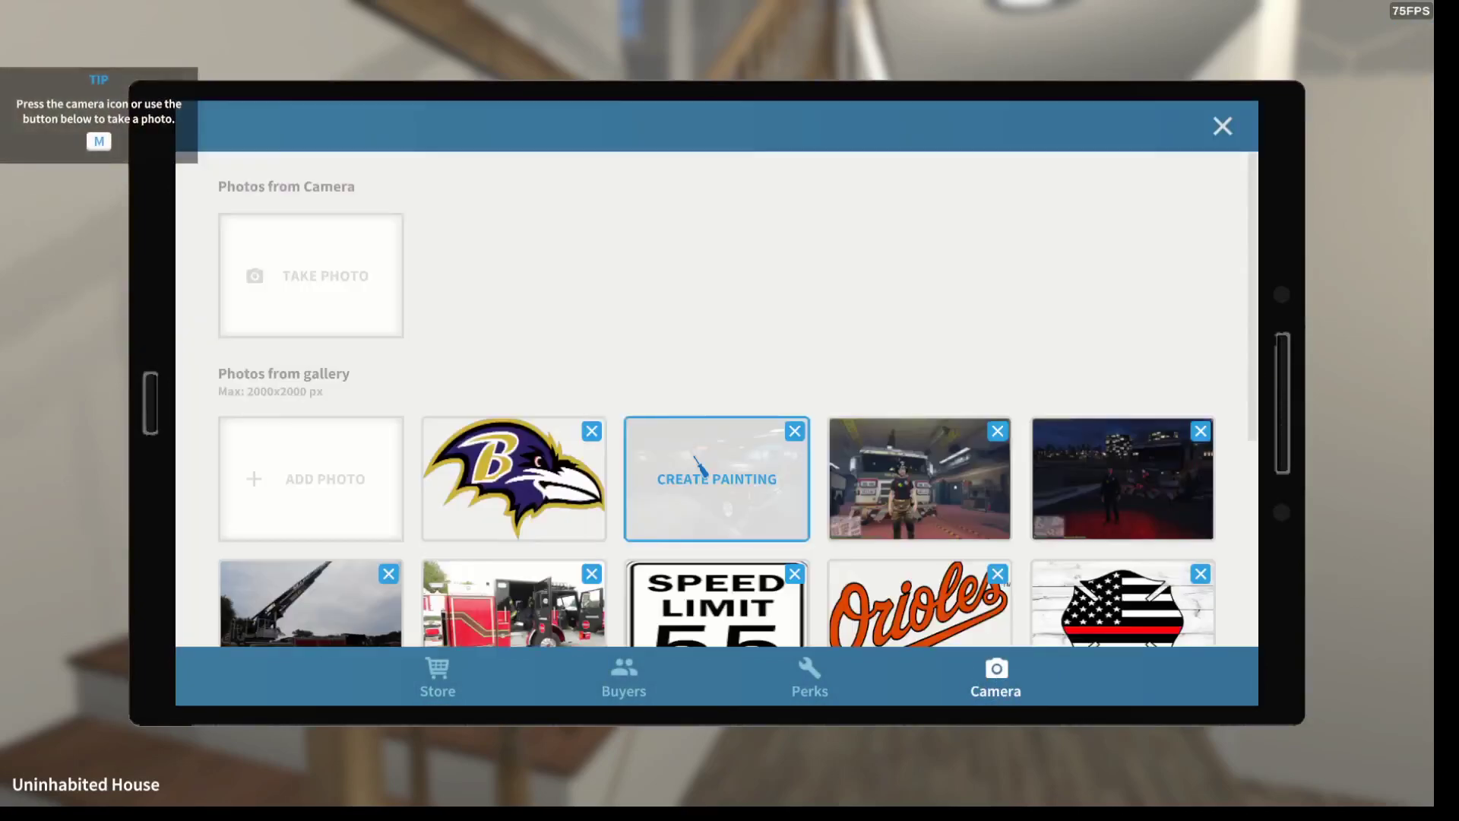
scroll("down", 3)
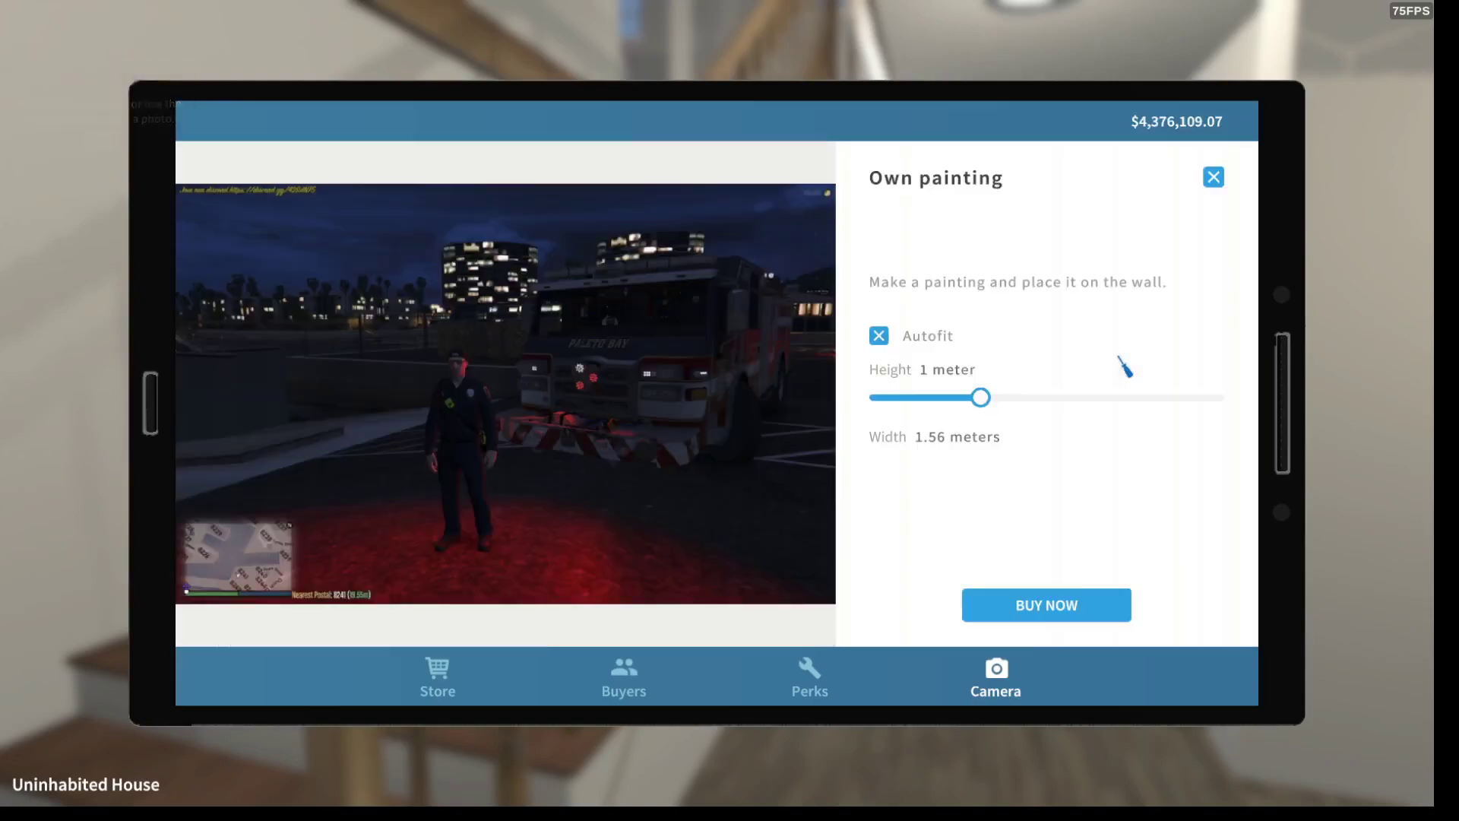
left_click_drag(981, 397, 942, 397)
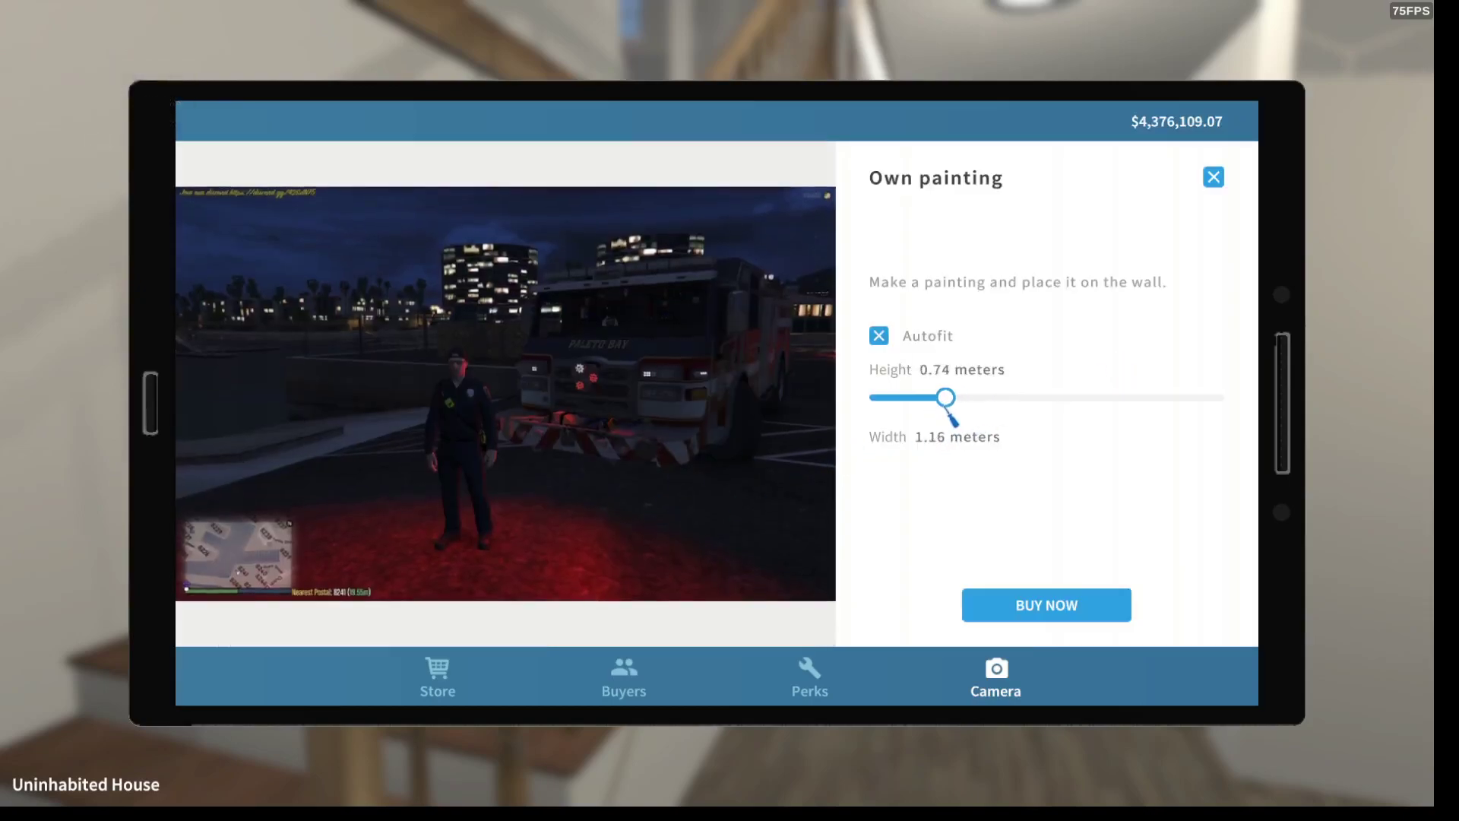
left_click(1045, 605)
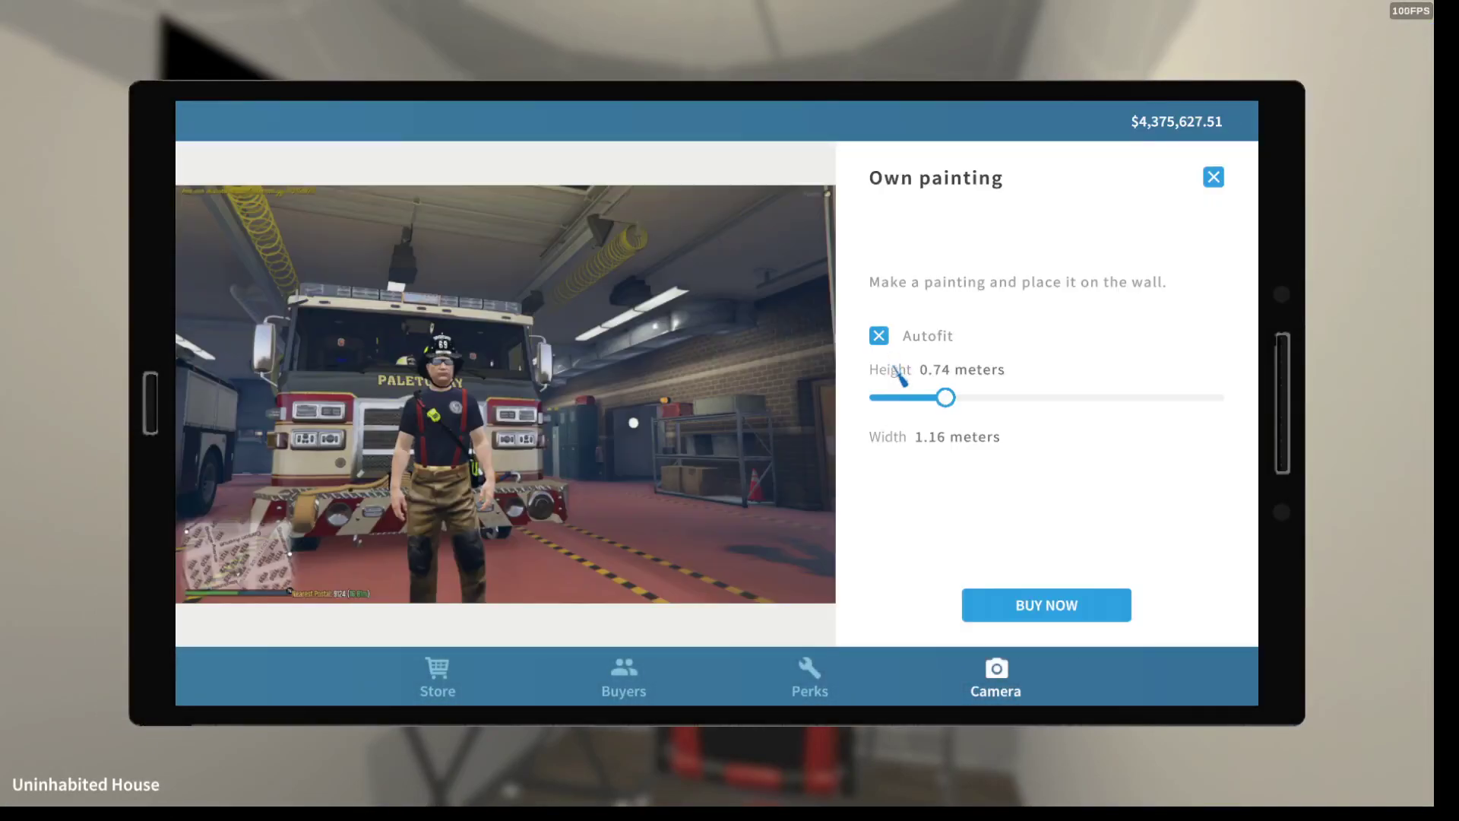
left_click(1045, 605)
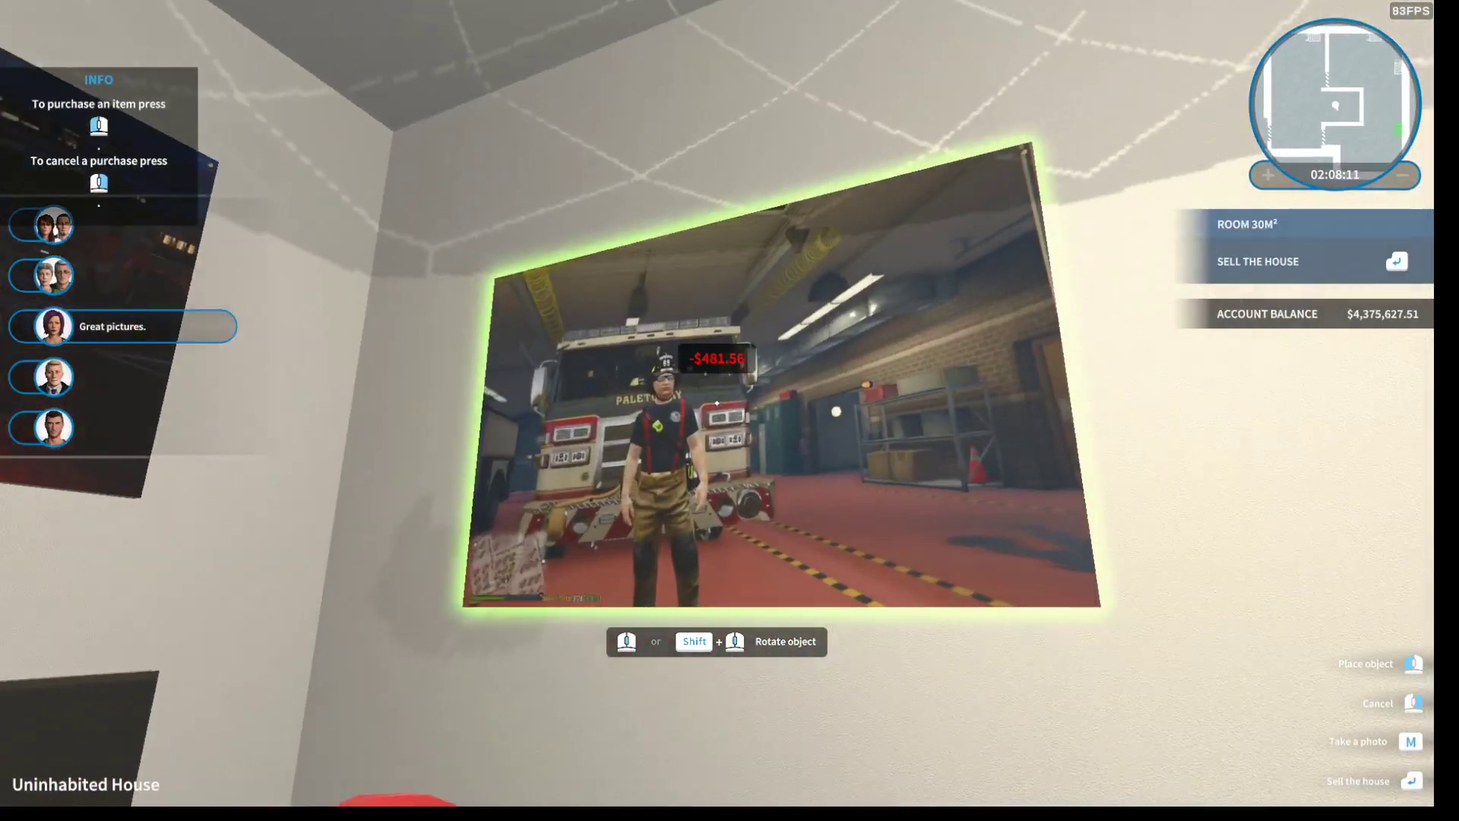